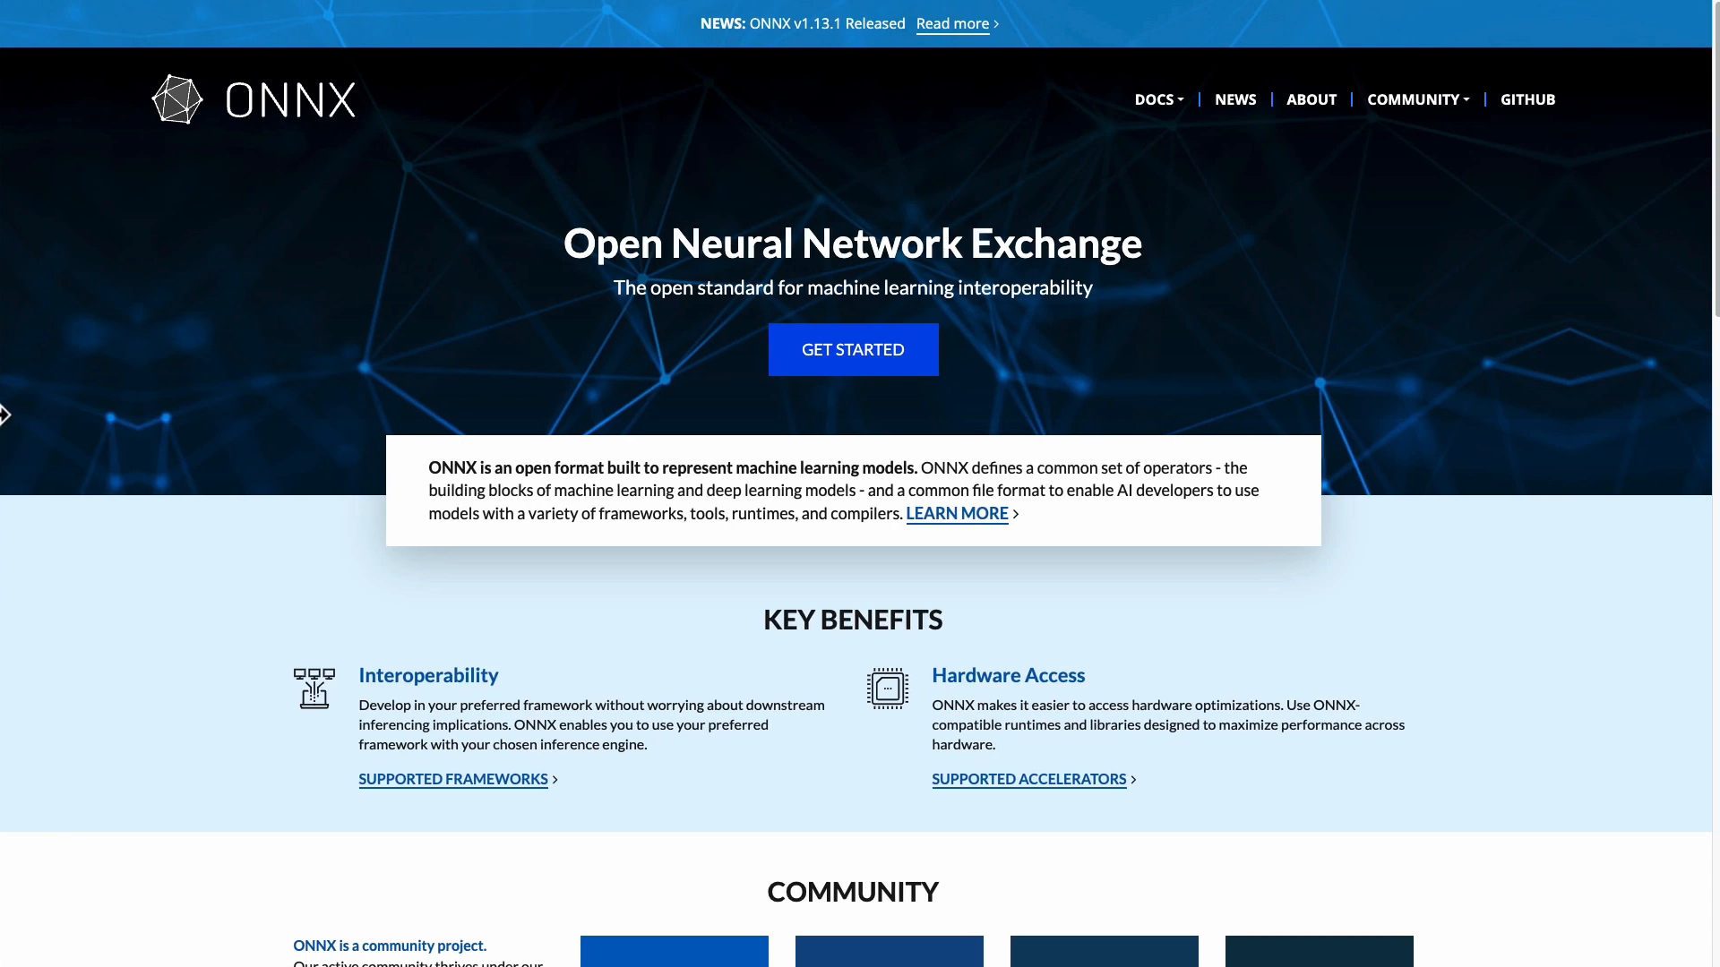
mouse_move(143, 176)
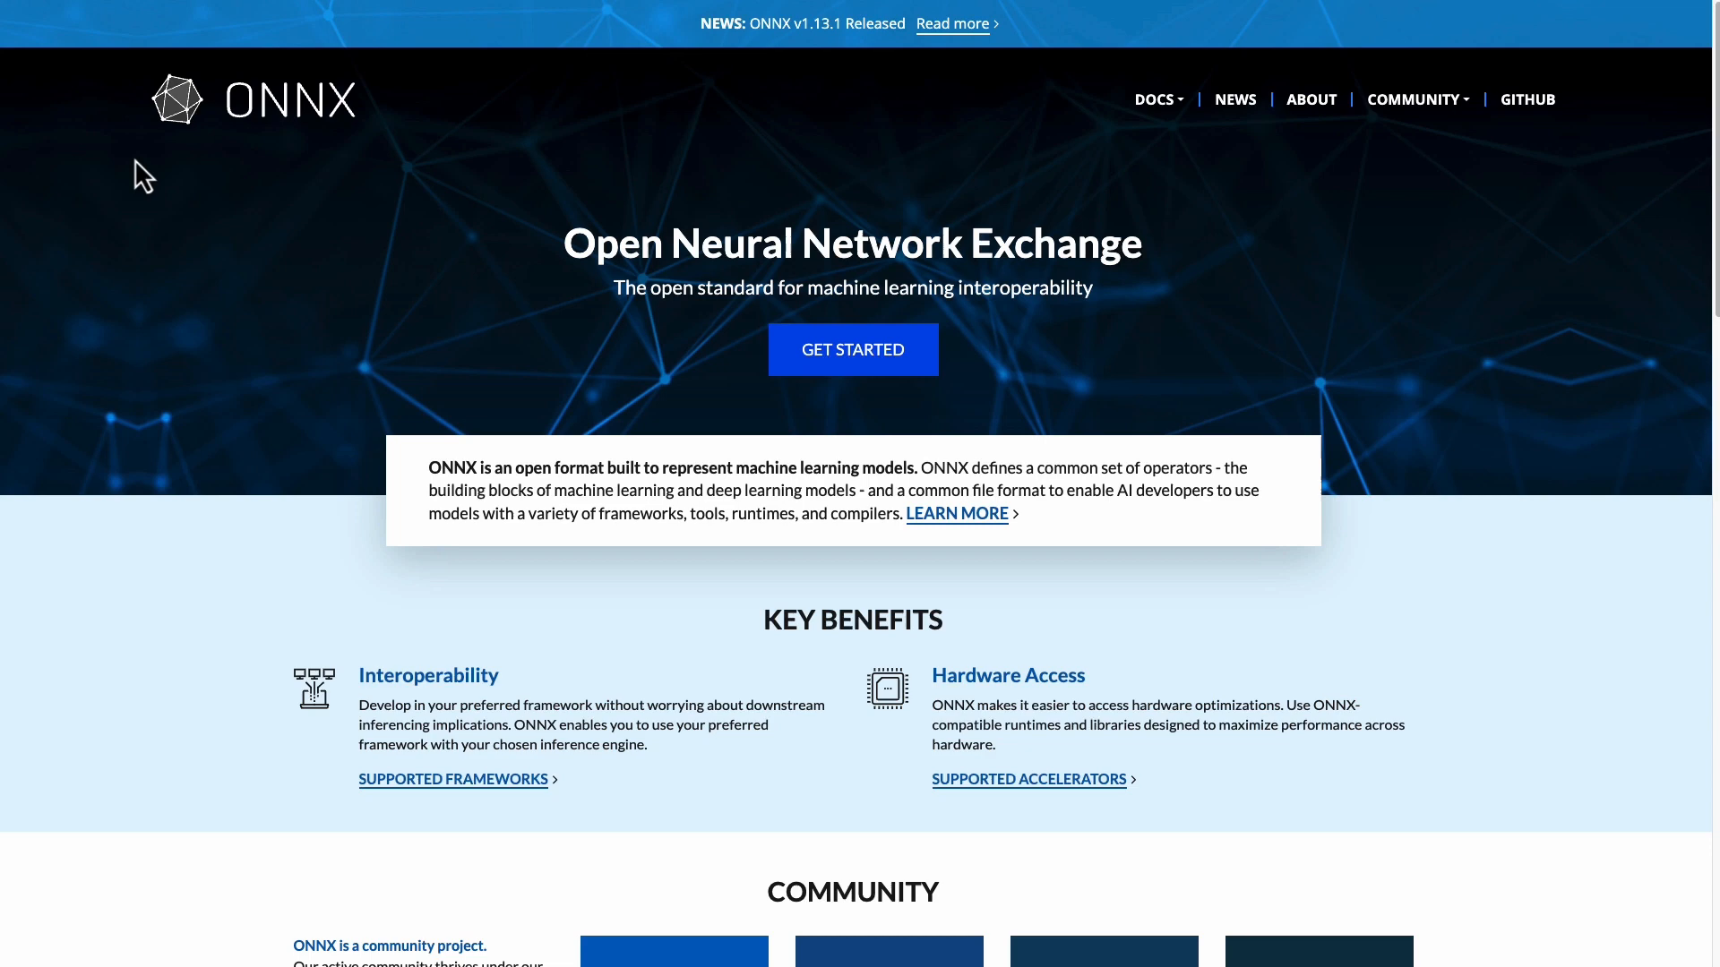
mouse_move(455, 719)
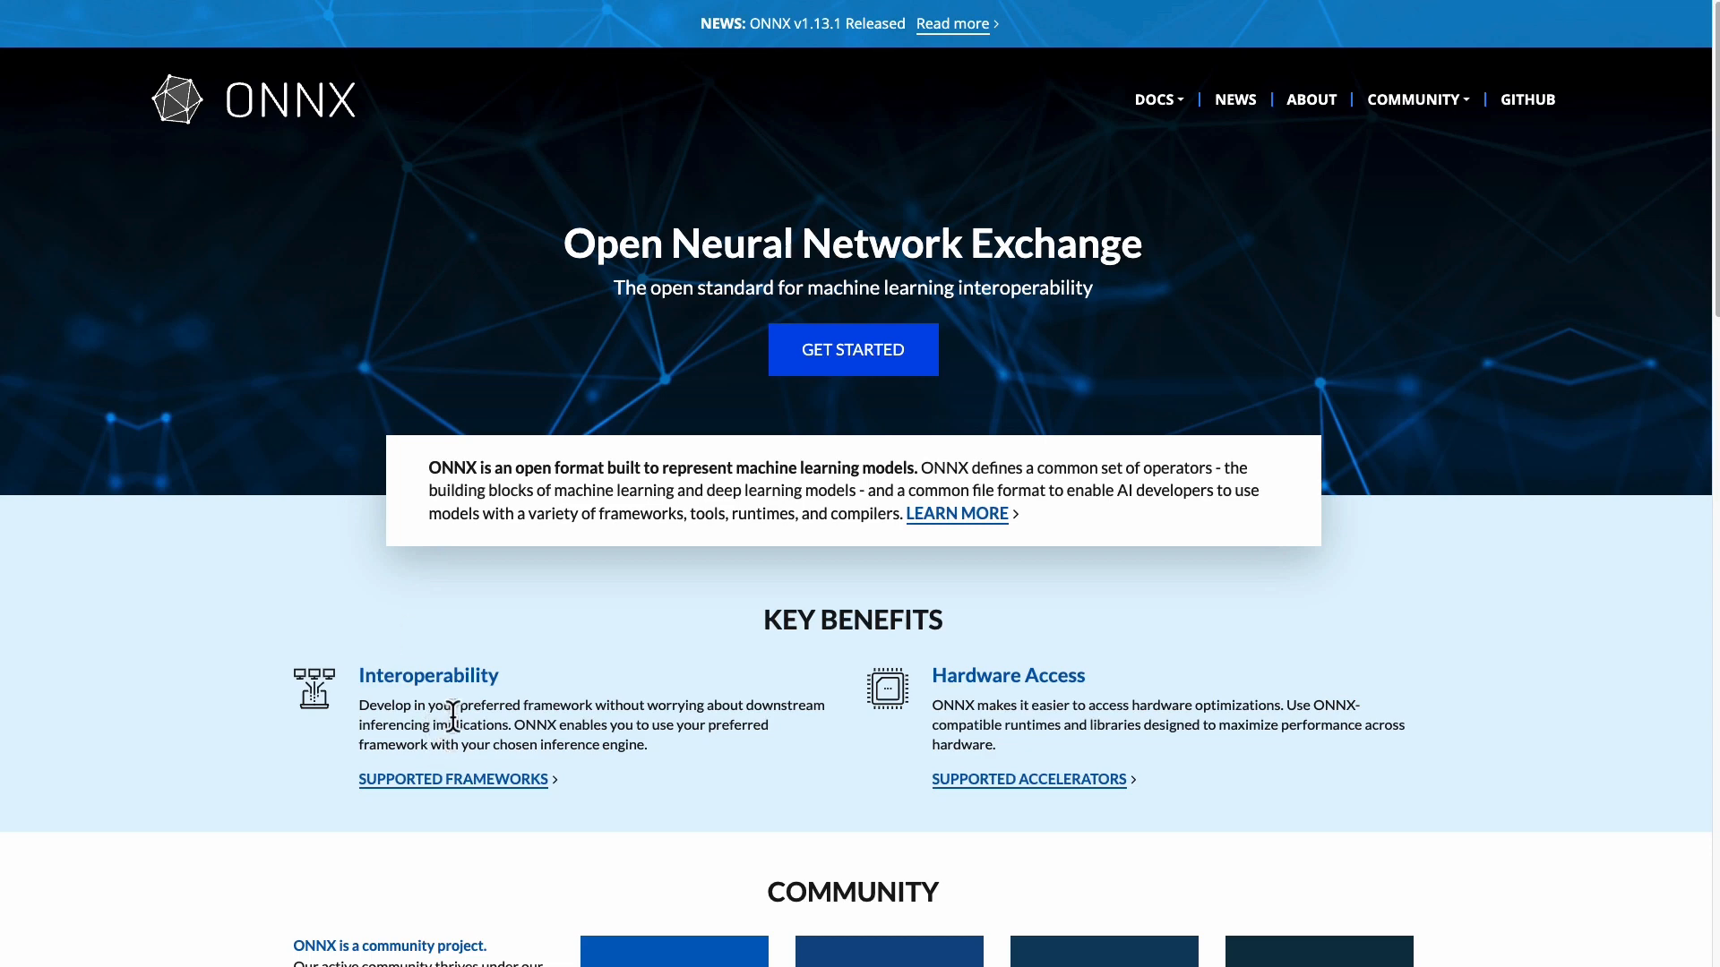
Step: Highlight ONNX in the EFS benefits text, then open and dismiss the quick file system form
double_click(525, 724)
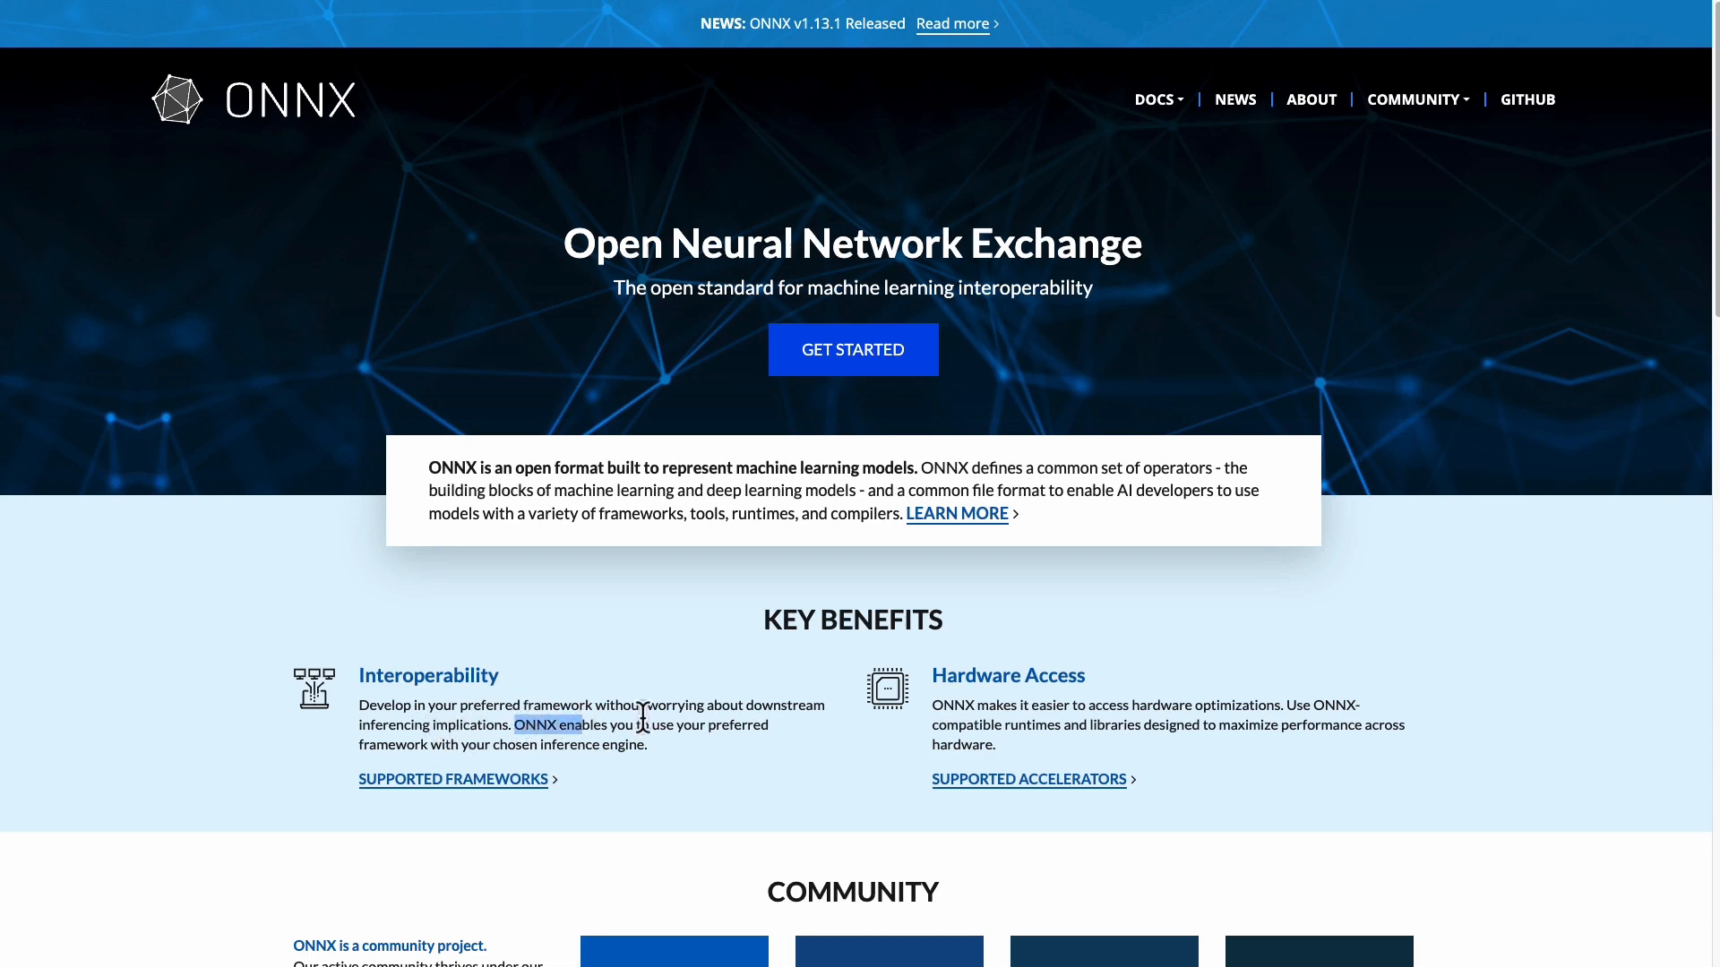
mouse_move(959, 705)
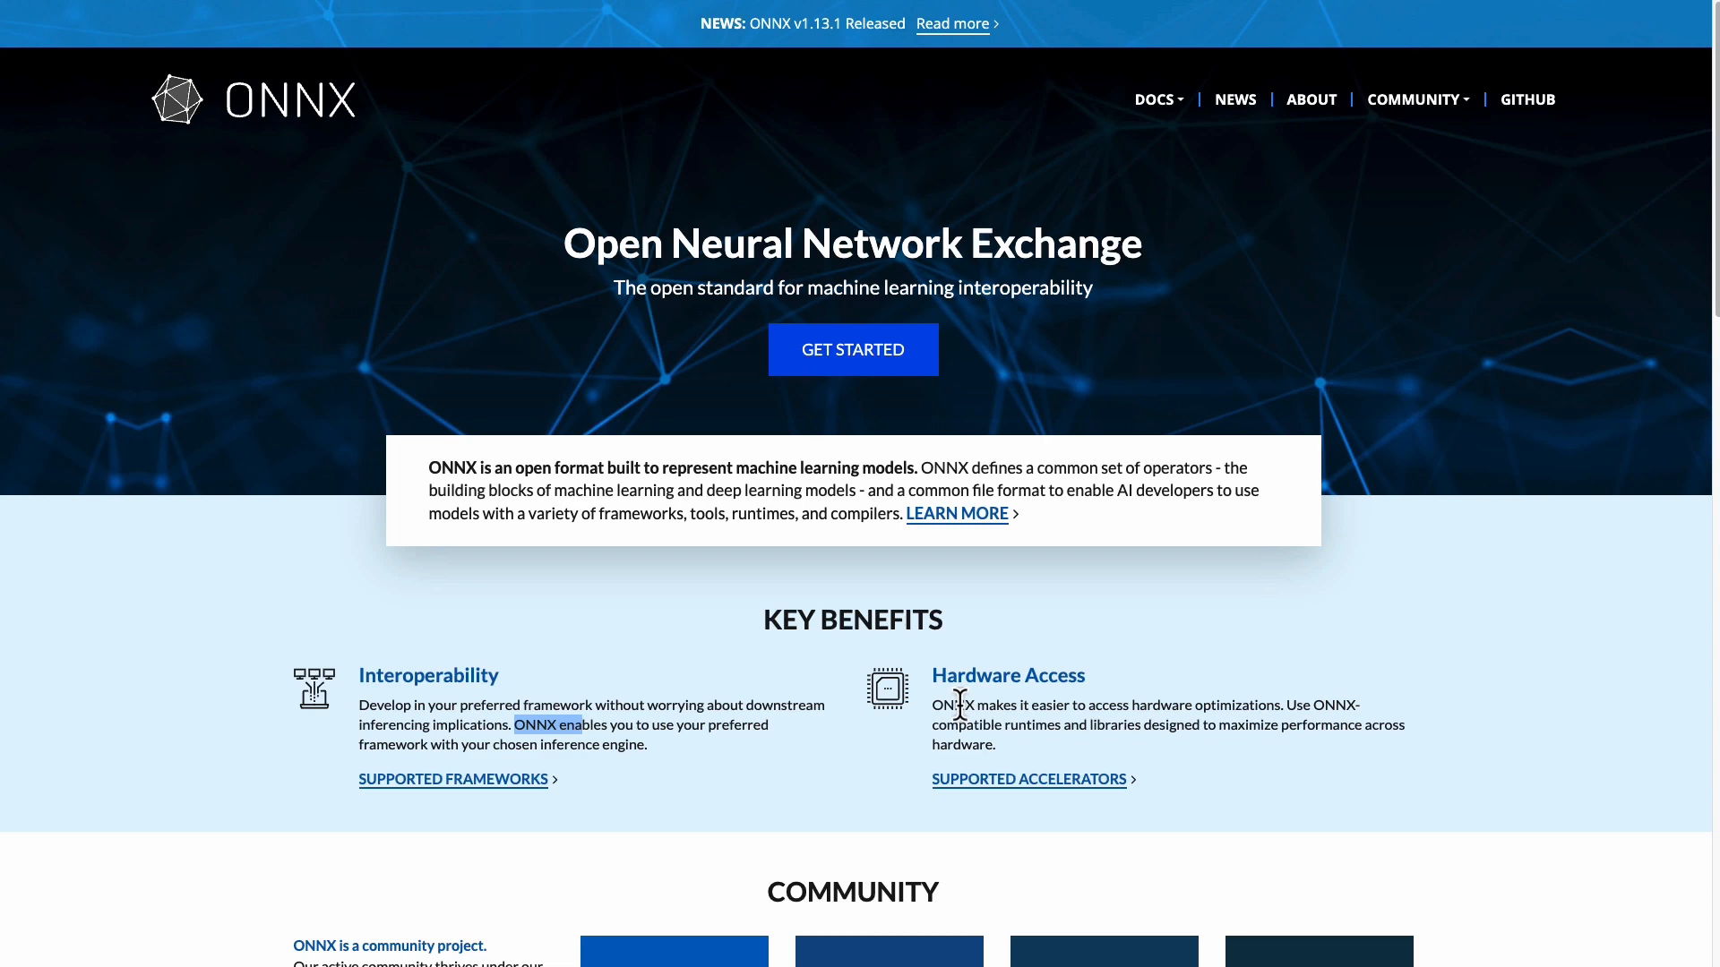
mouse_move(774, 455)
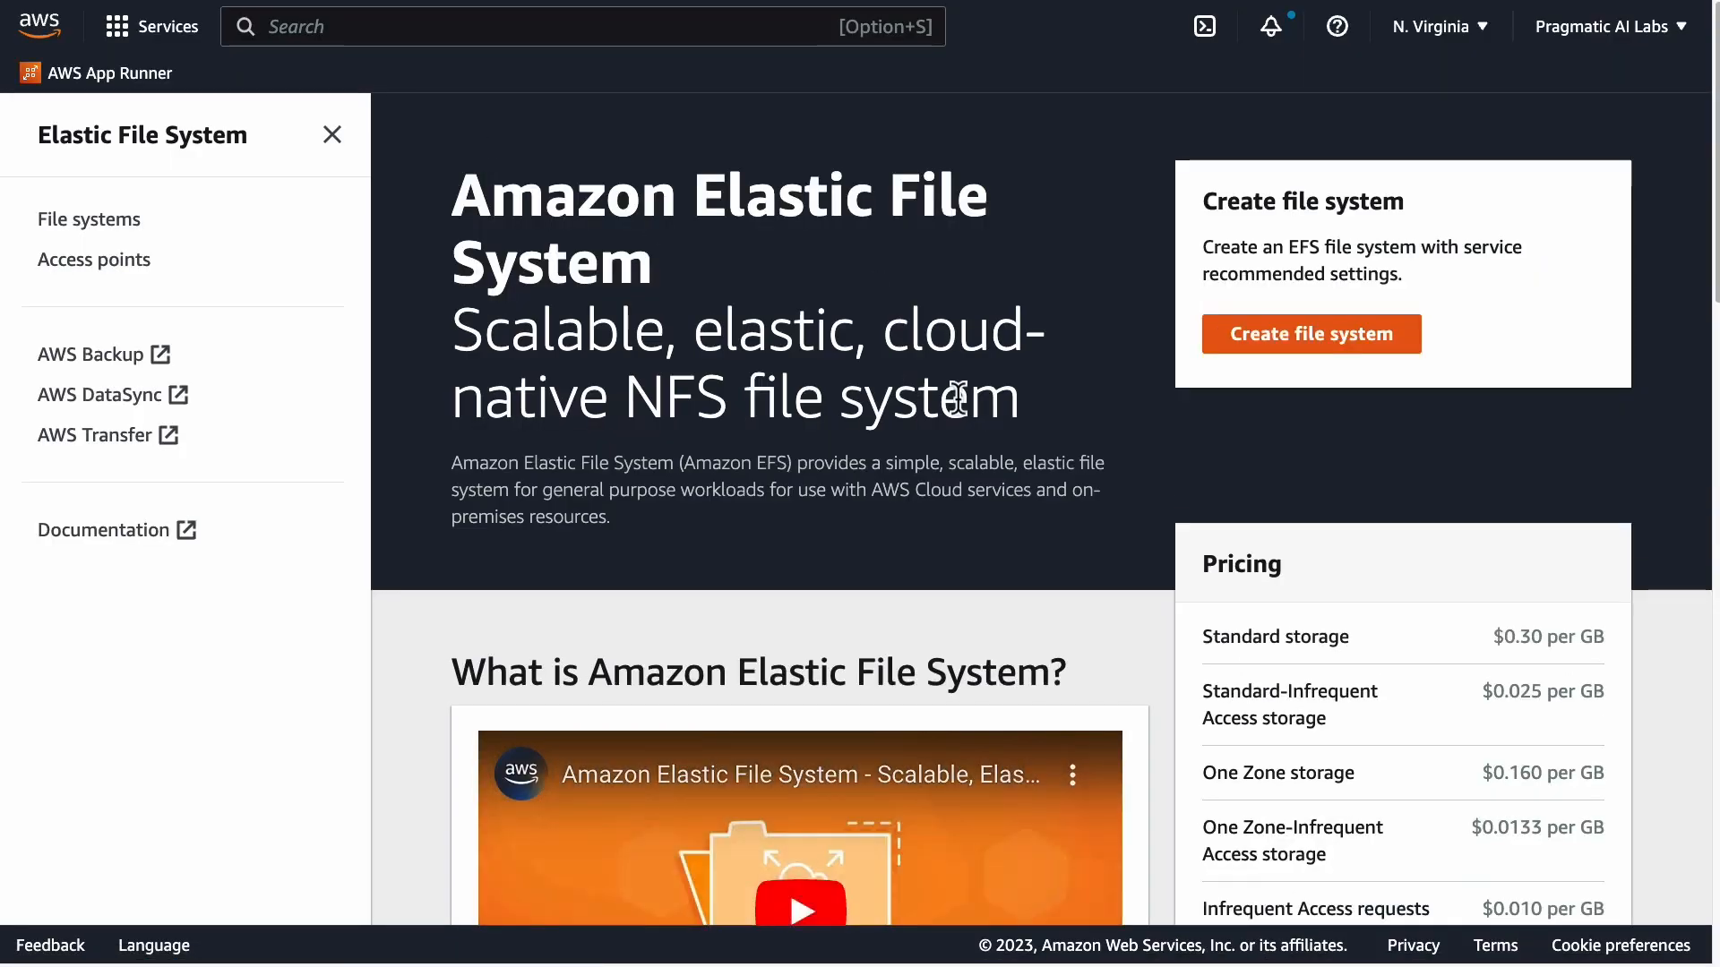
click(1308, 334)
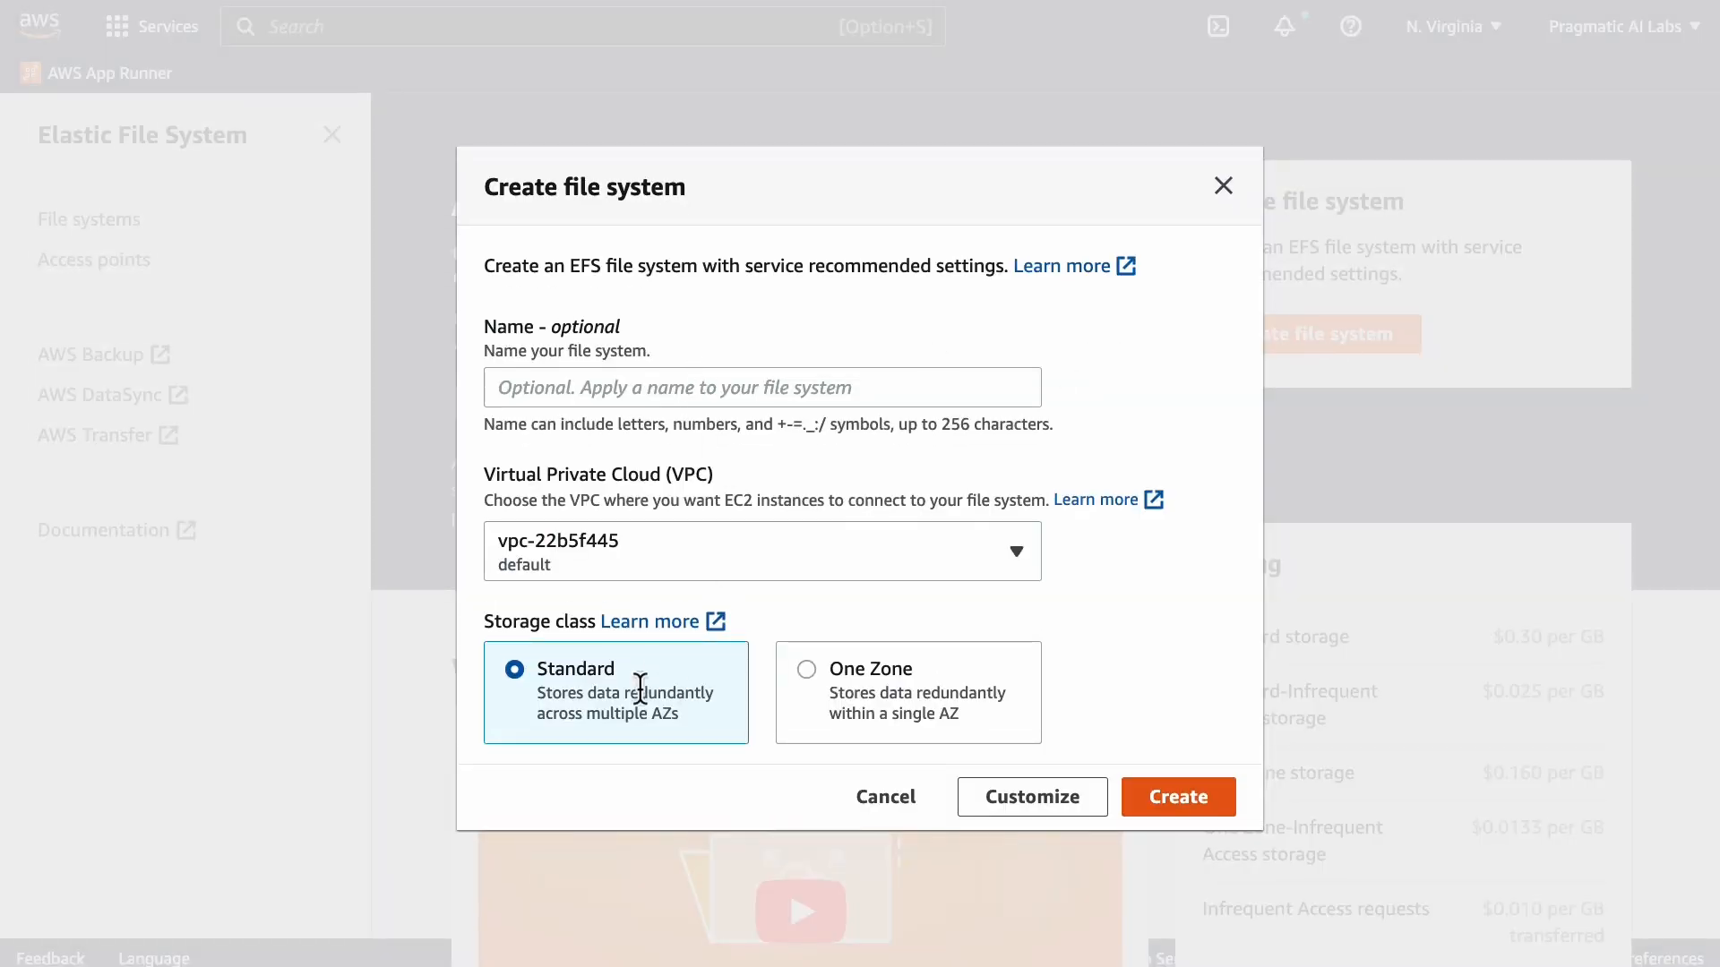
mouse_move(1225, 194)
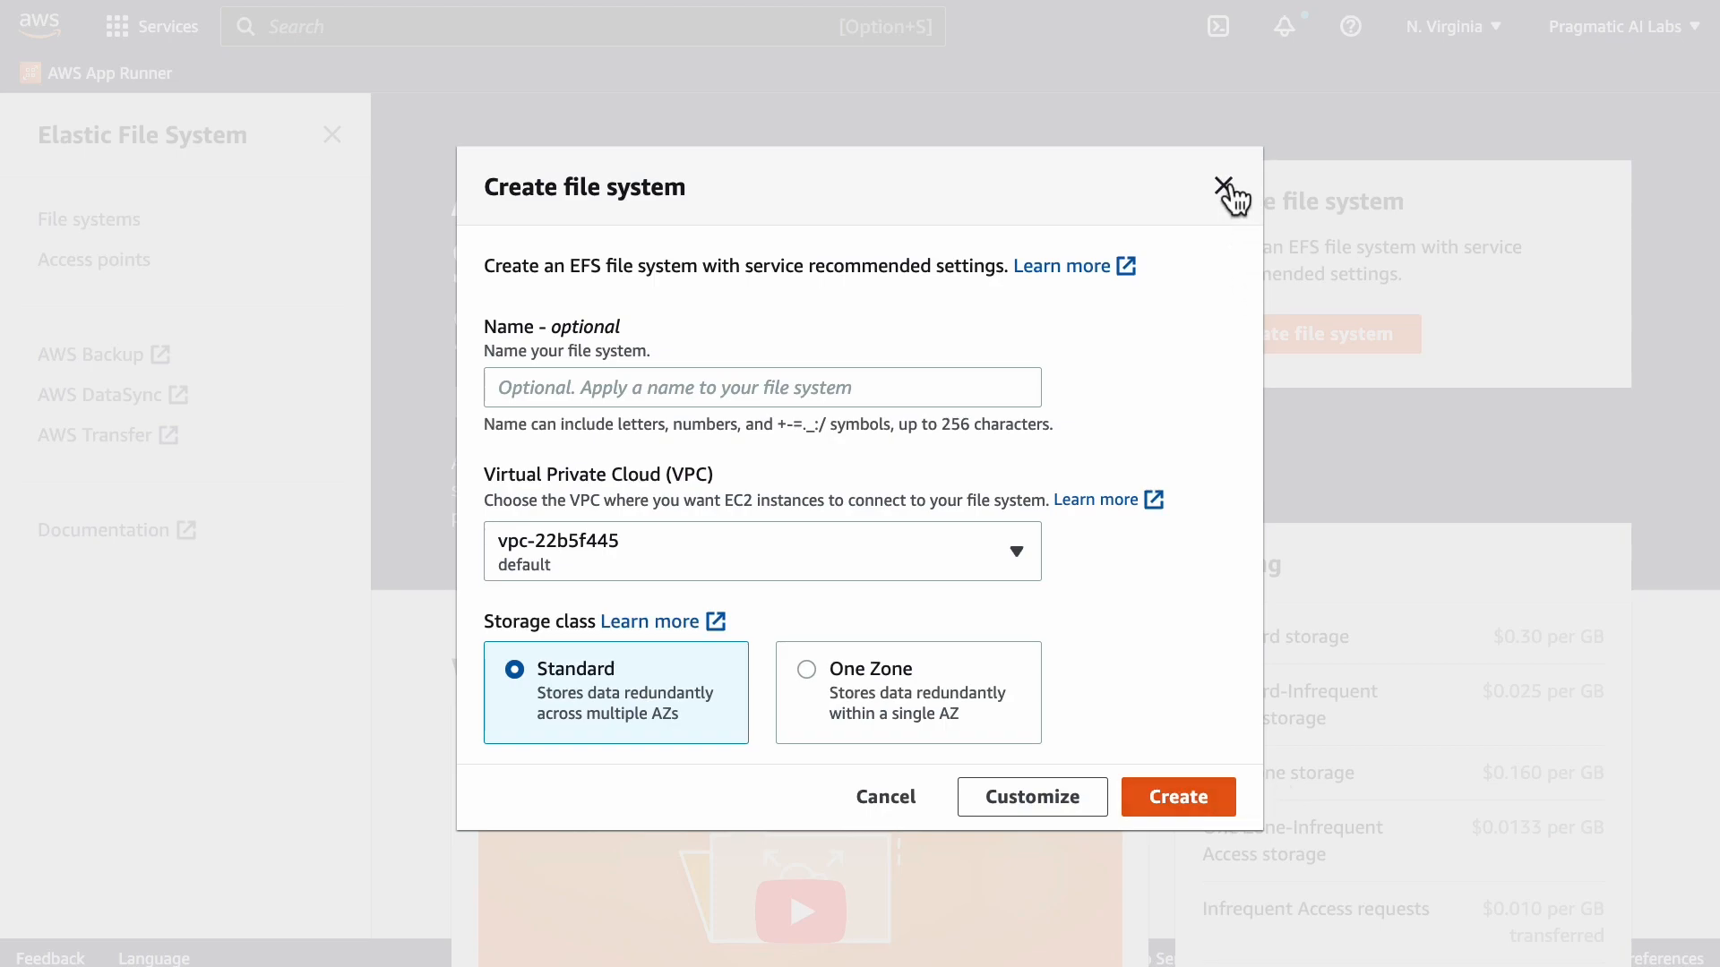
click(1228, 187)
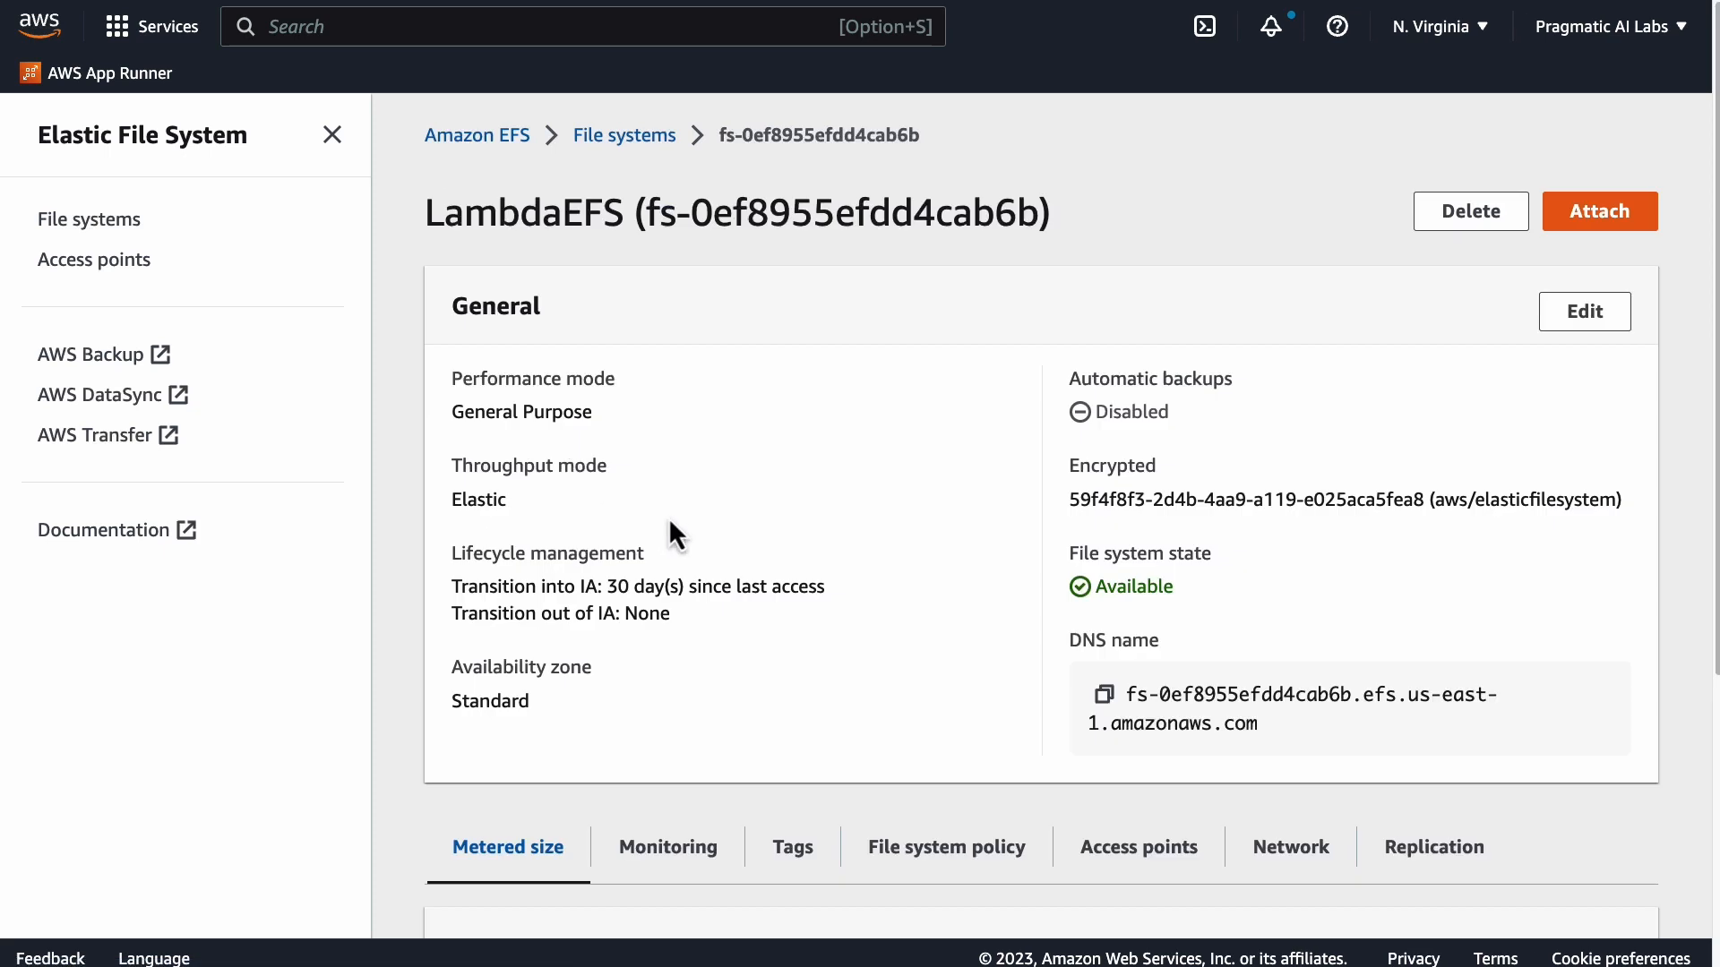
mouse_move(1619, 244)
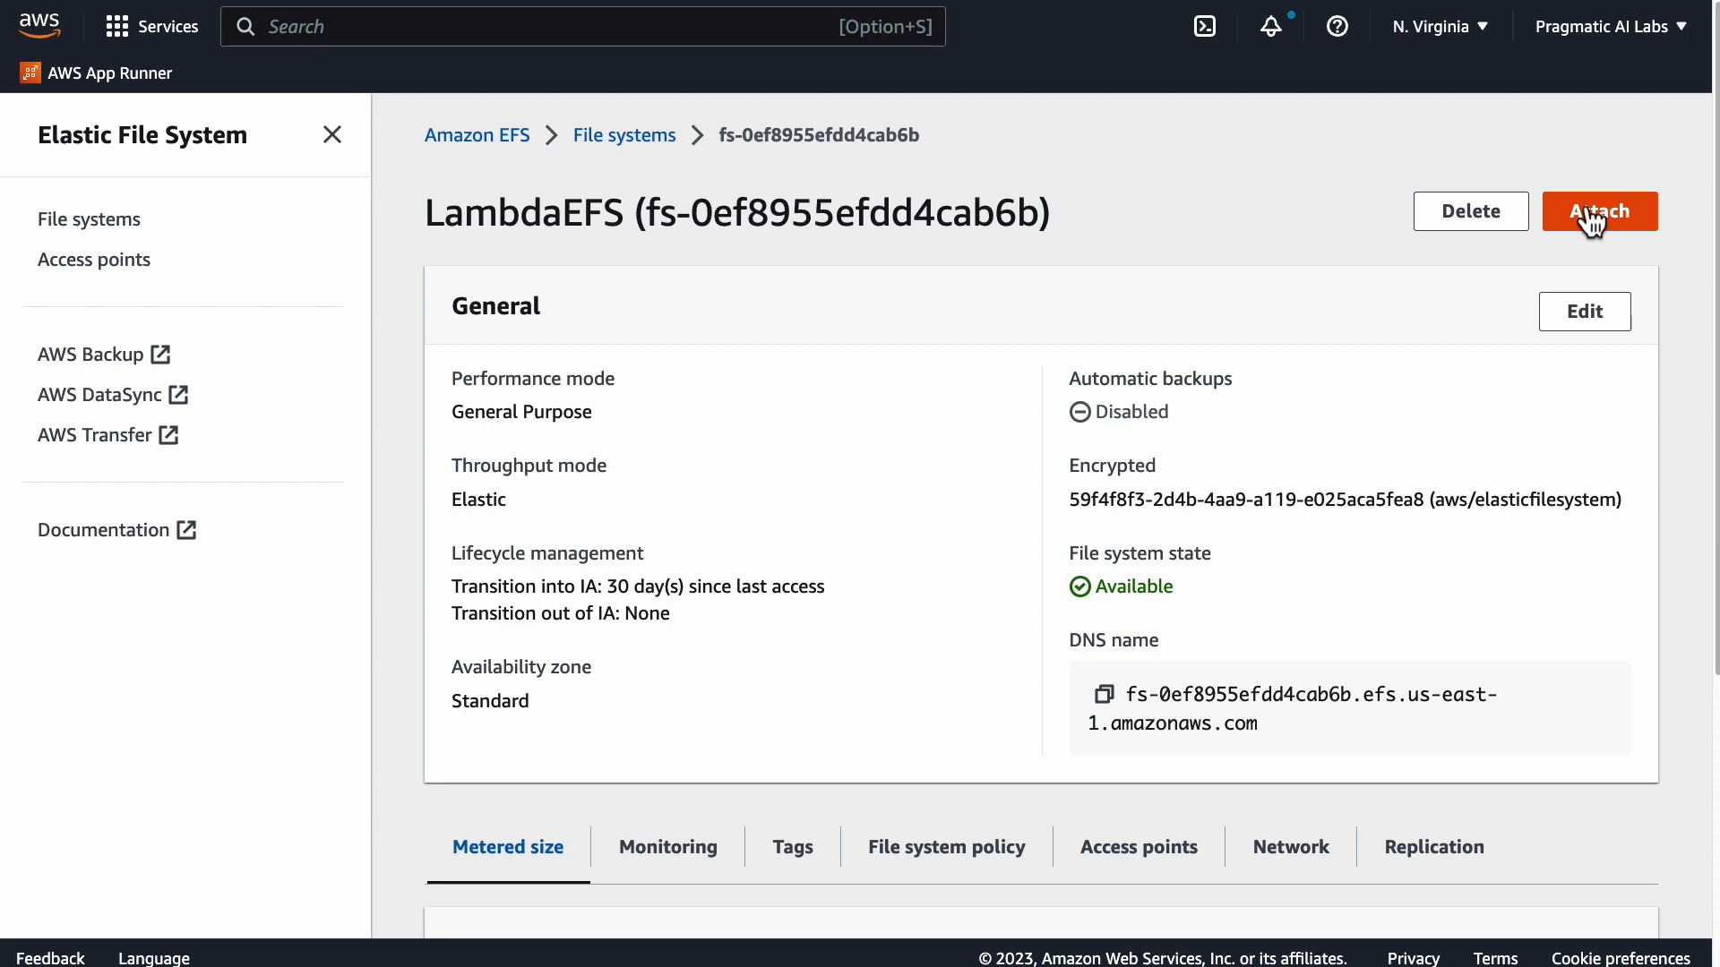
Step: Show the LambdaEFS Attach mount commands and open the mounting user guide link
click(1598, 211)
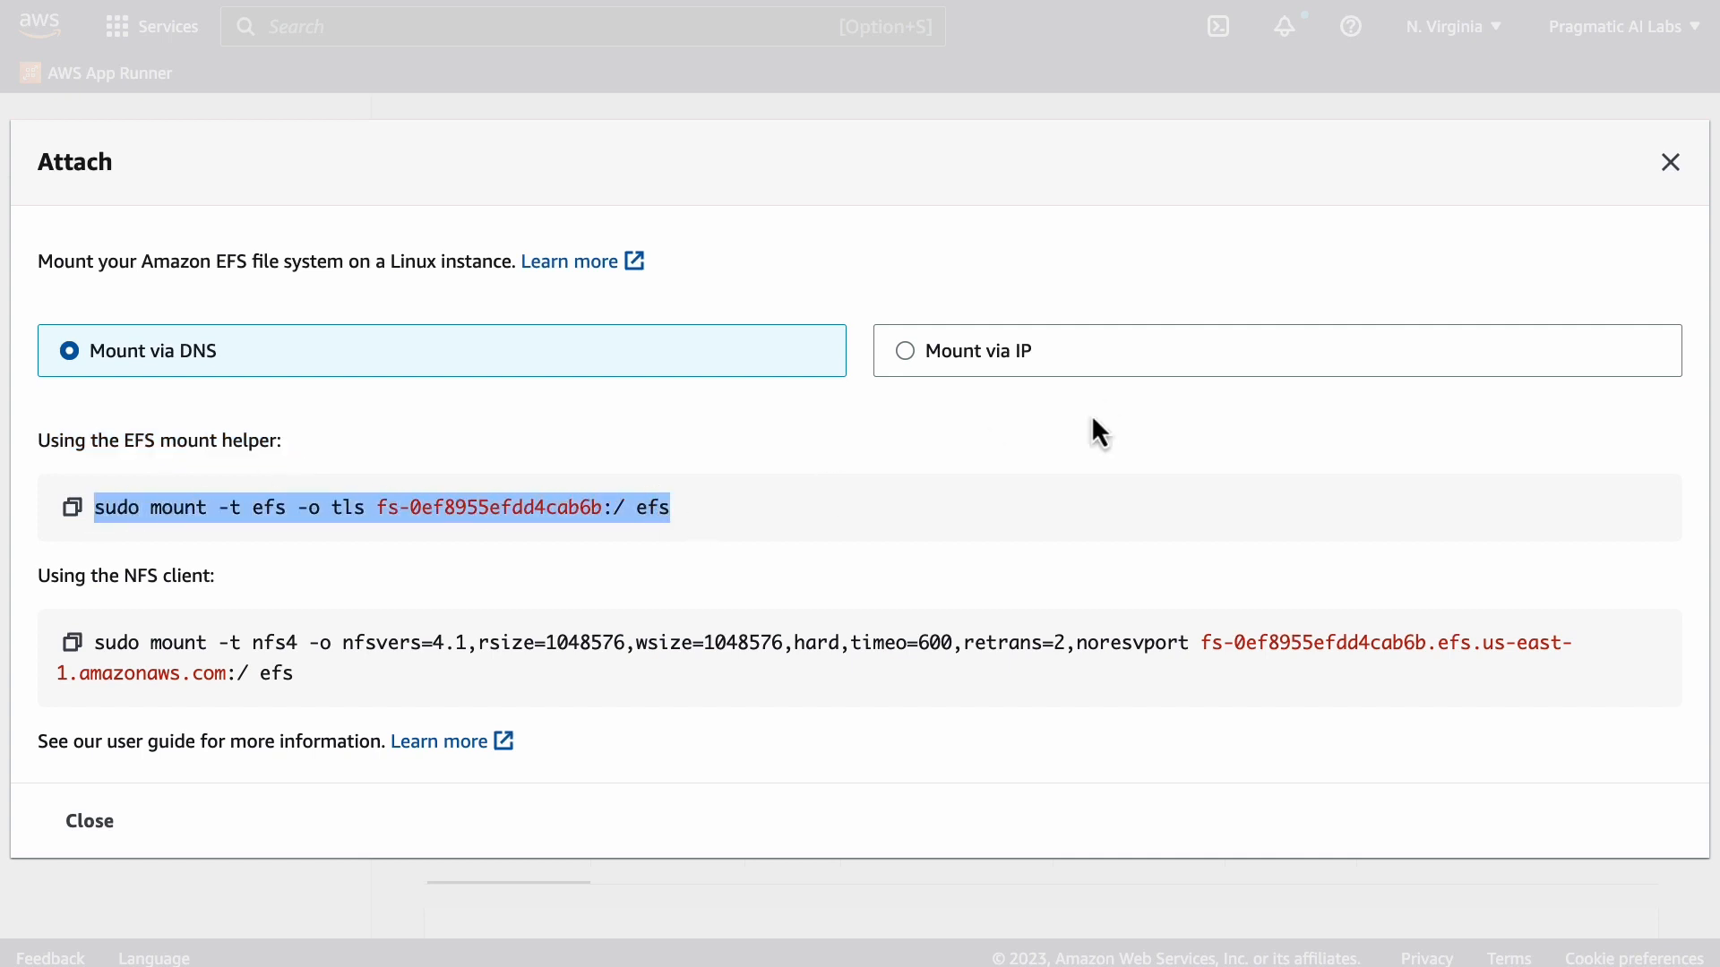
mouse_move(1105, 426)
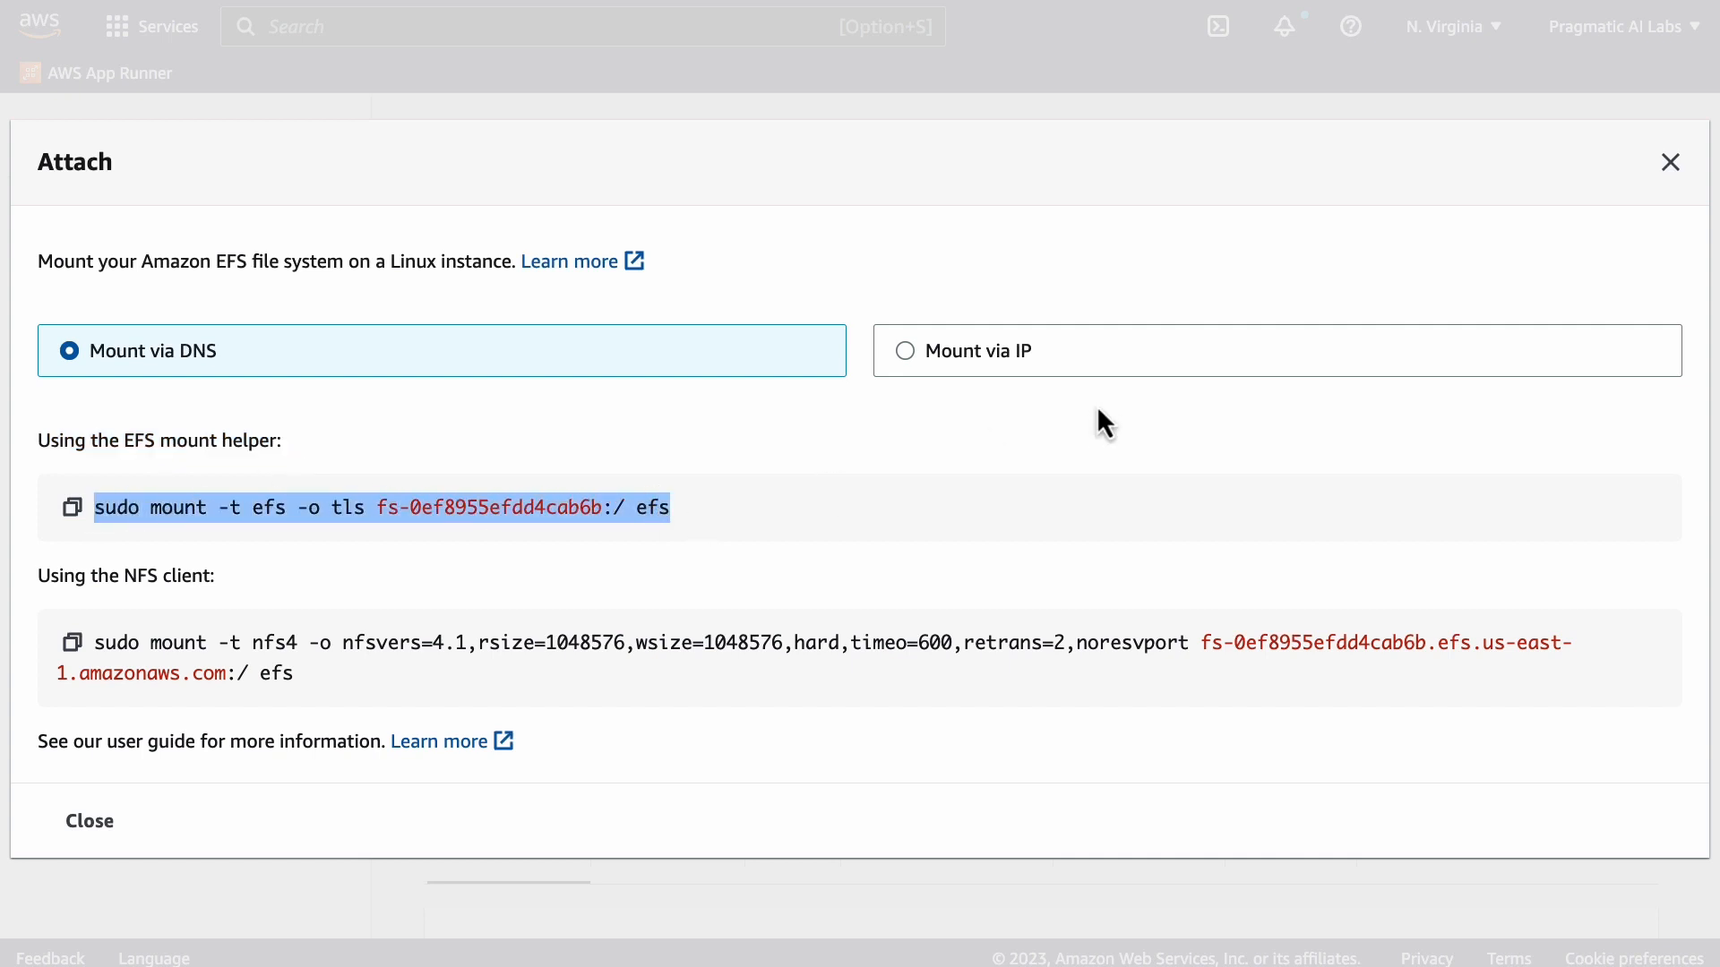
mouse_move(962, 501)
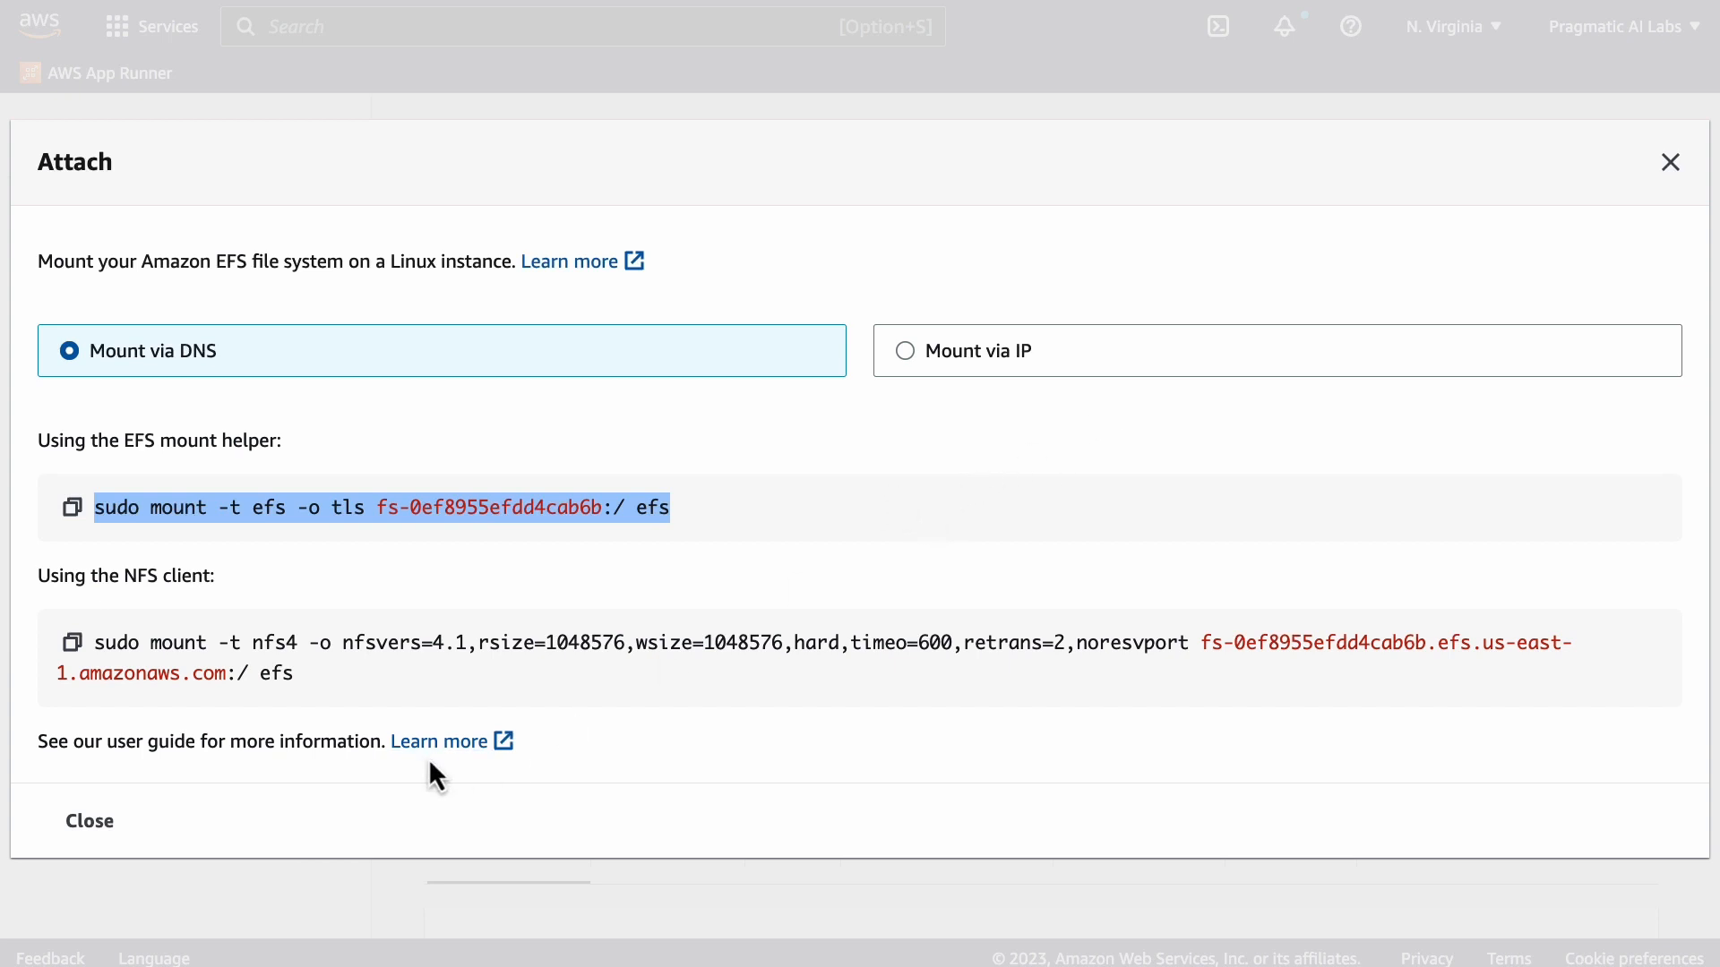
right_click(439, 741)
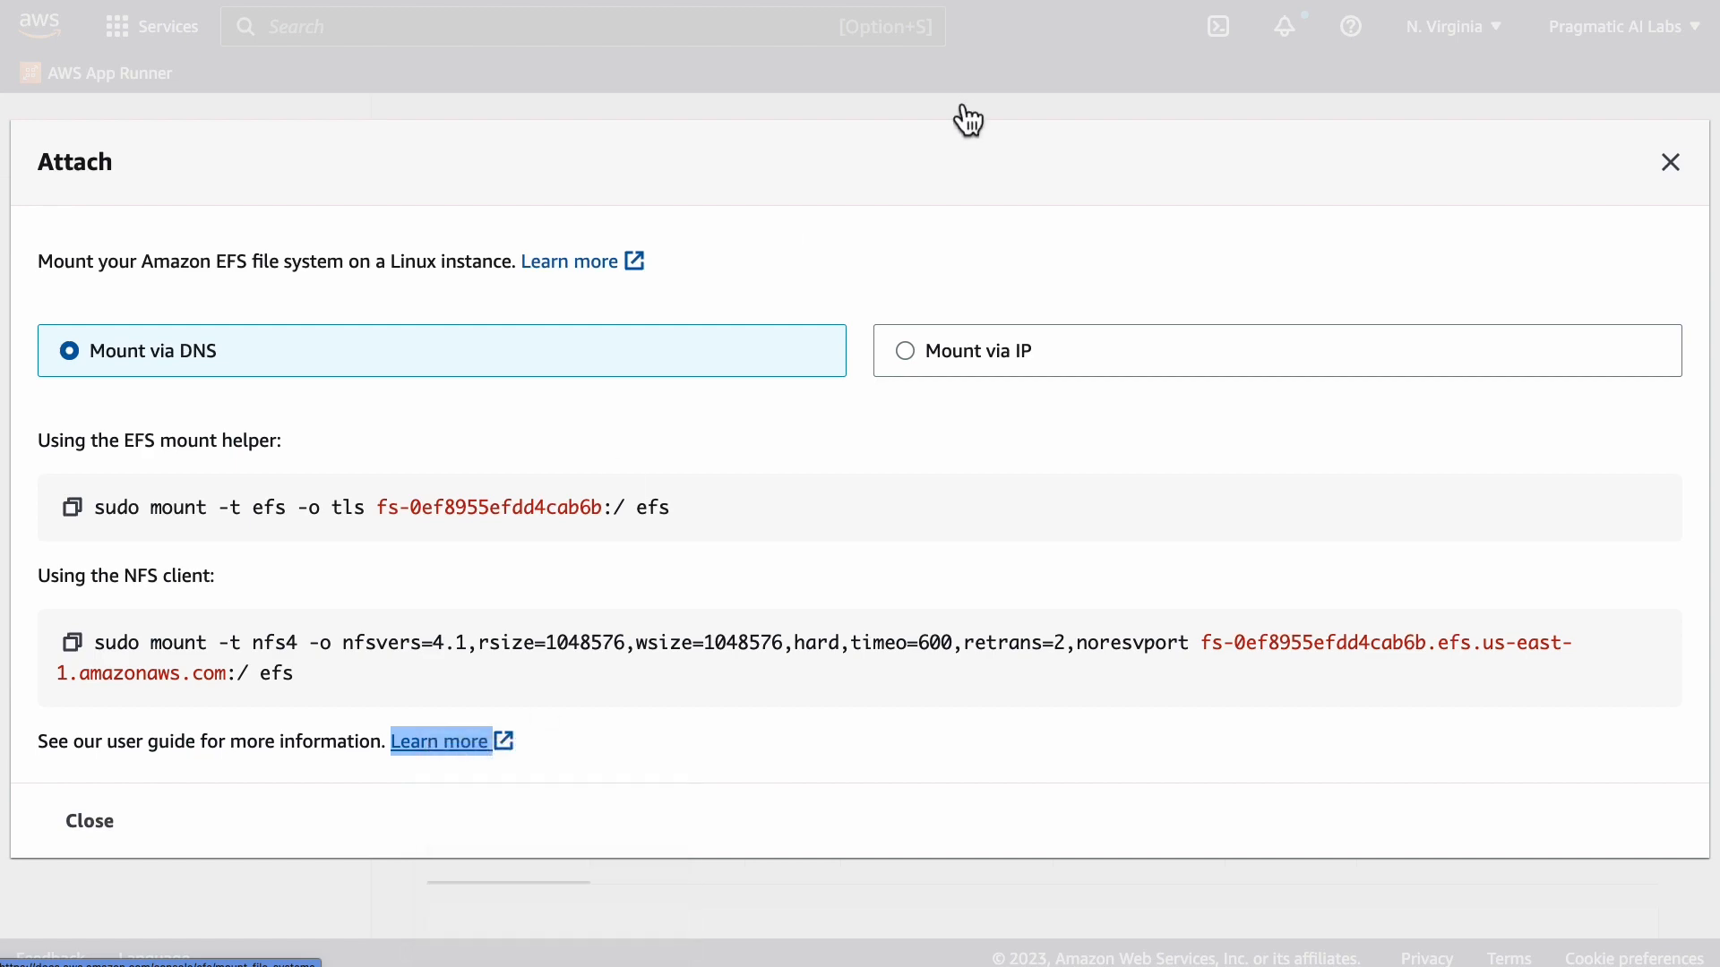
click(440, 740)
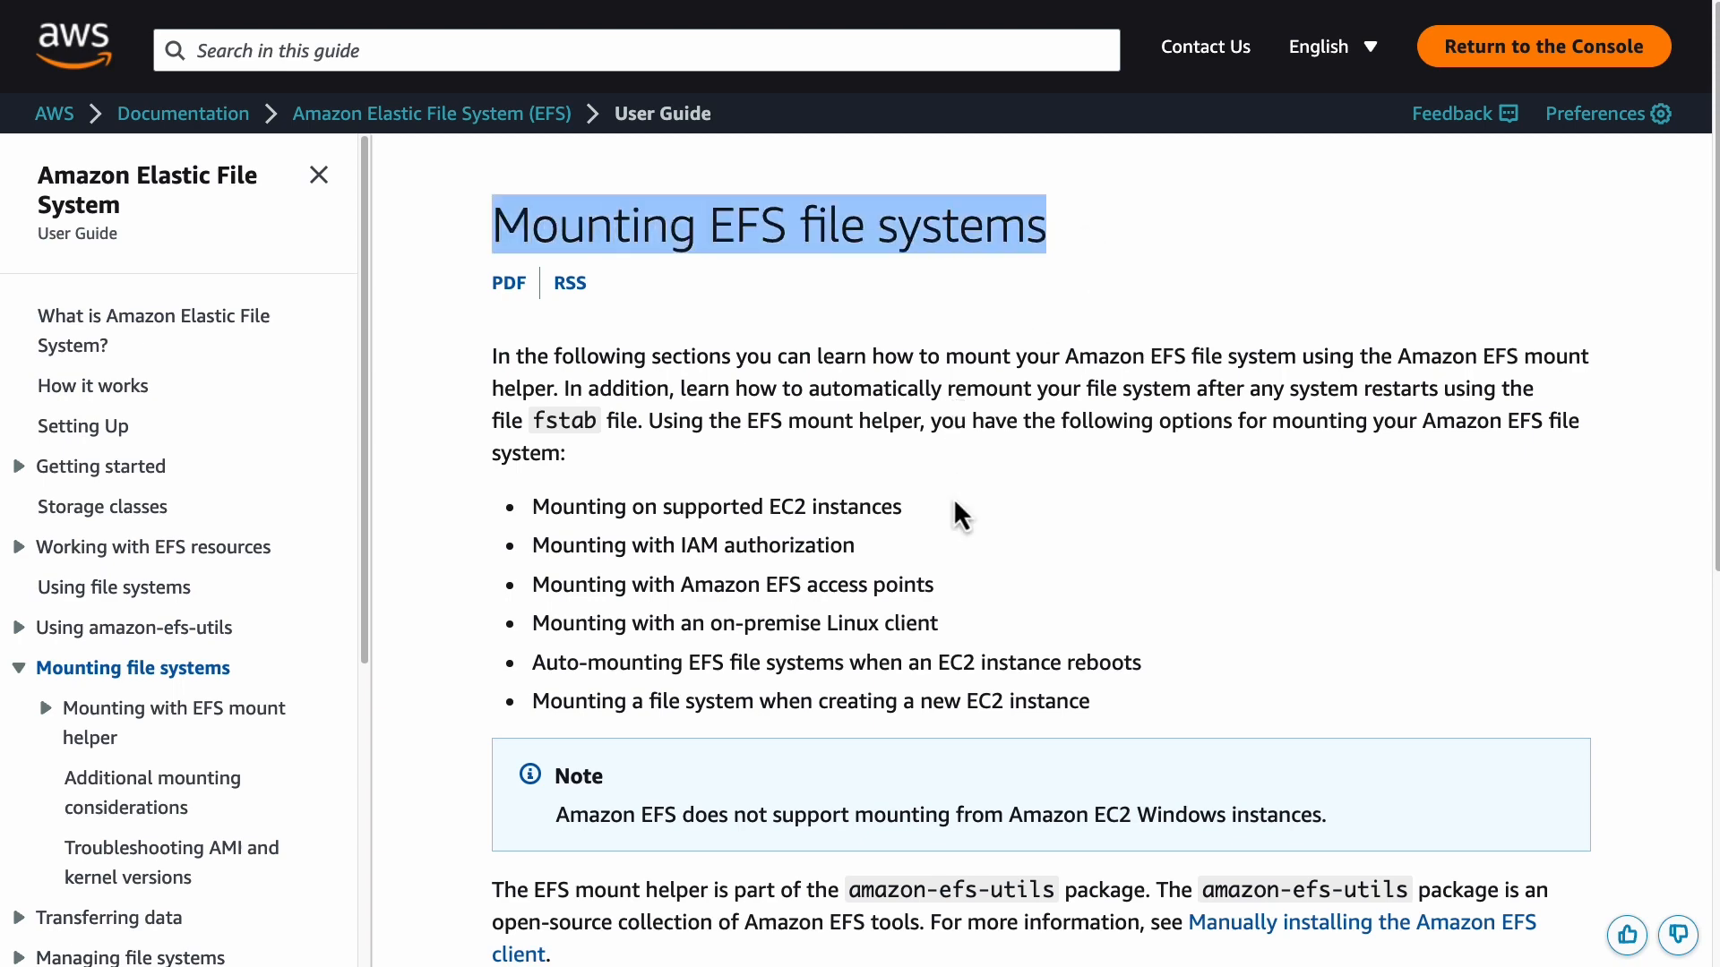
Step: Scroll down through the Mounting EFS file systems guide's options and topics
scroll(down, 3)
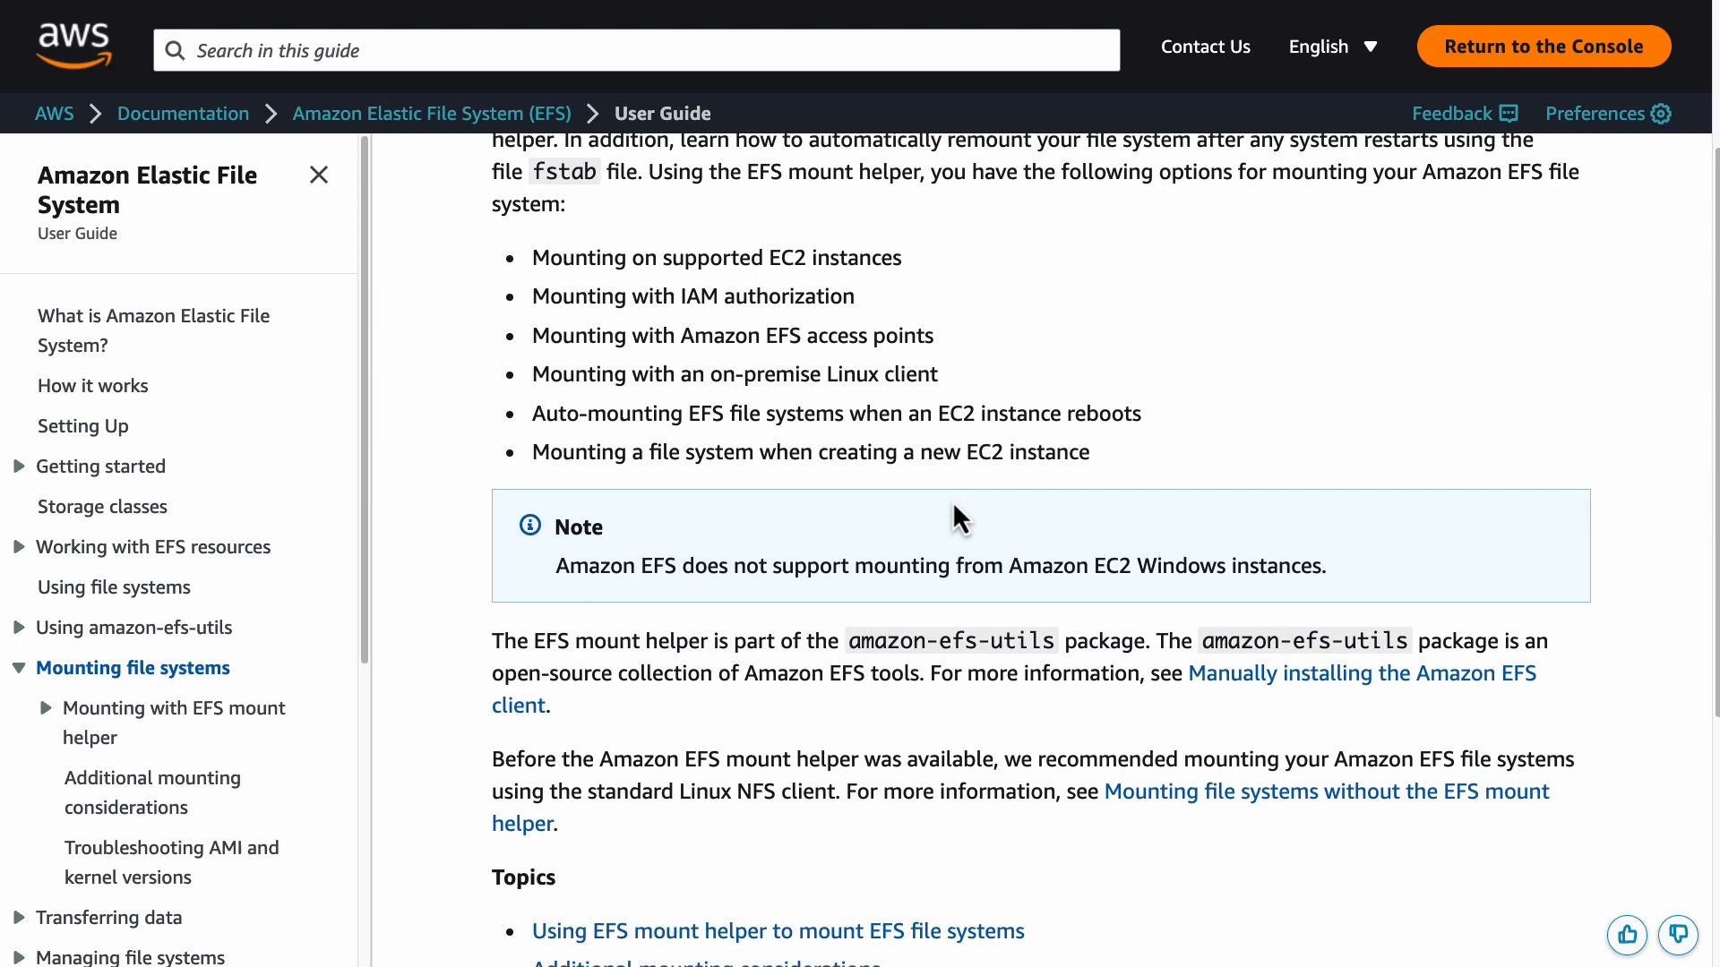
scroll(down, 3)
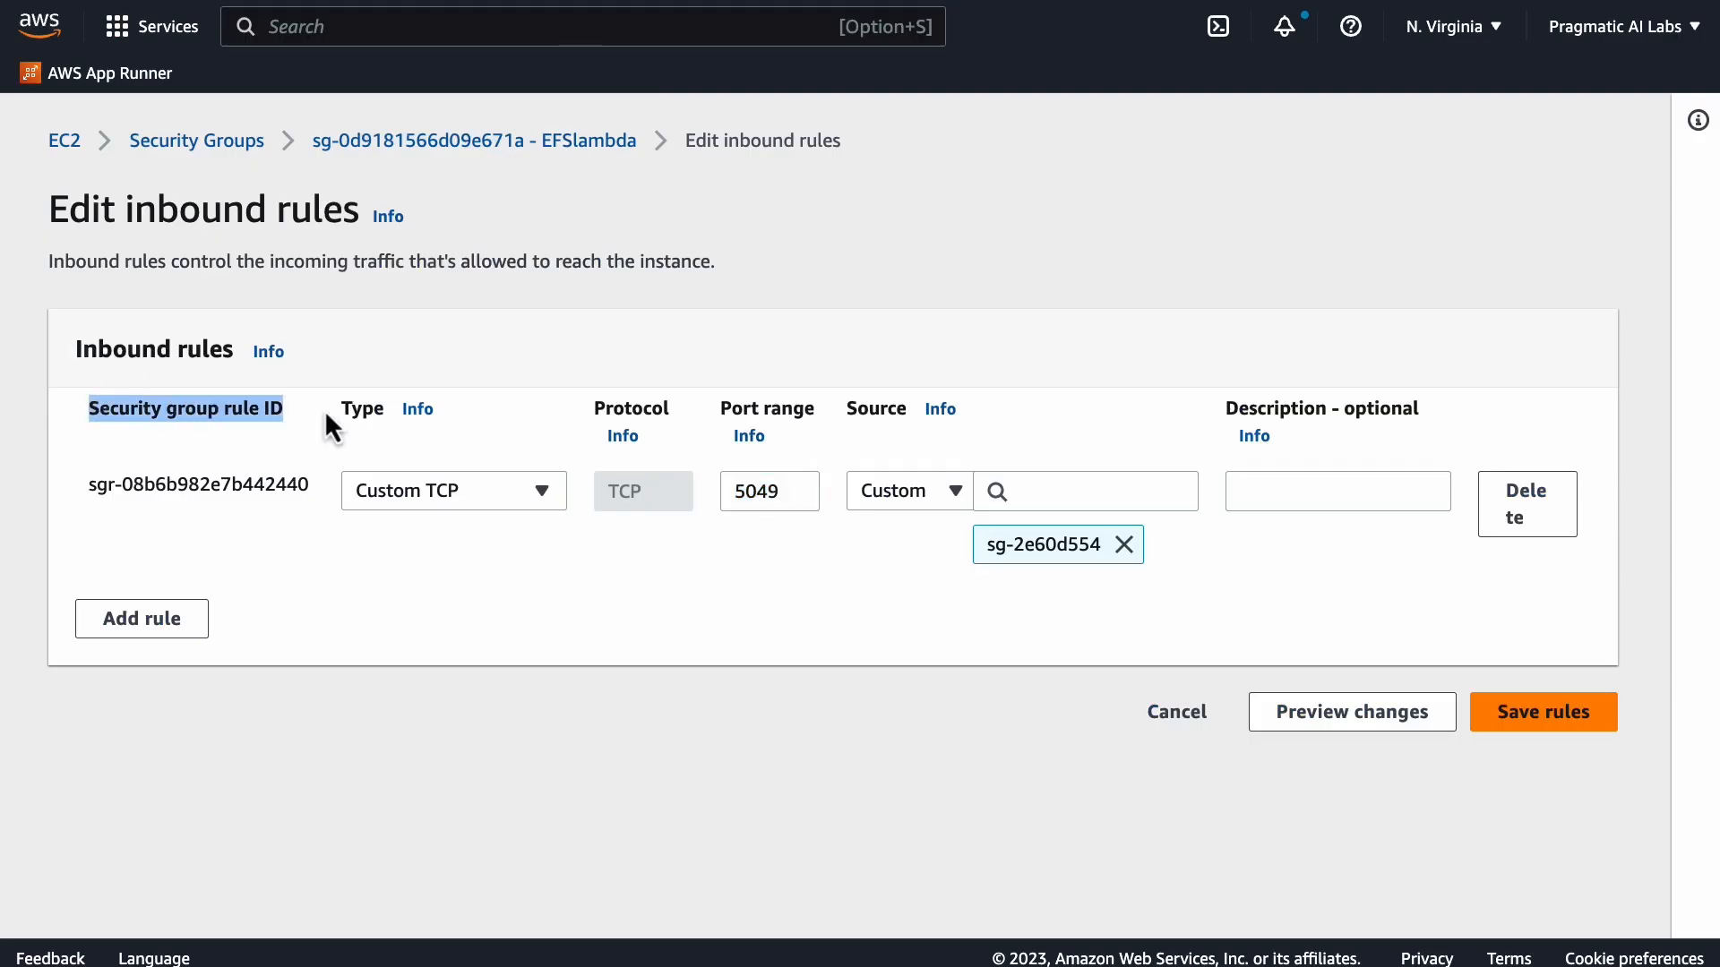
click(768, 490)
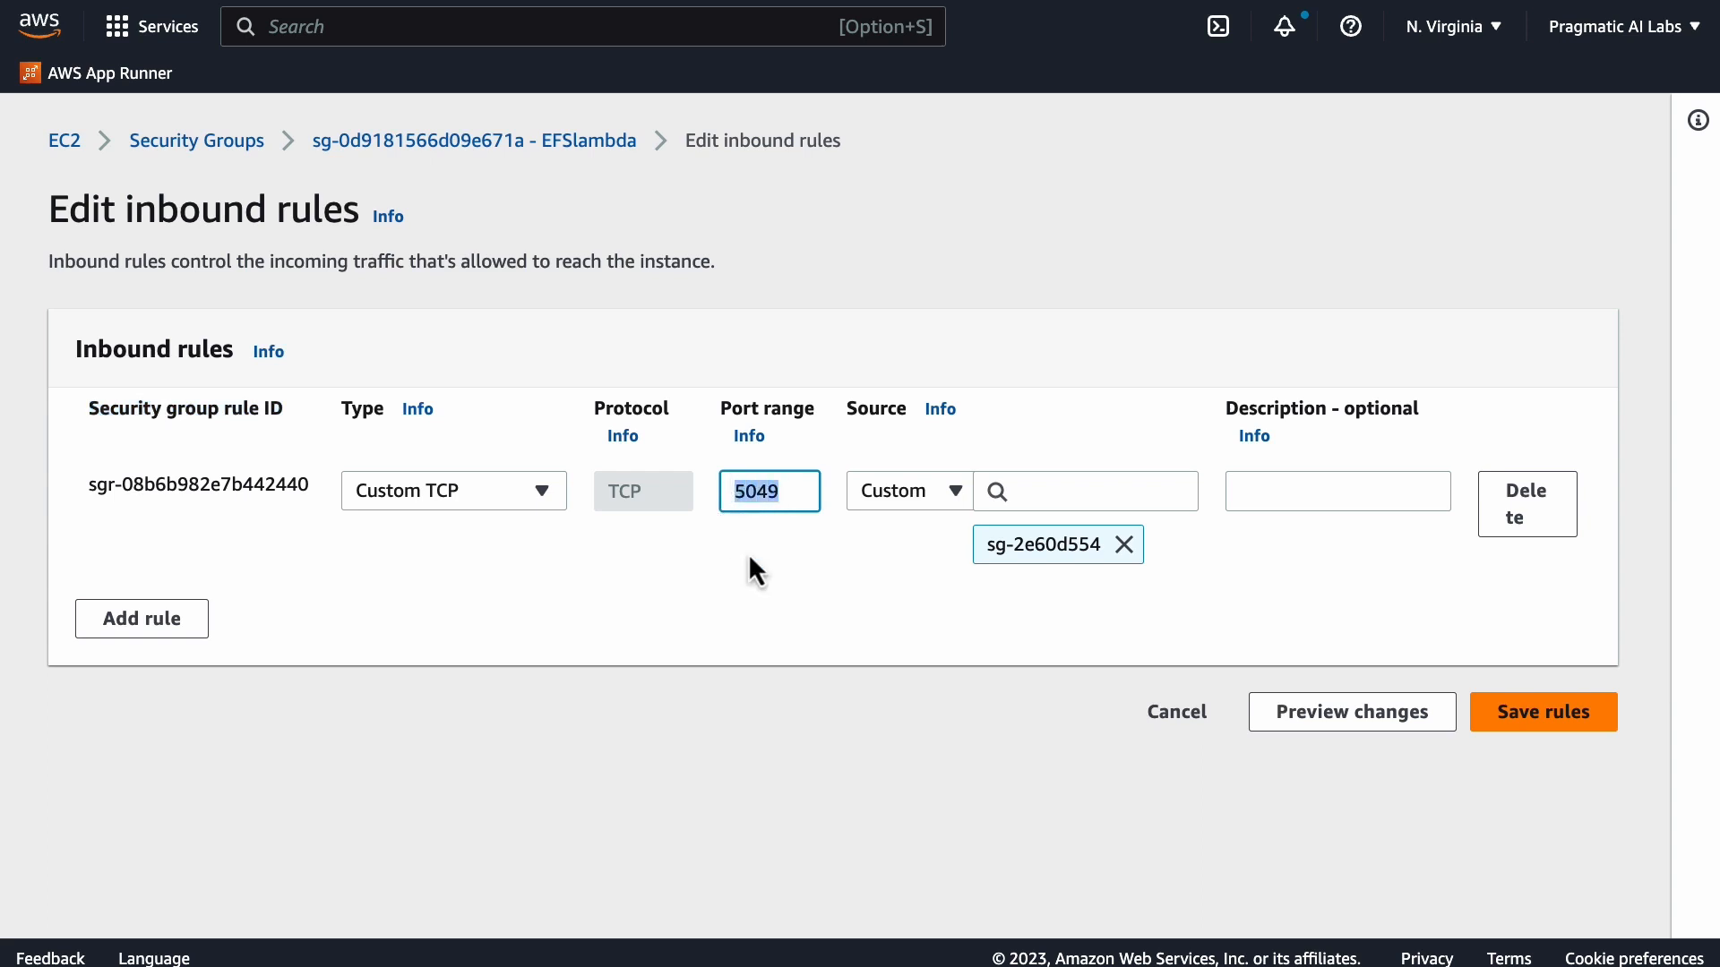
mouse_move(821, 703)
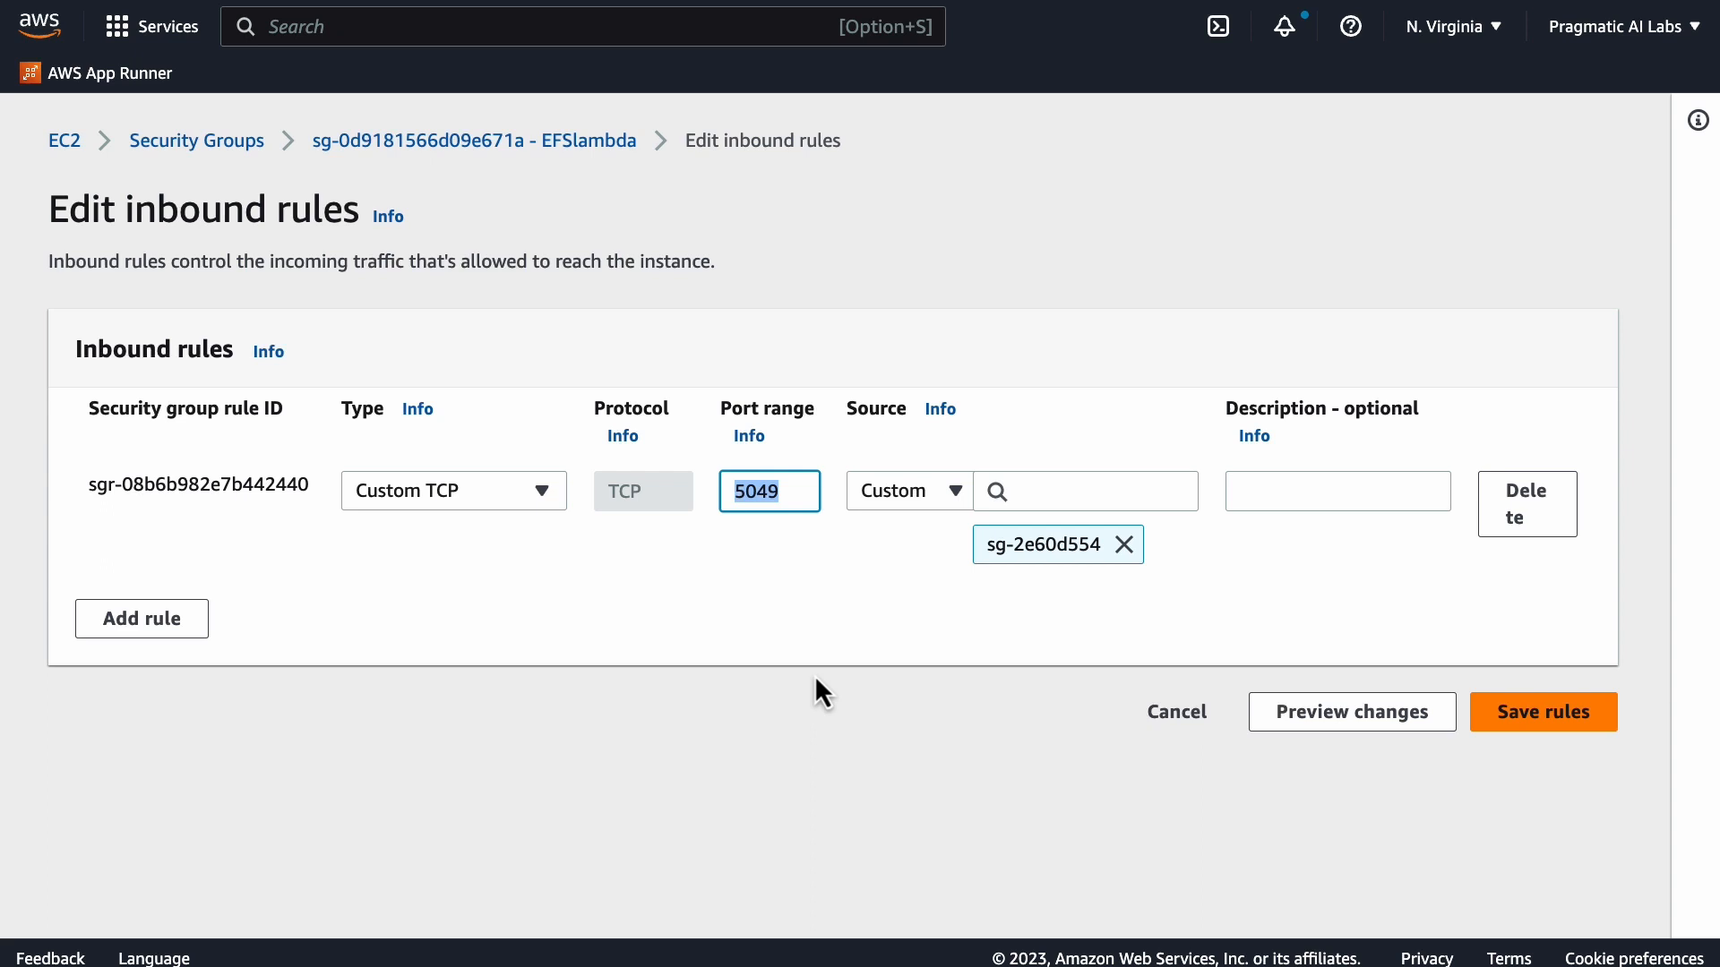
mouse_move(888, 658)
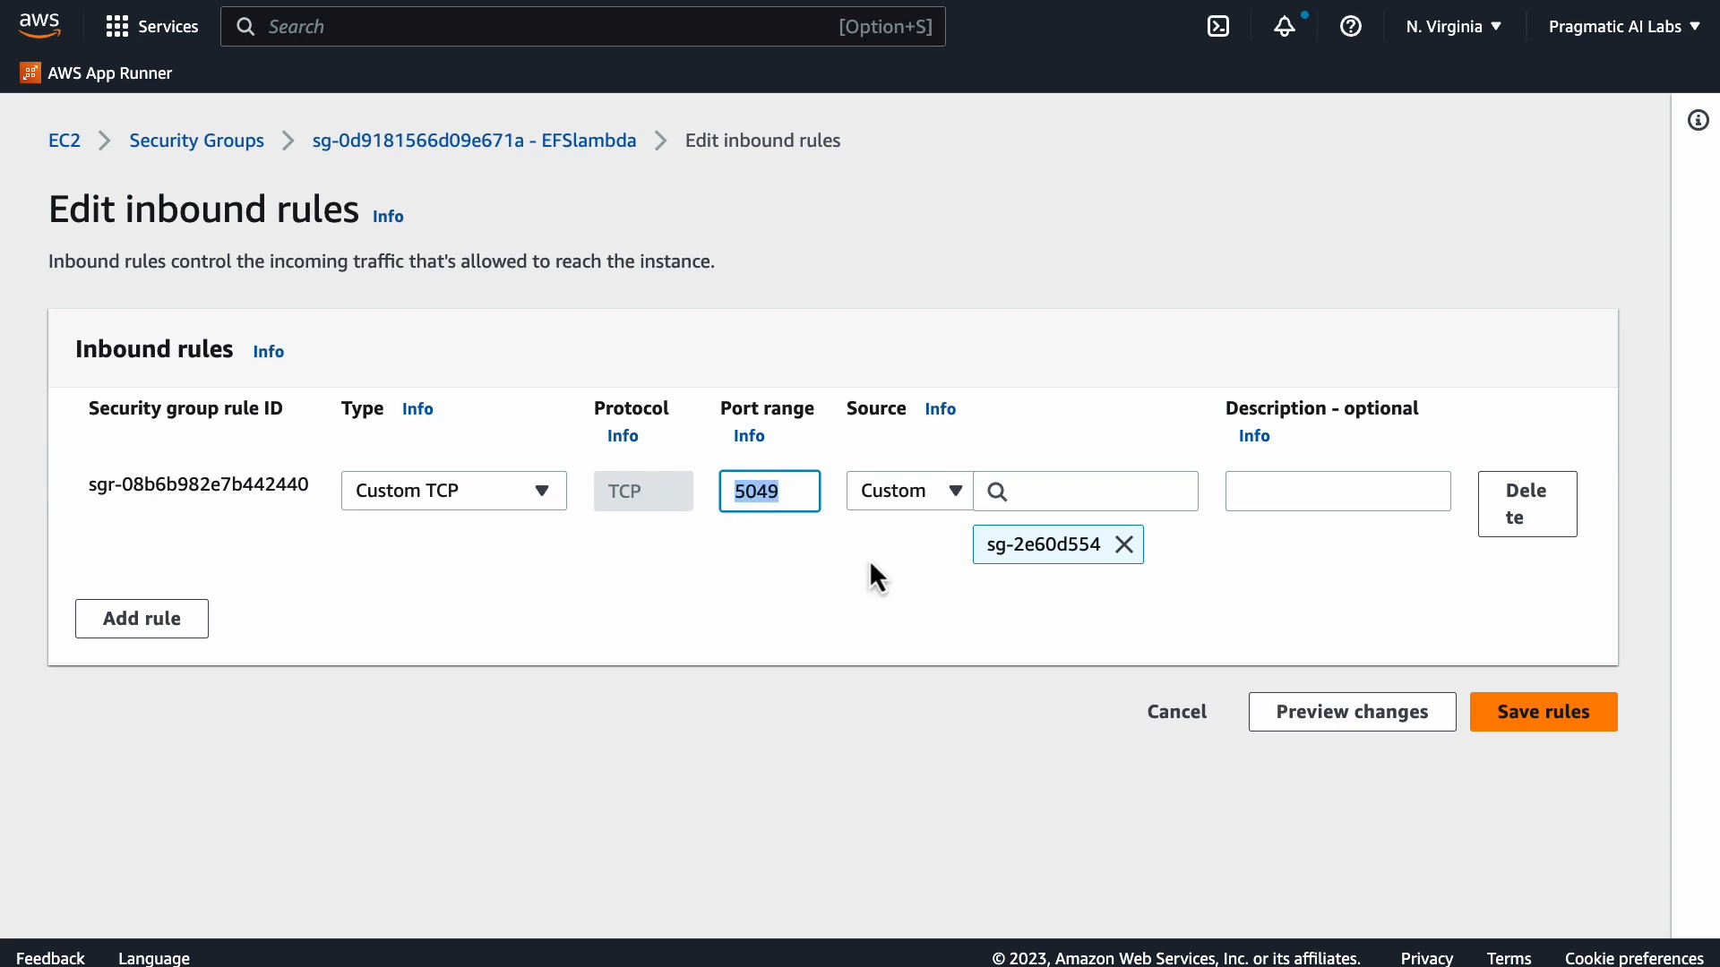
mouse_move(131, 562)
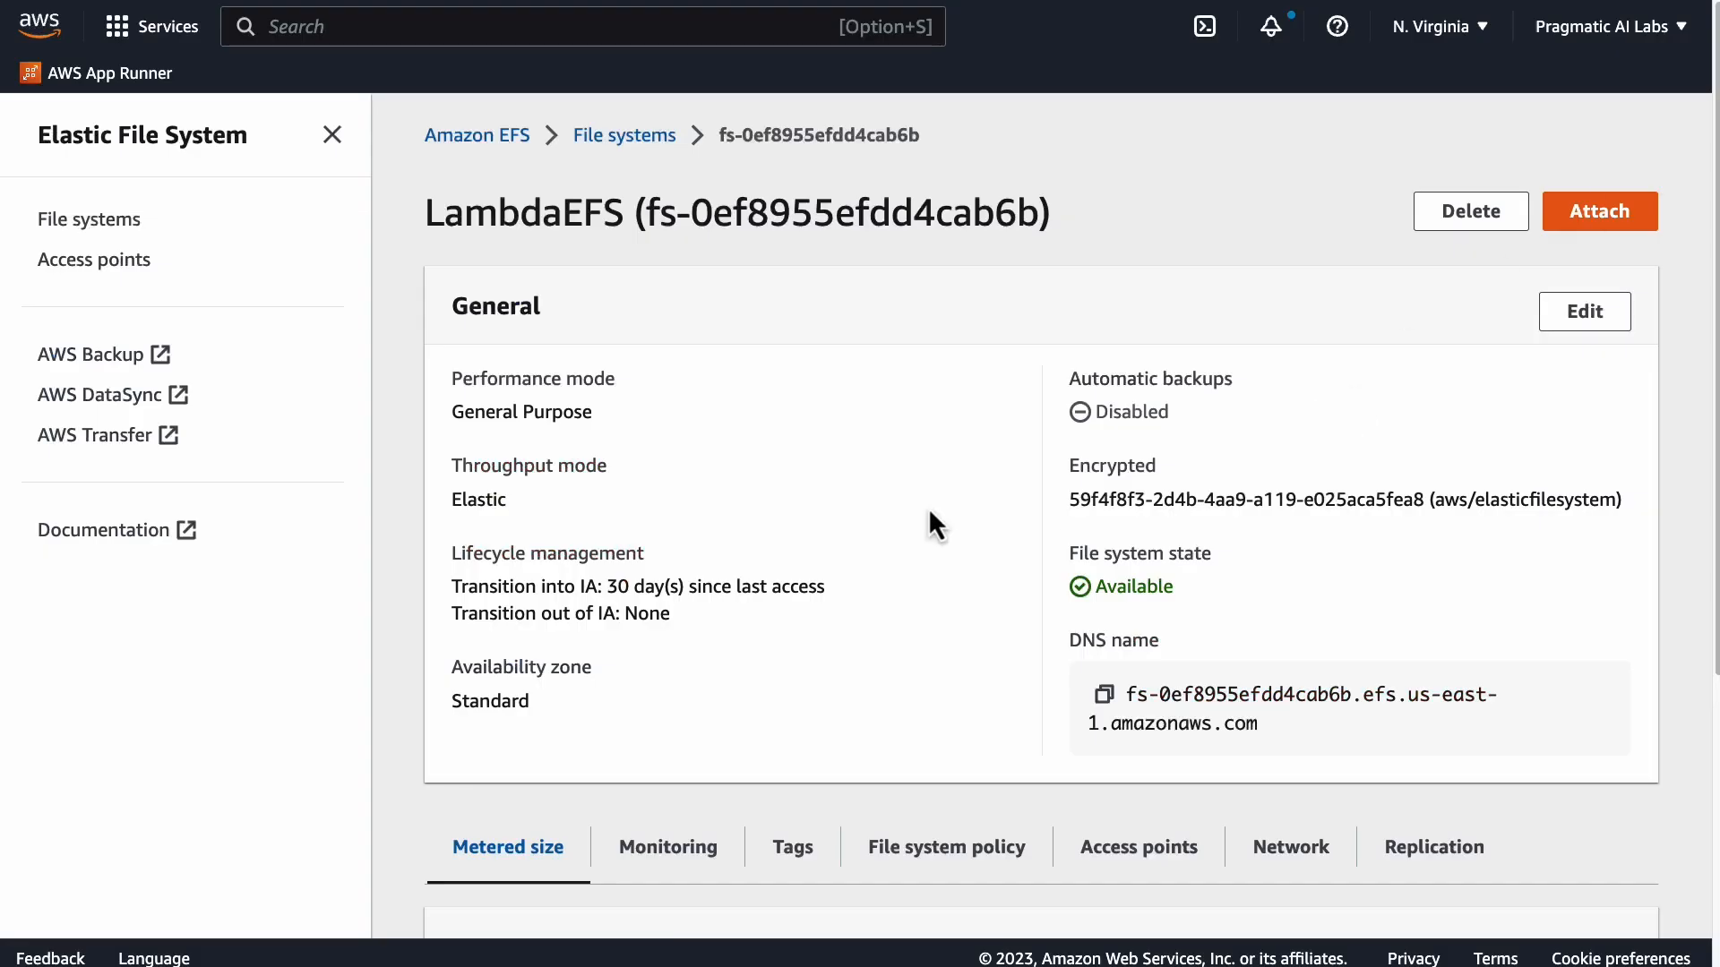
scroll(down, 3)
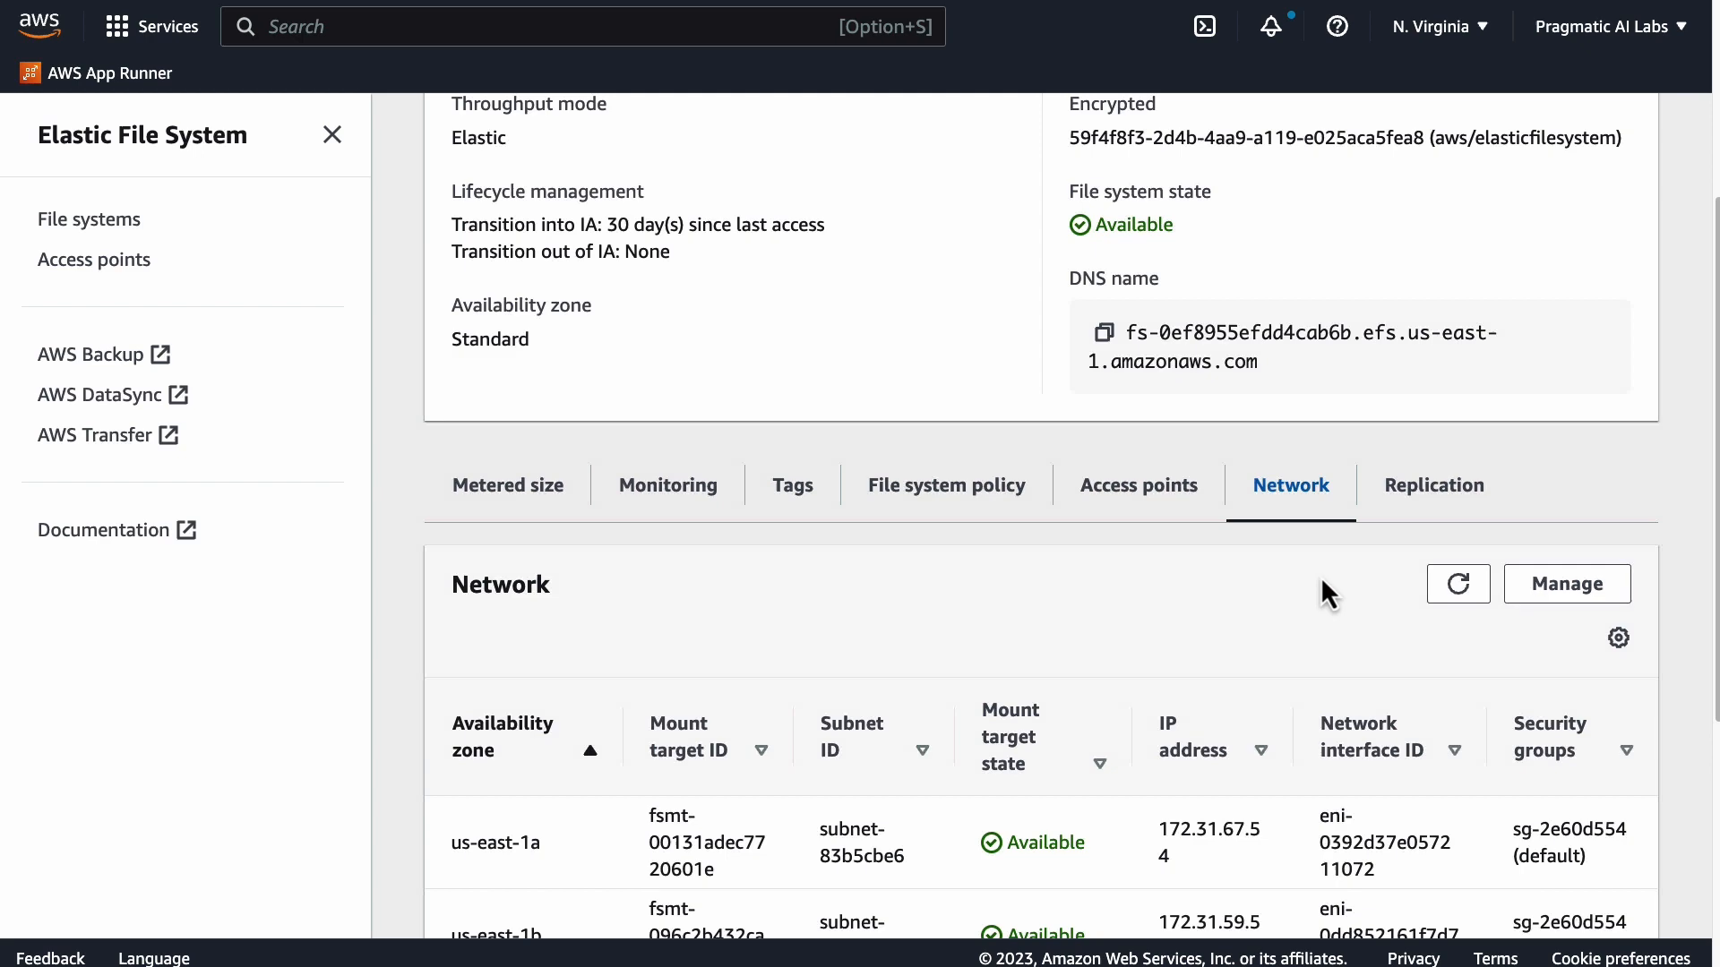
scroll(down, 3)
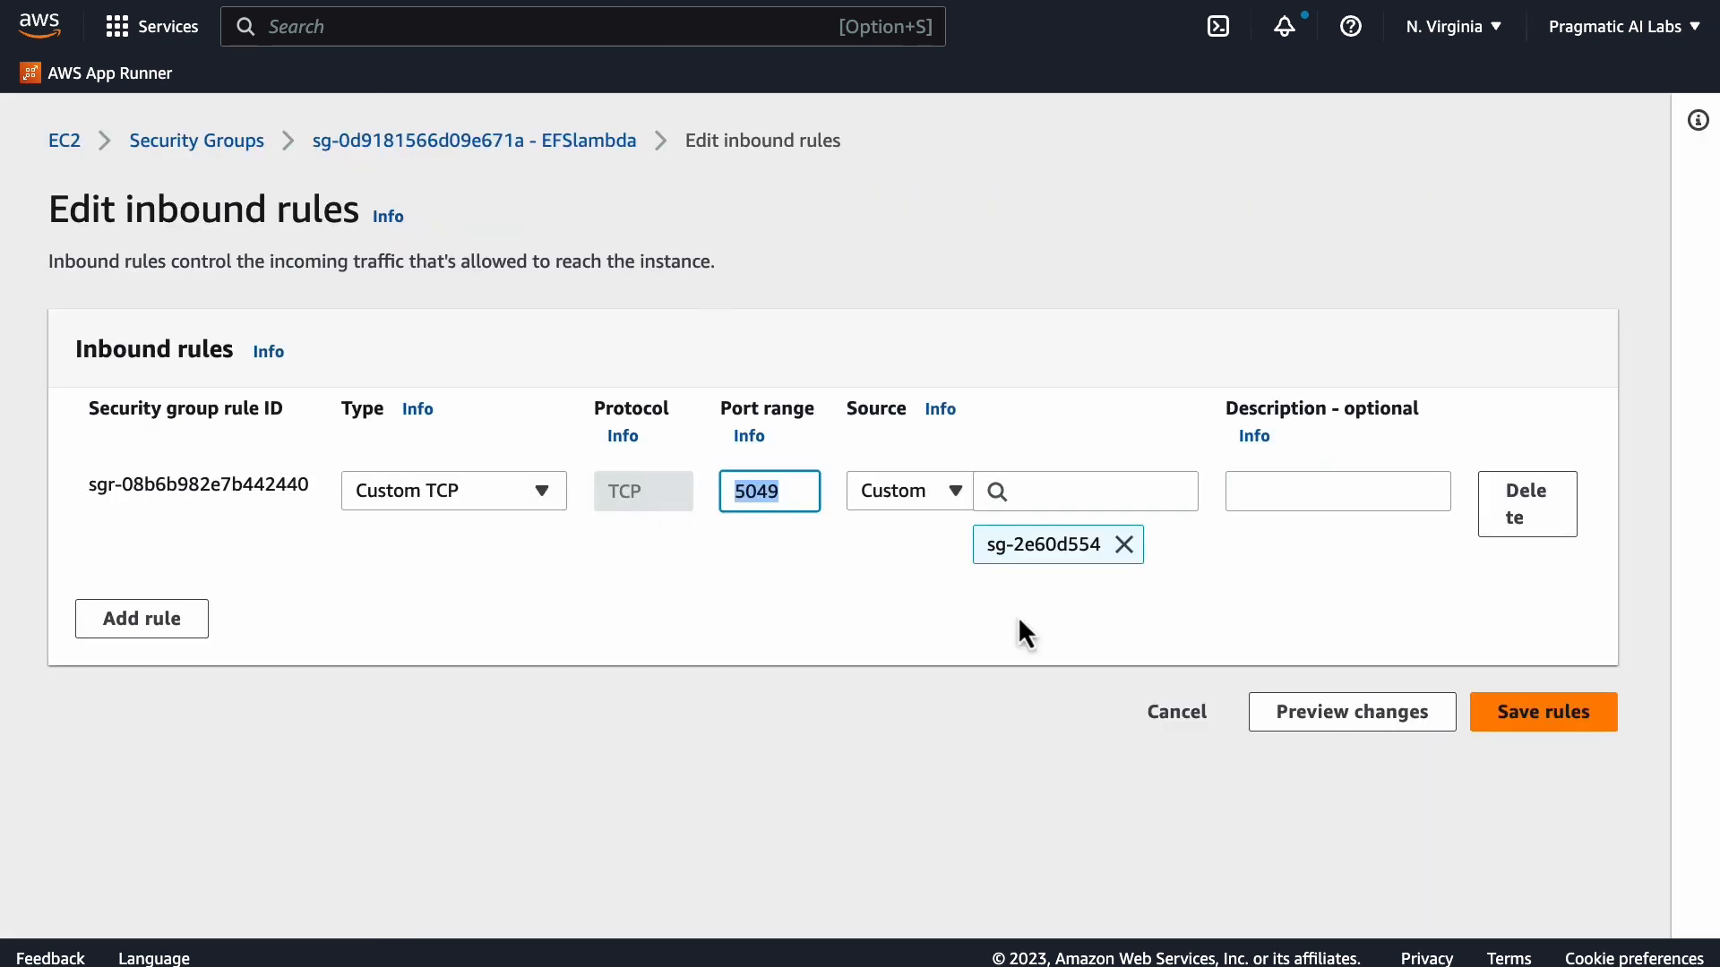
click(768, 492)
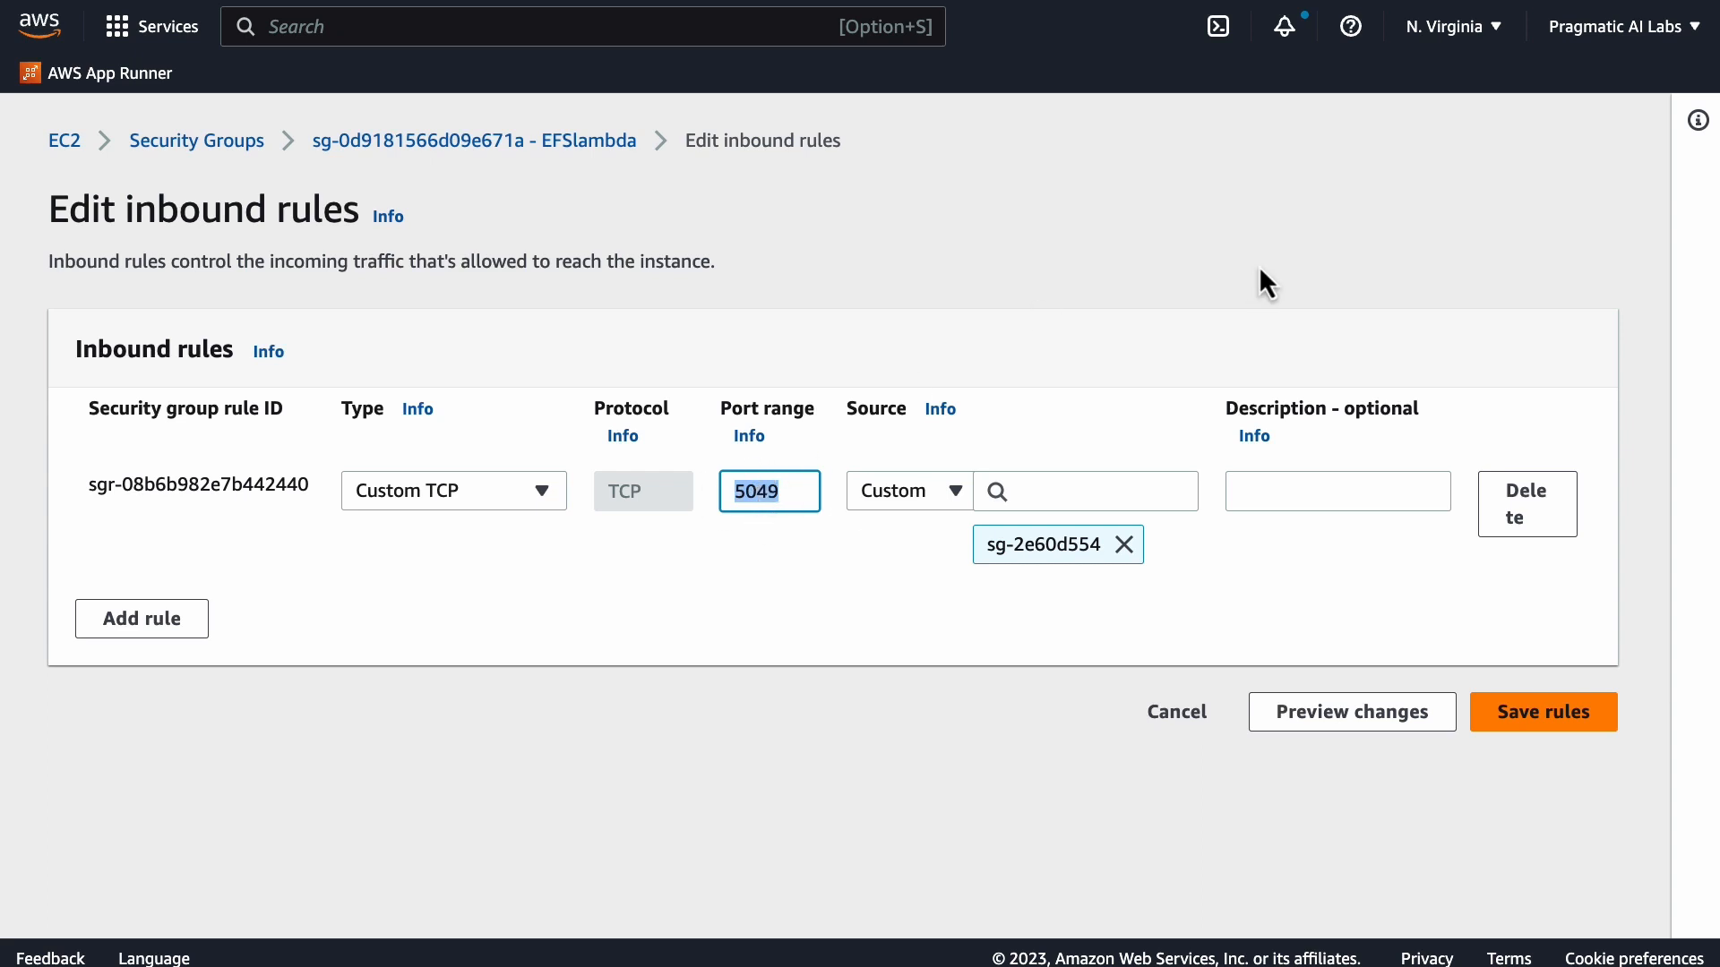
mouse_move(1259, 278)
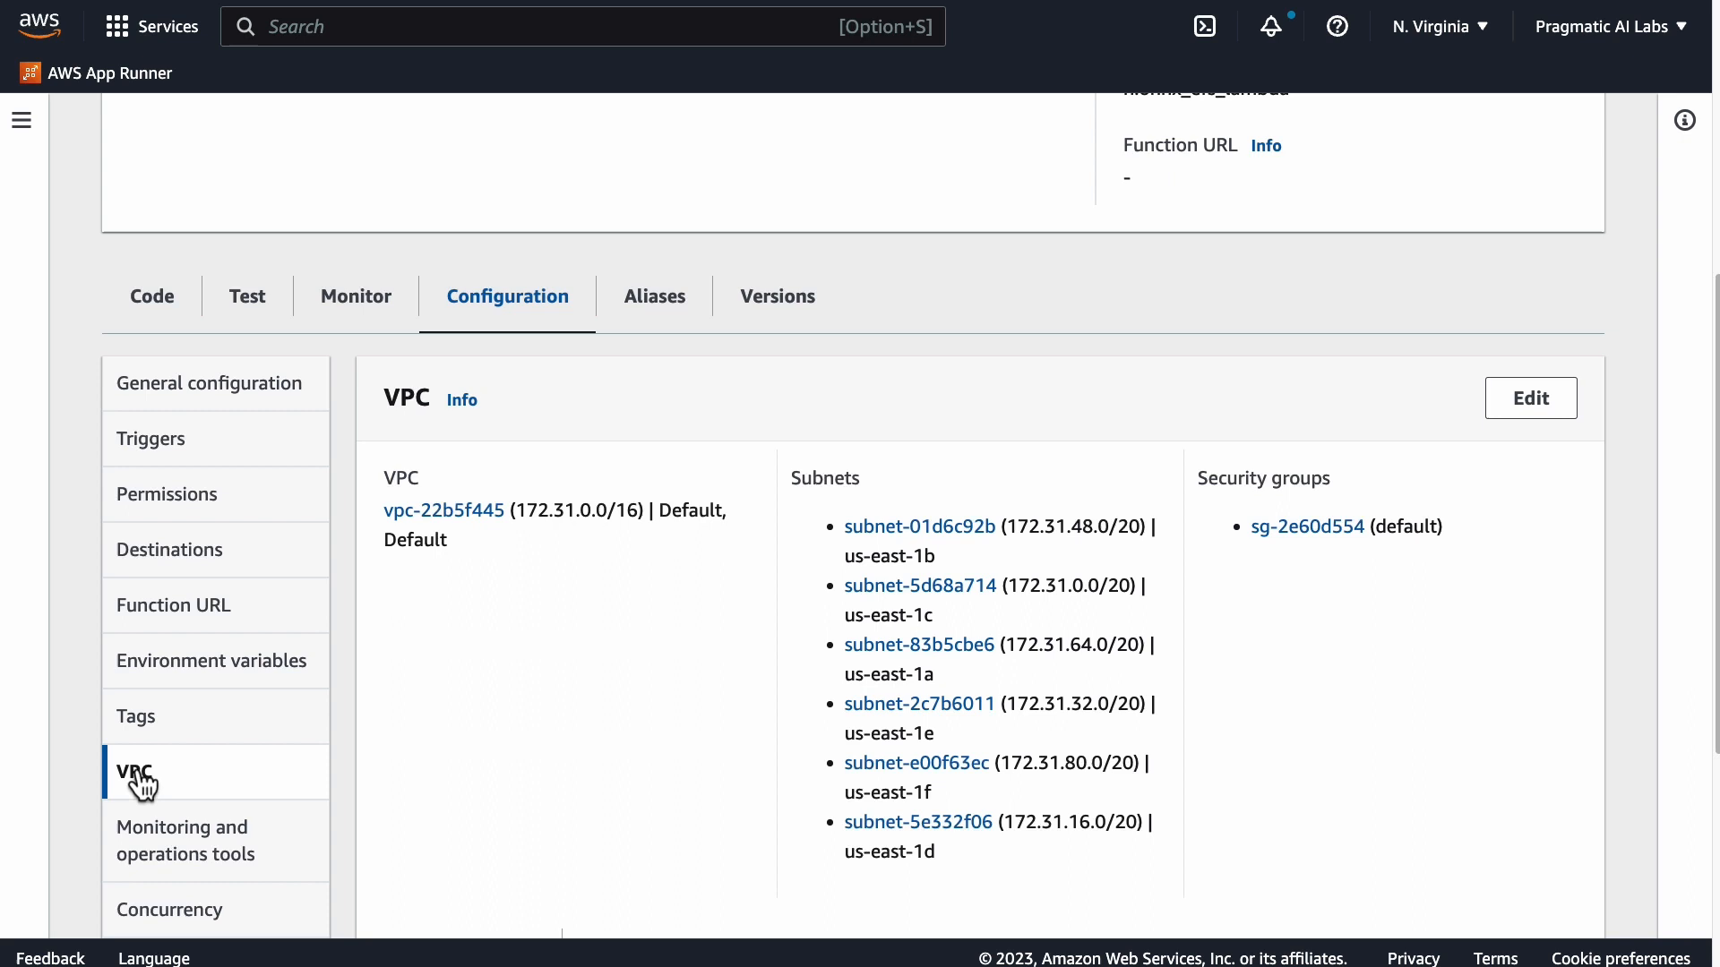
mouse_move(760, 545)
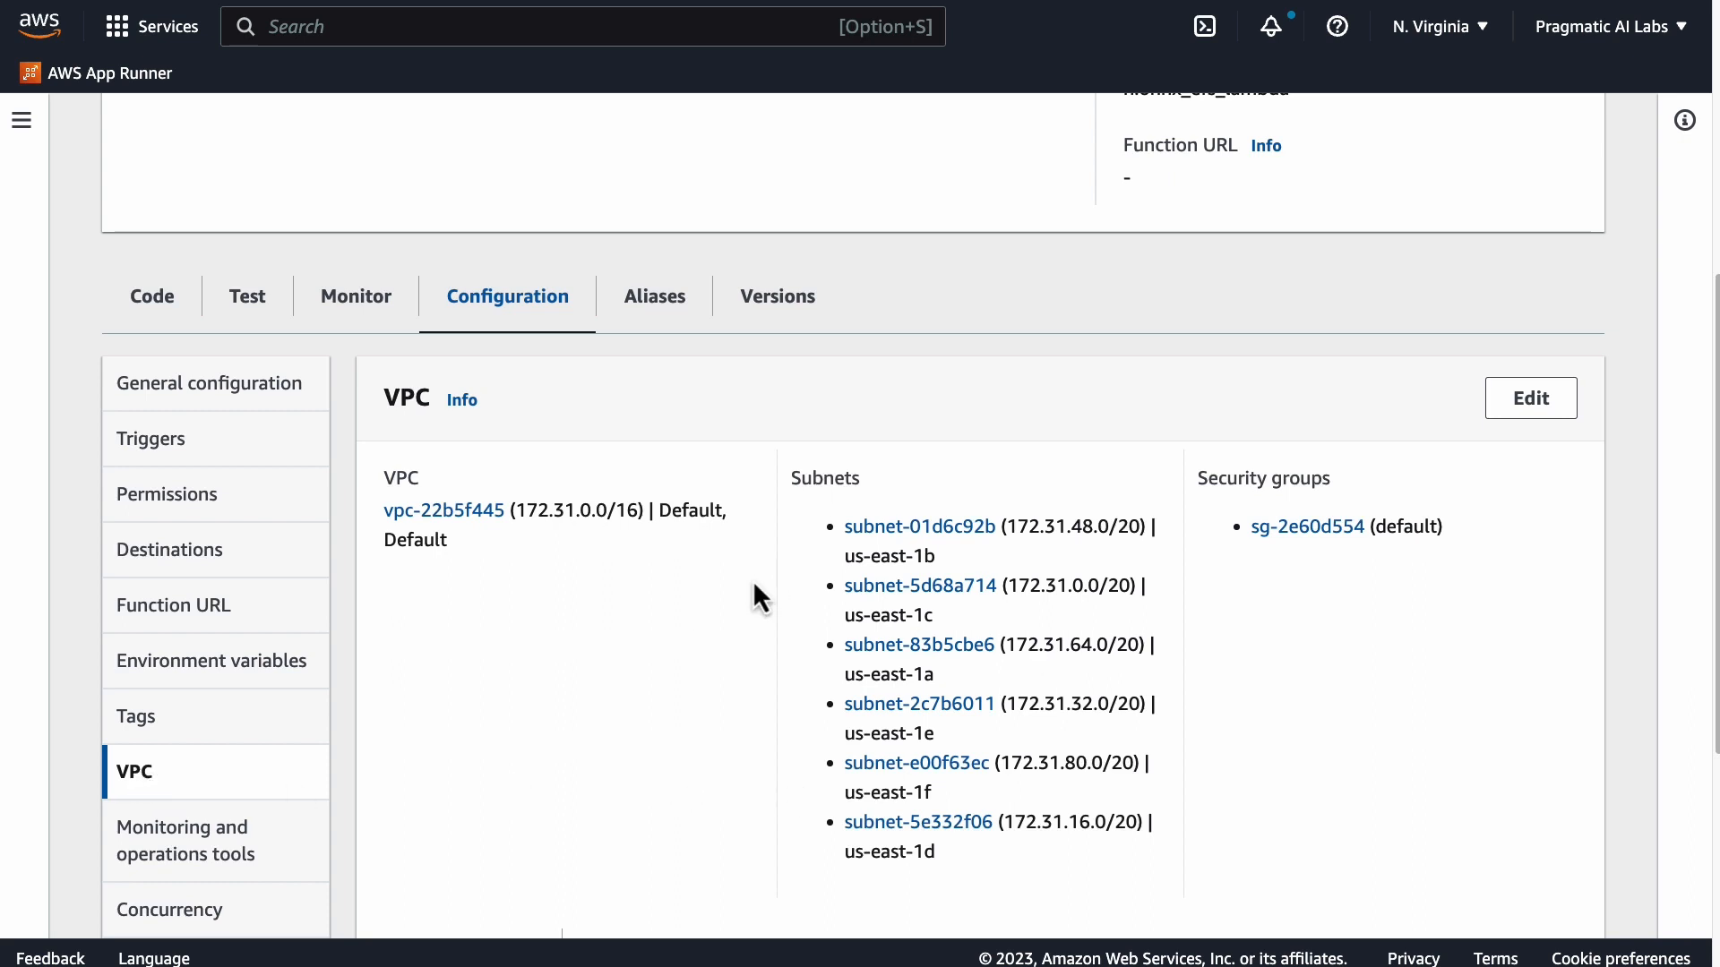
scroll(down, 3)
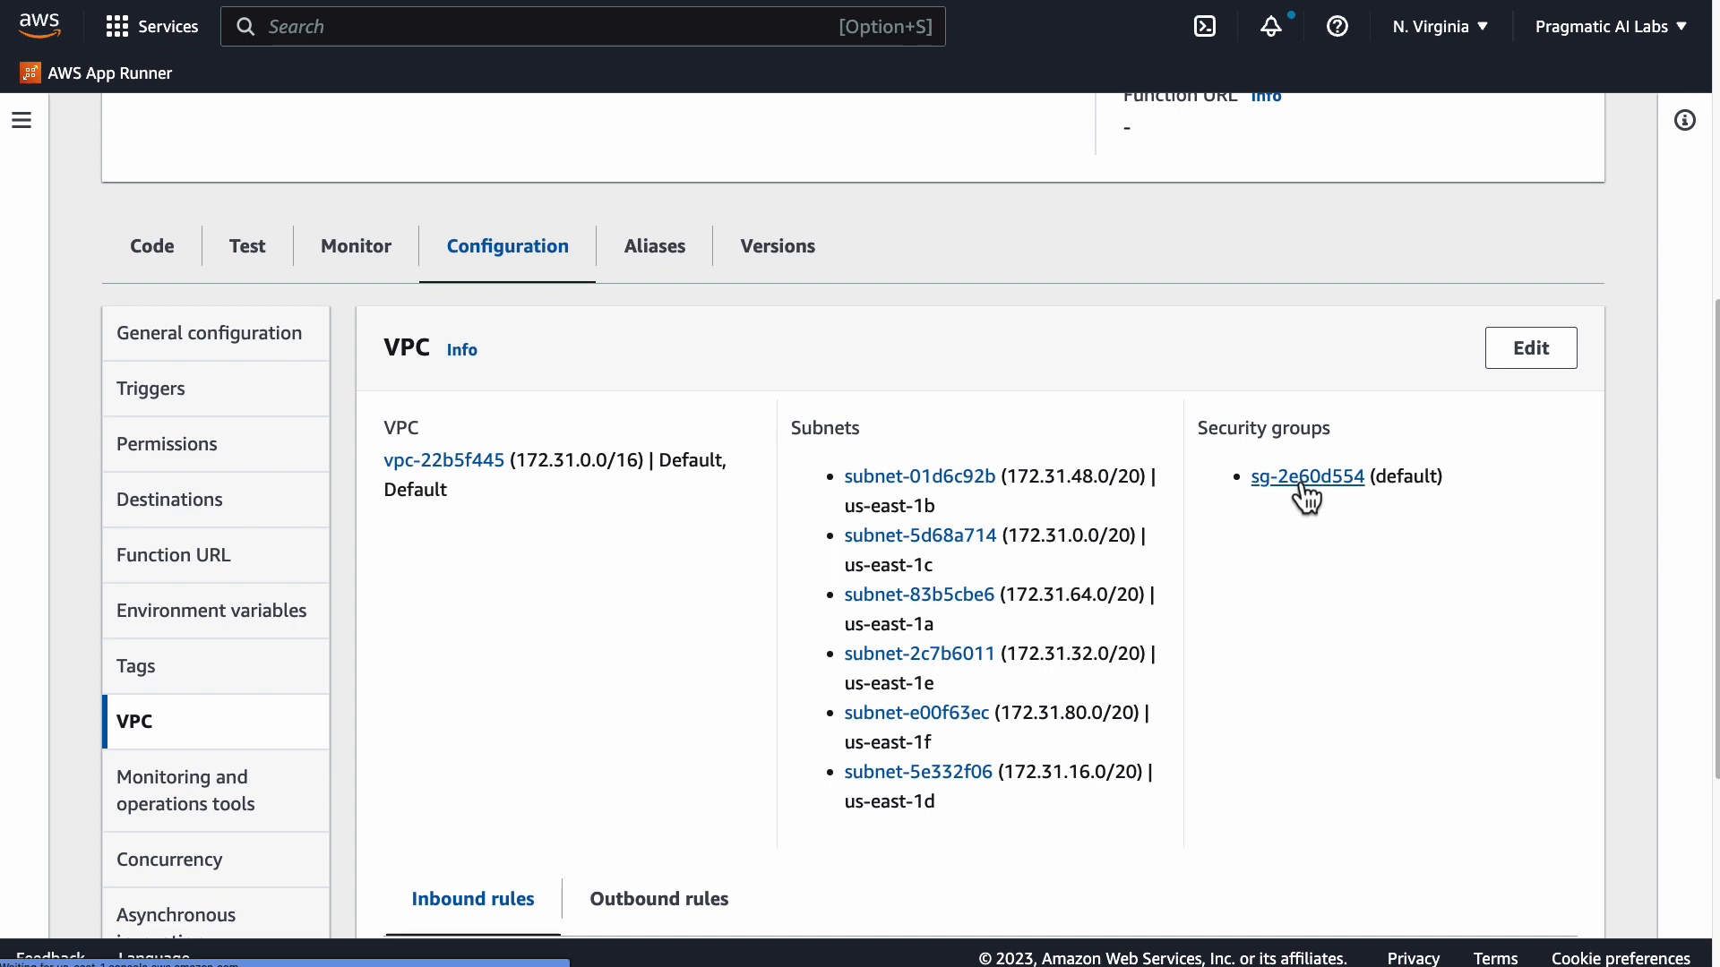
click(1306, 476)
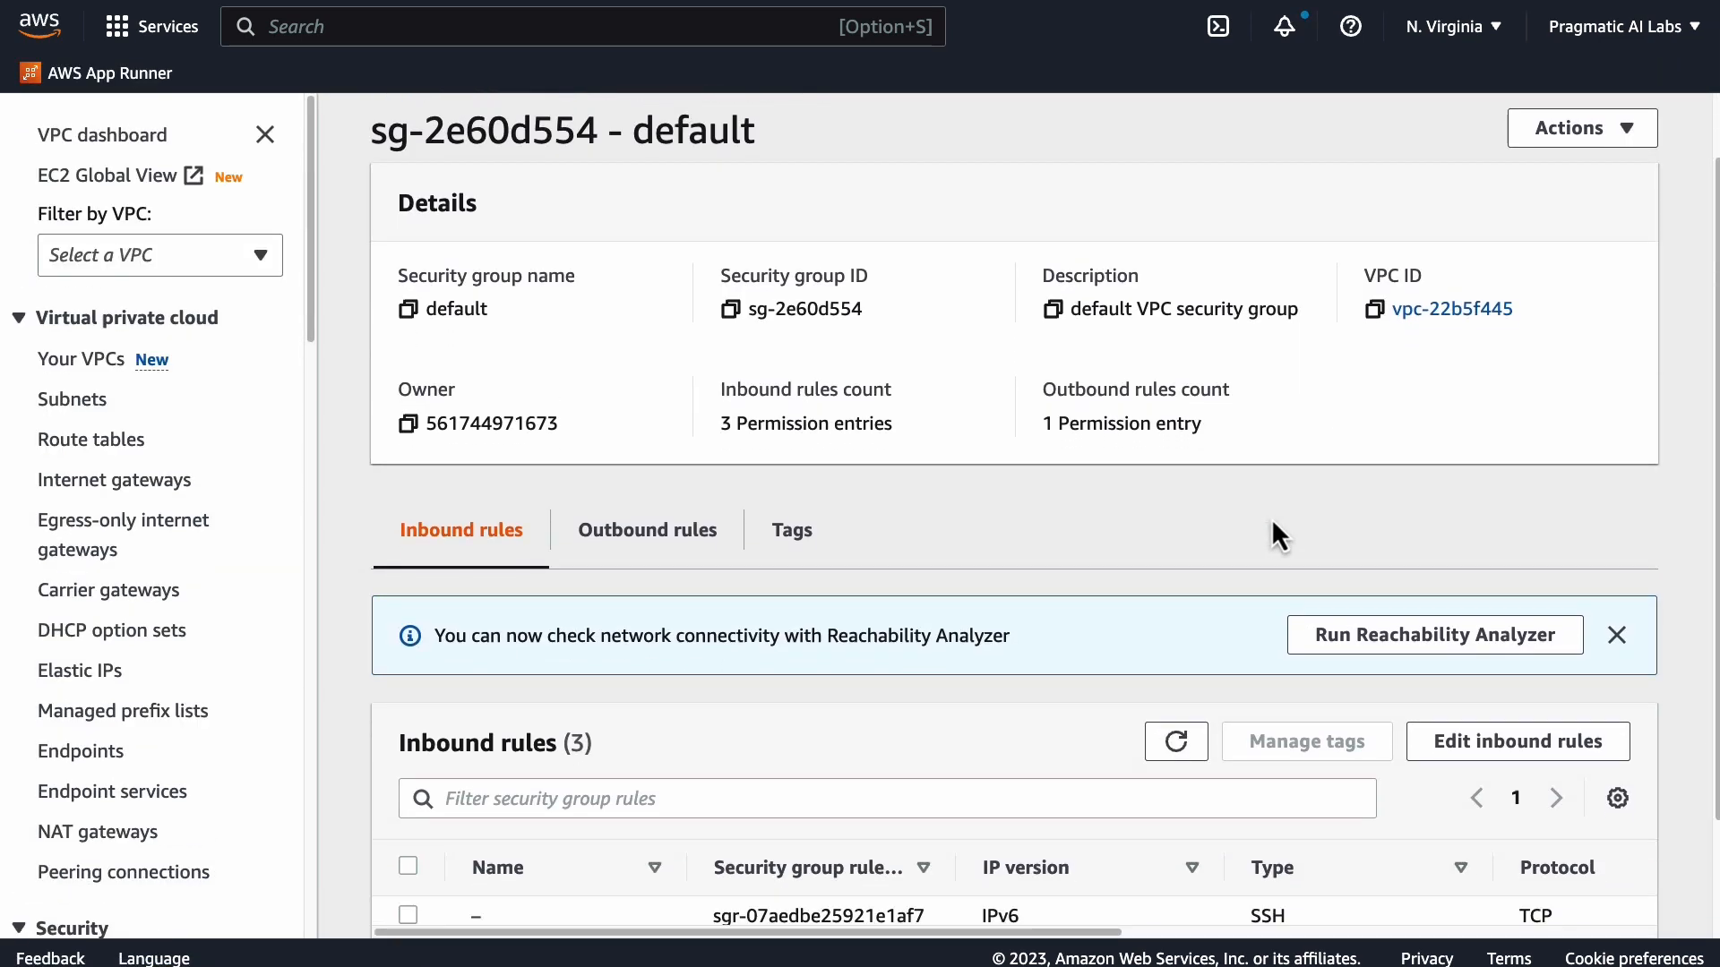
scroll(down, 3)
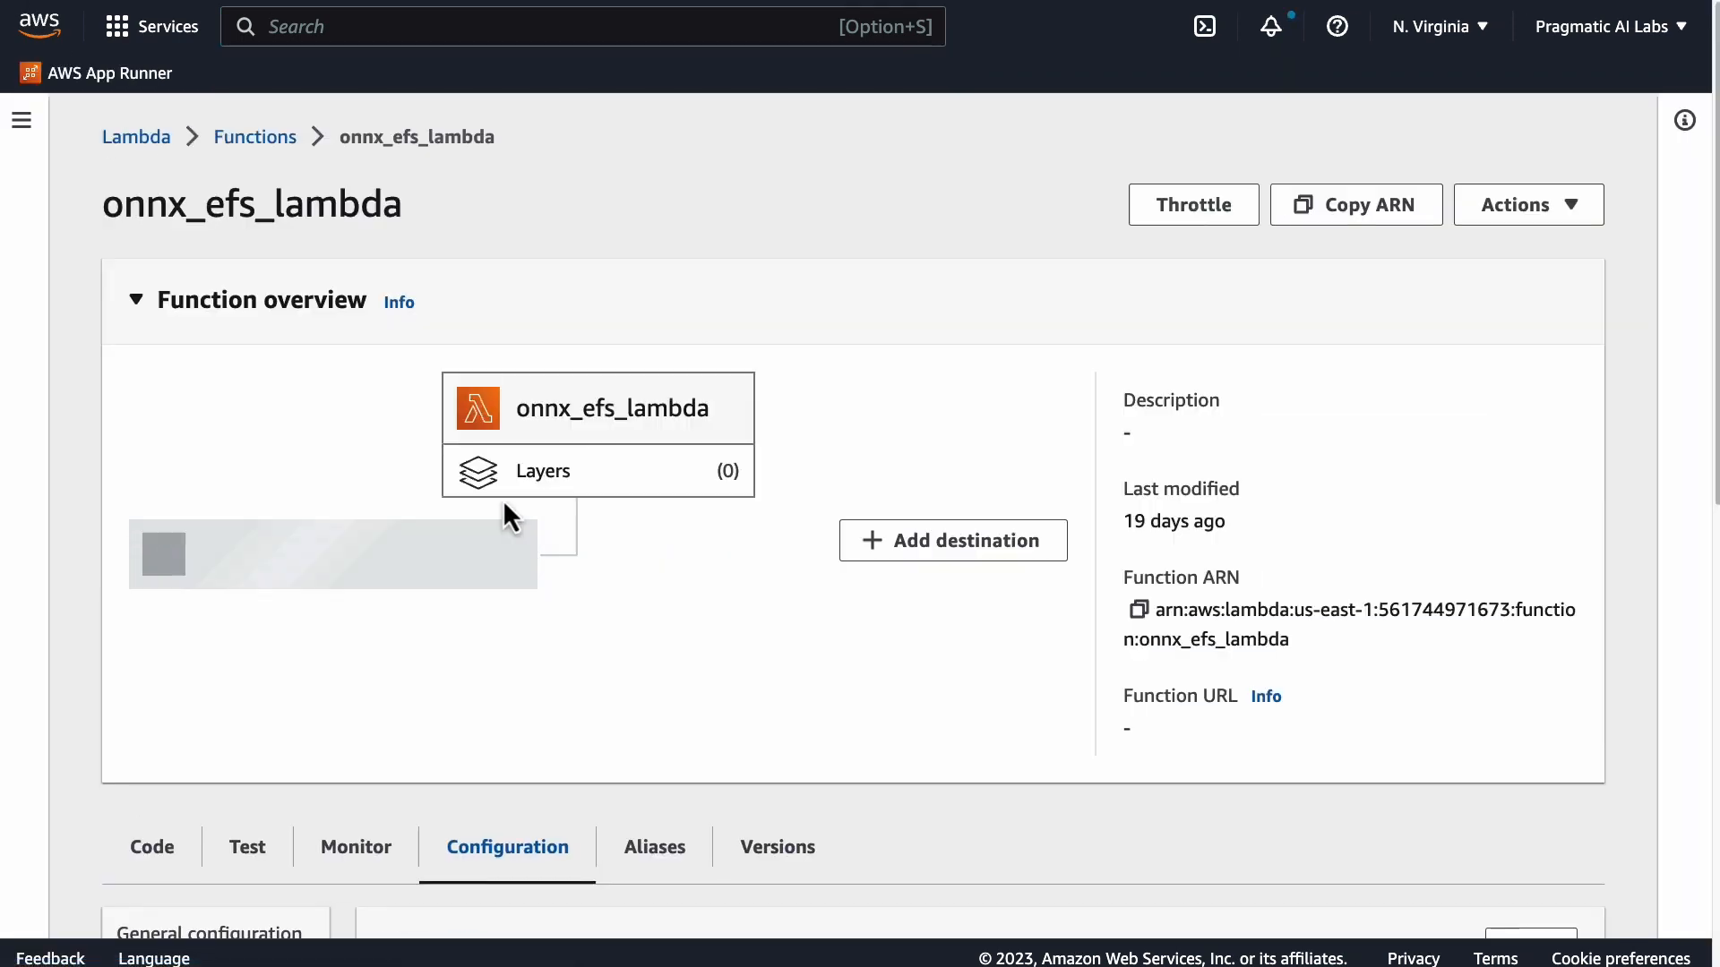
scroll(down, 3)
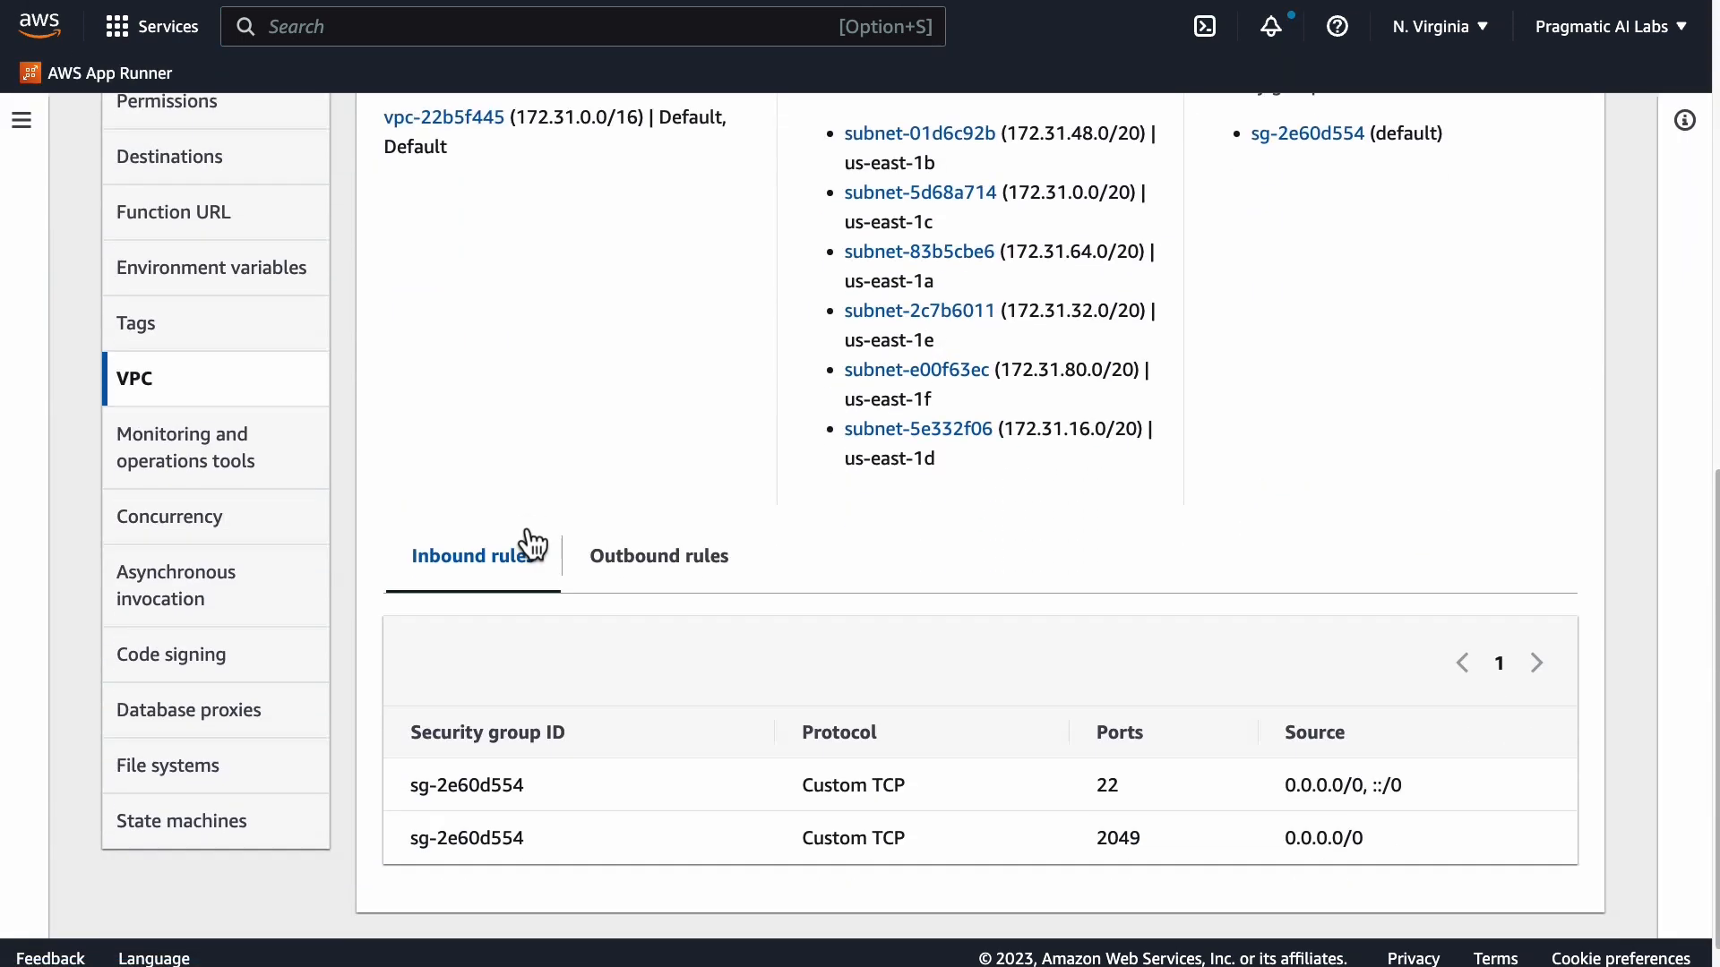
scroll(down, 3)
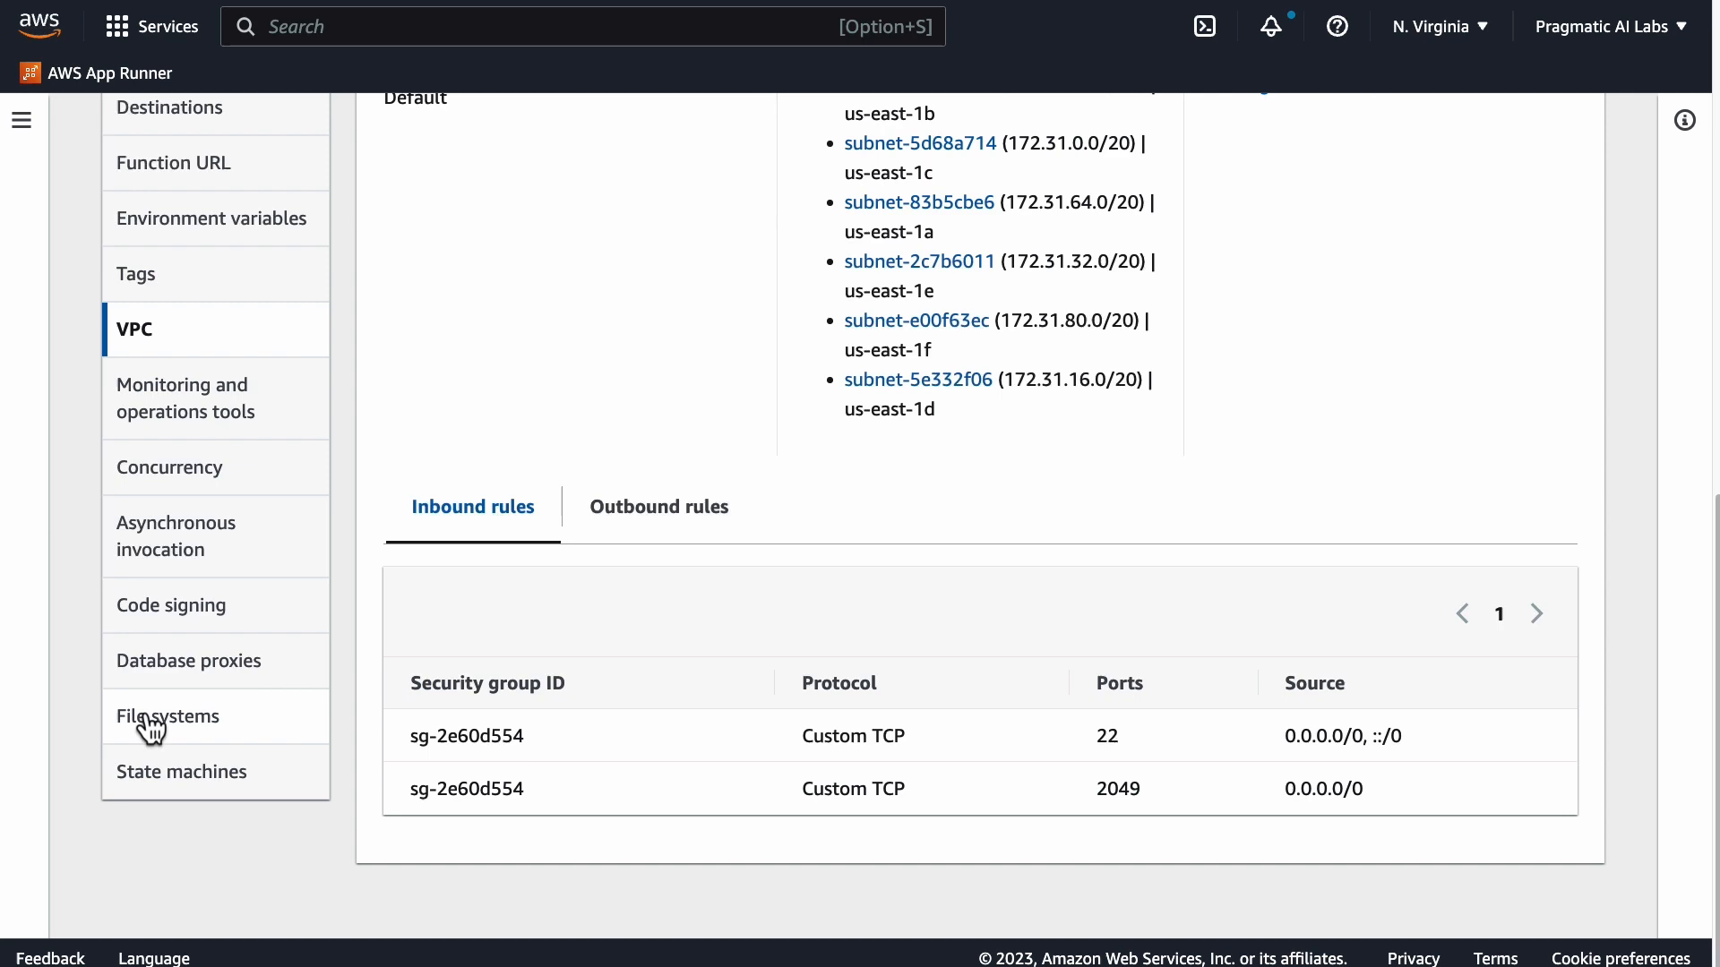
click(169, 717)
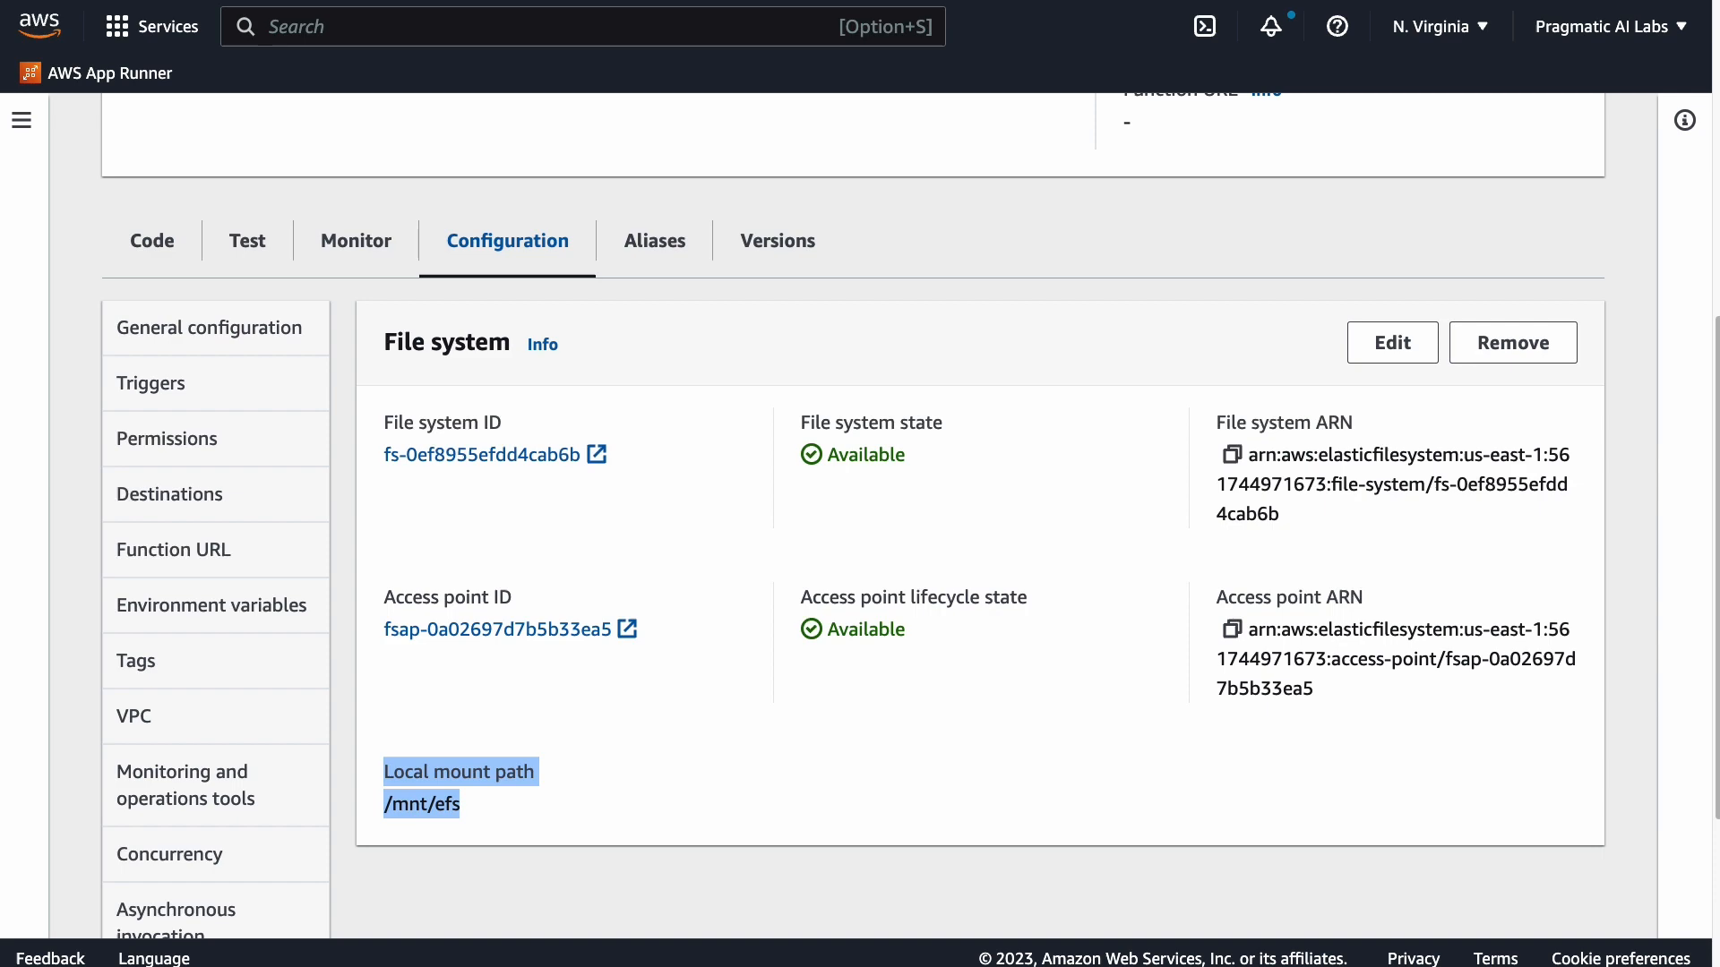
Step: Open the details of the EFS file system mounted at /mnt/efs
click(483, 455)
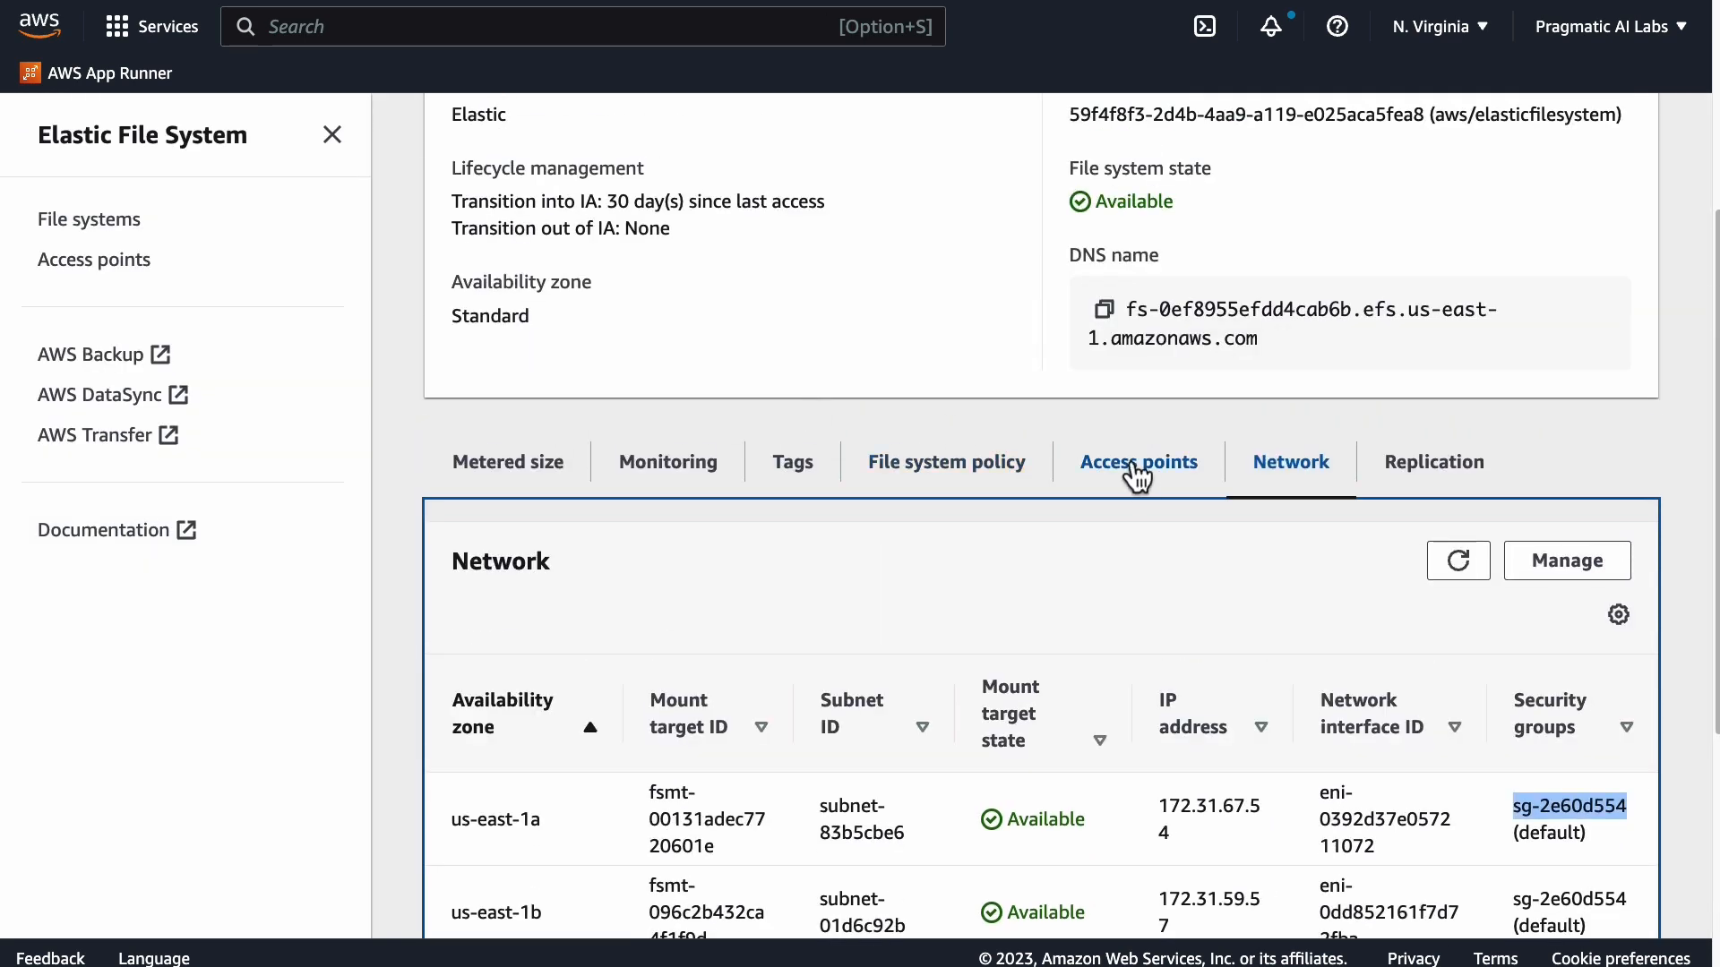
Step: Review the Lambda access point and open a blank Create access point form
click(1138, 460)
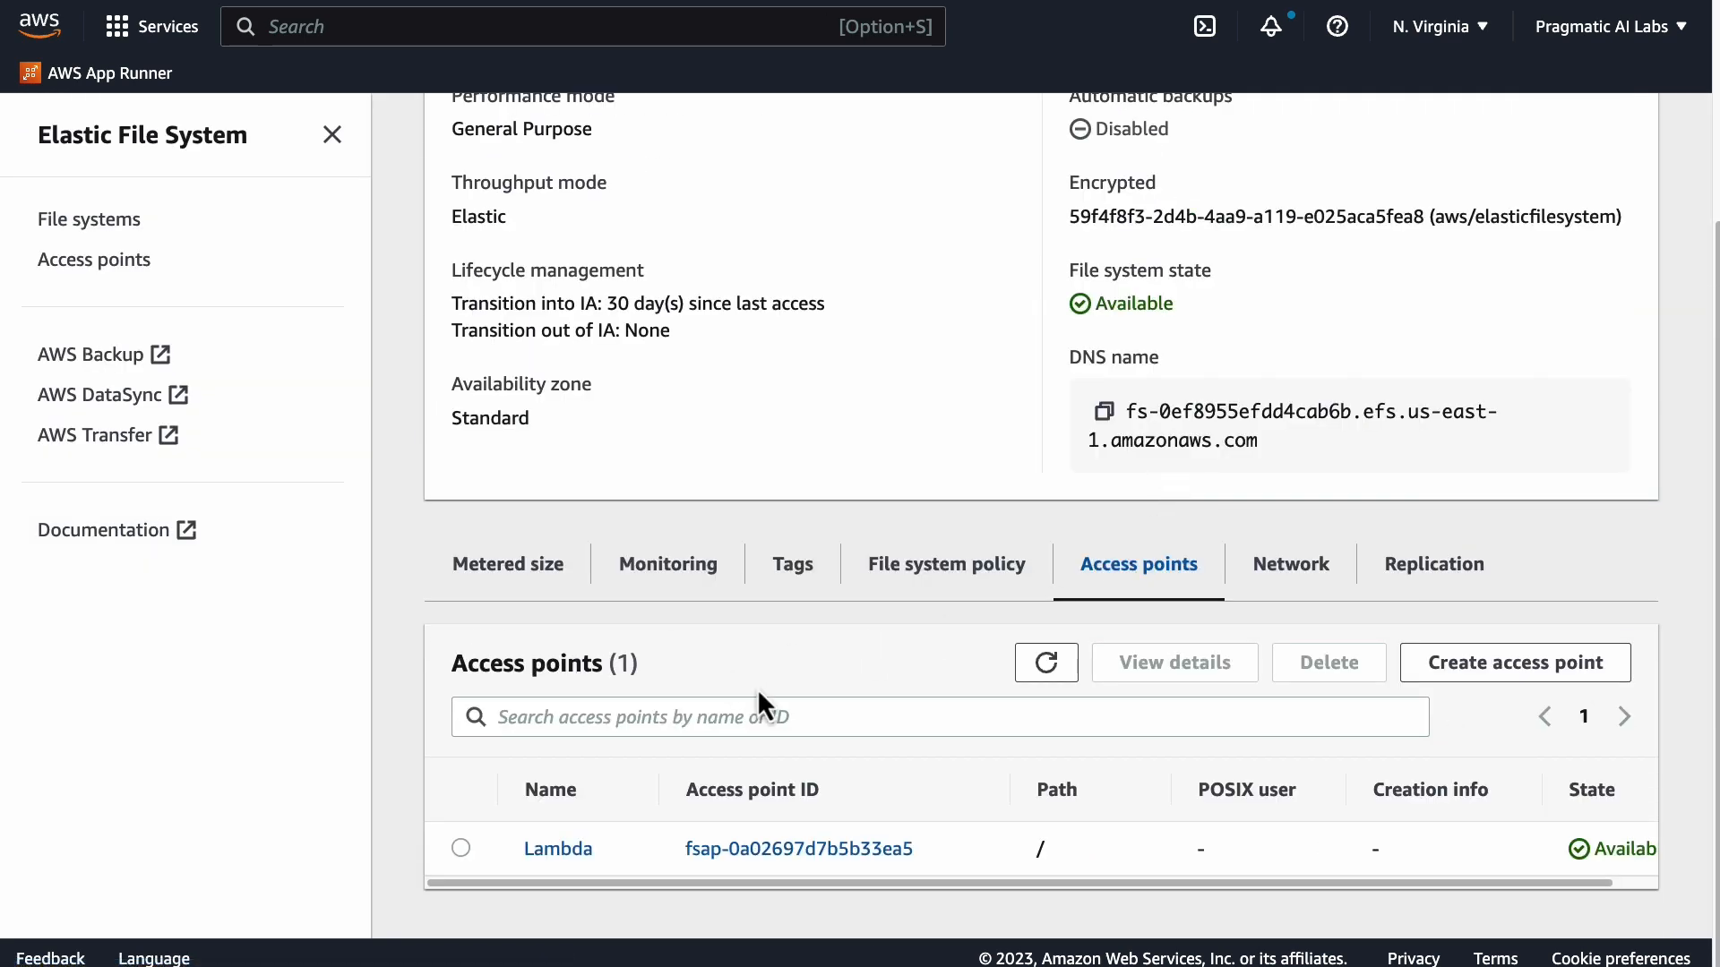
click(1515, 663)
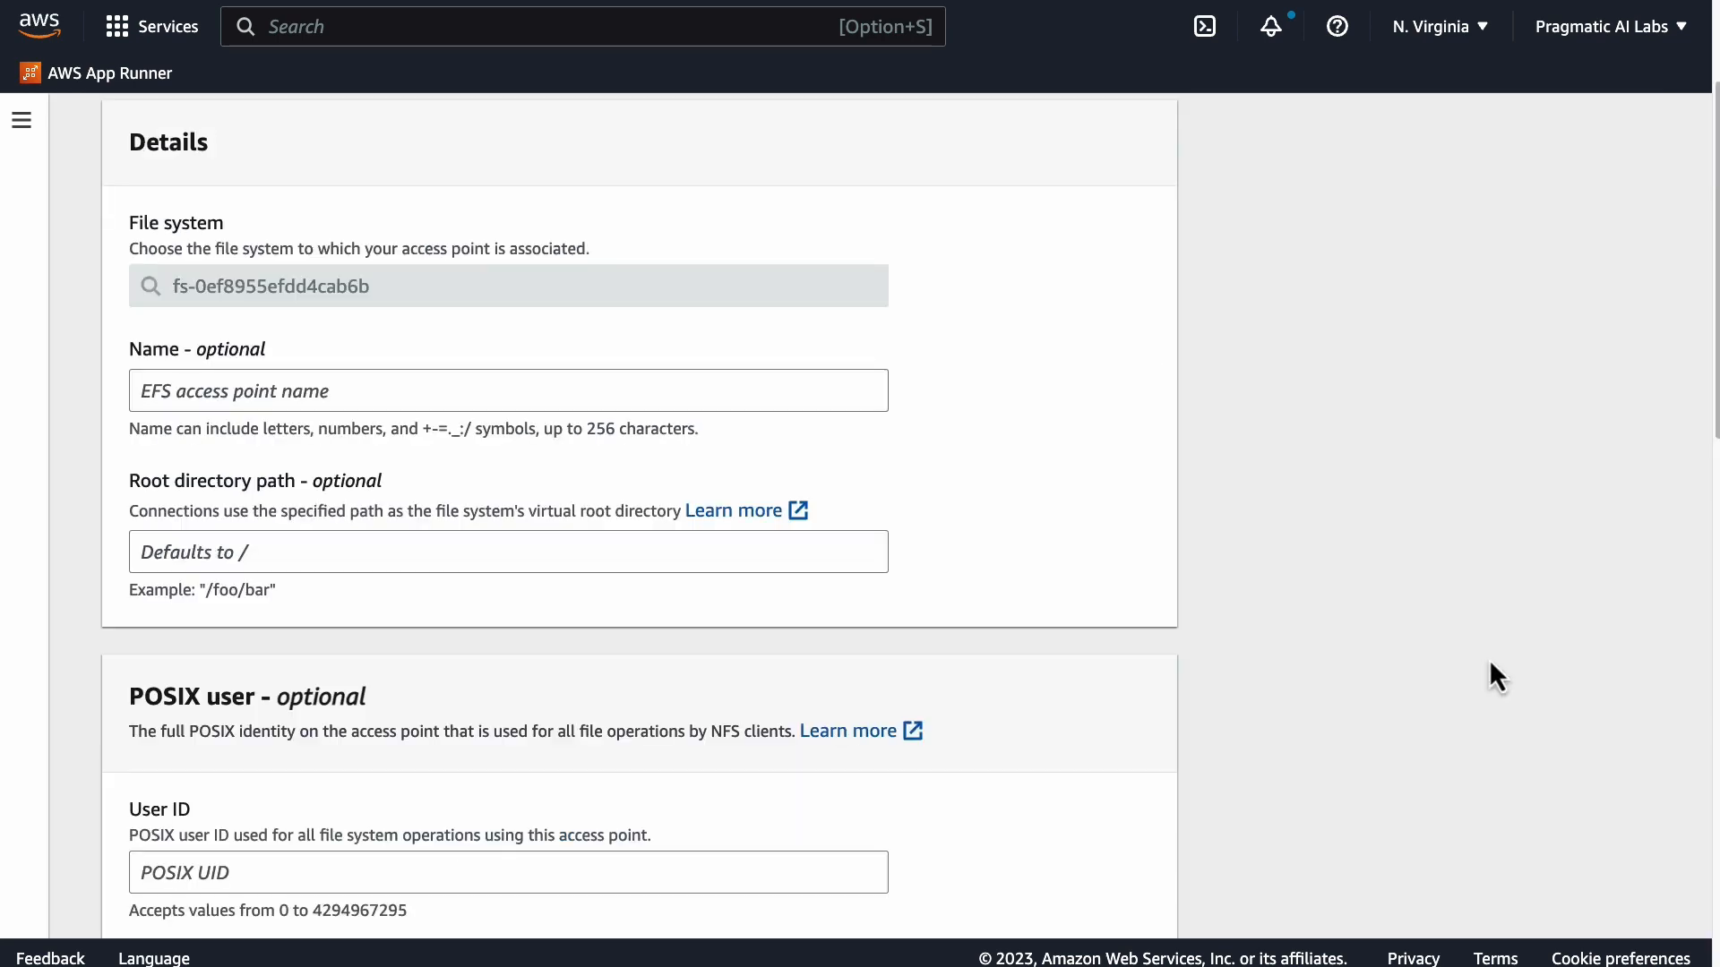
scroll(down, 3)
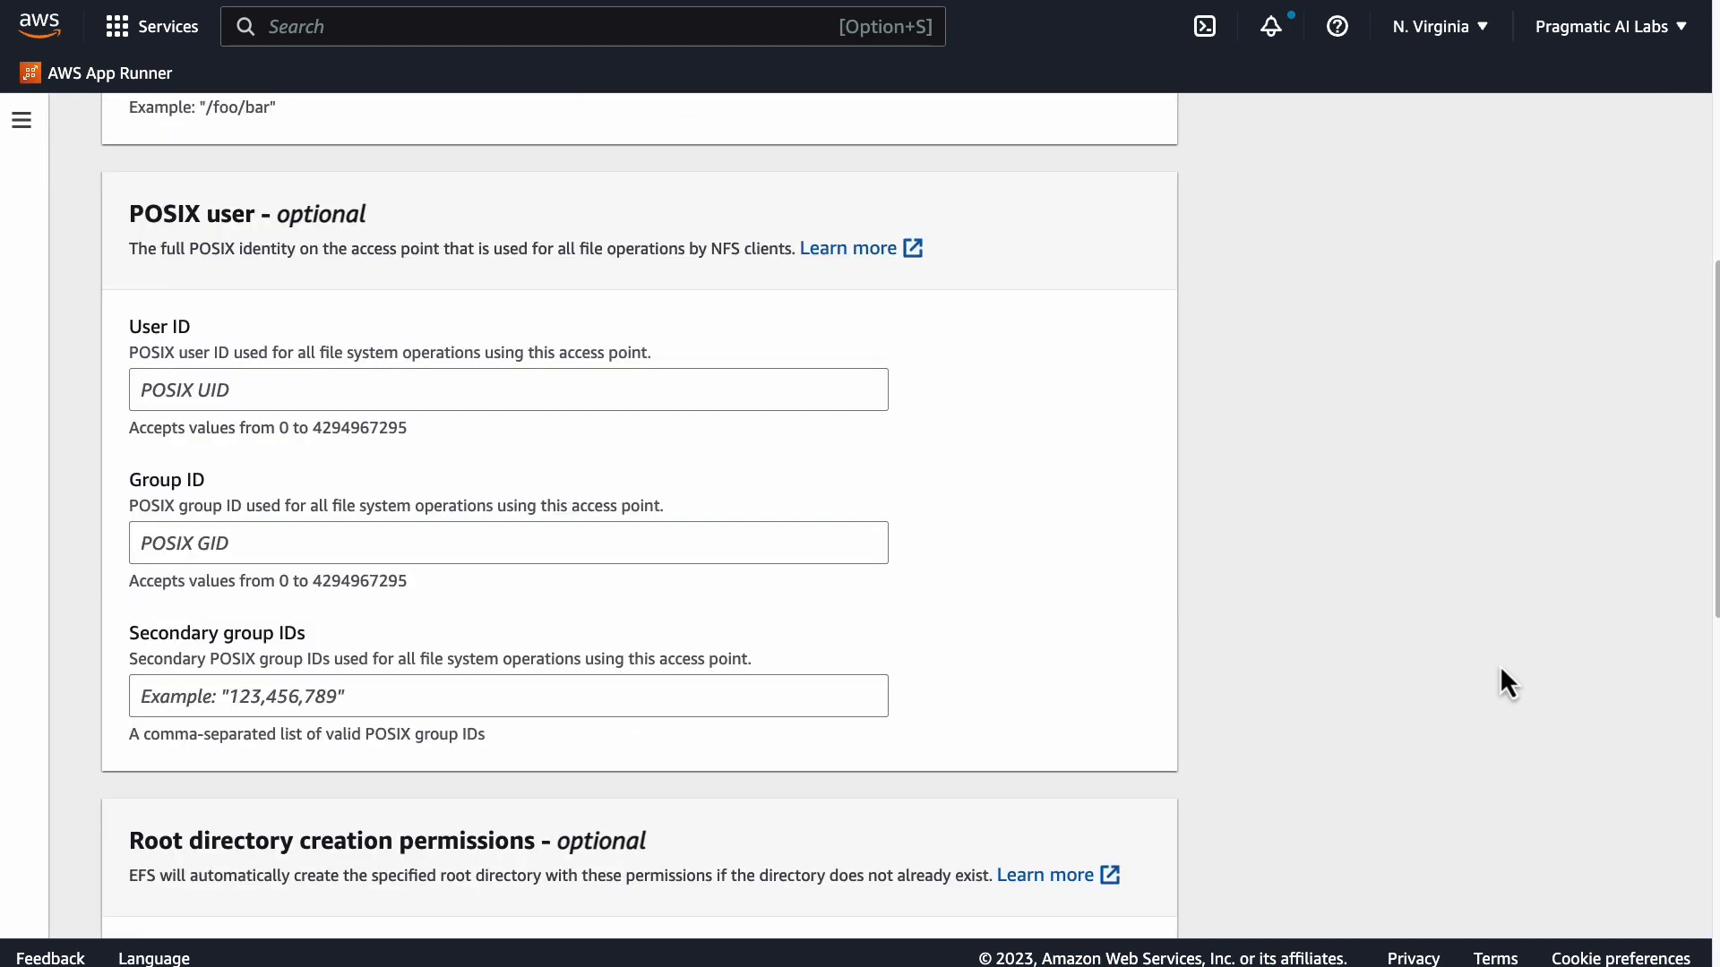
scroll(down, 3)
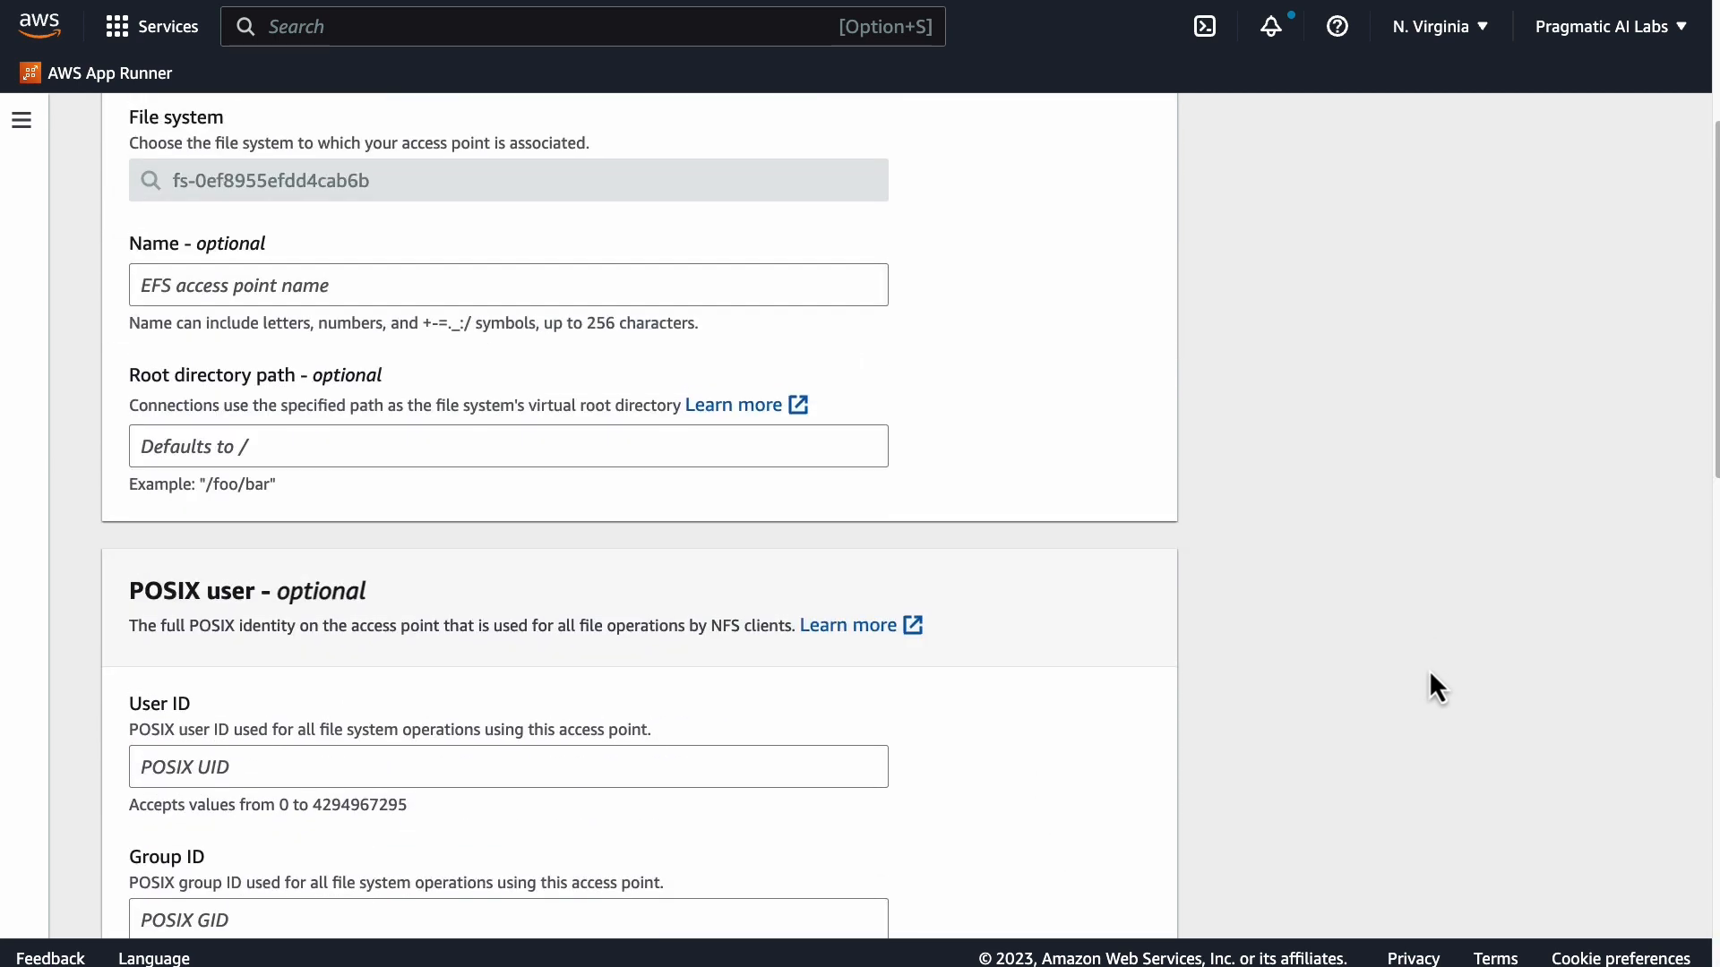
mouse_move(1084, 321)
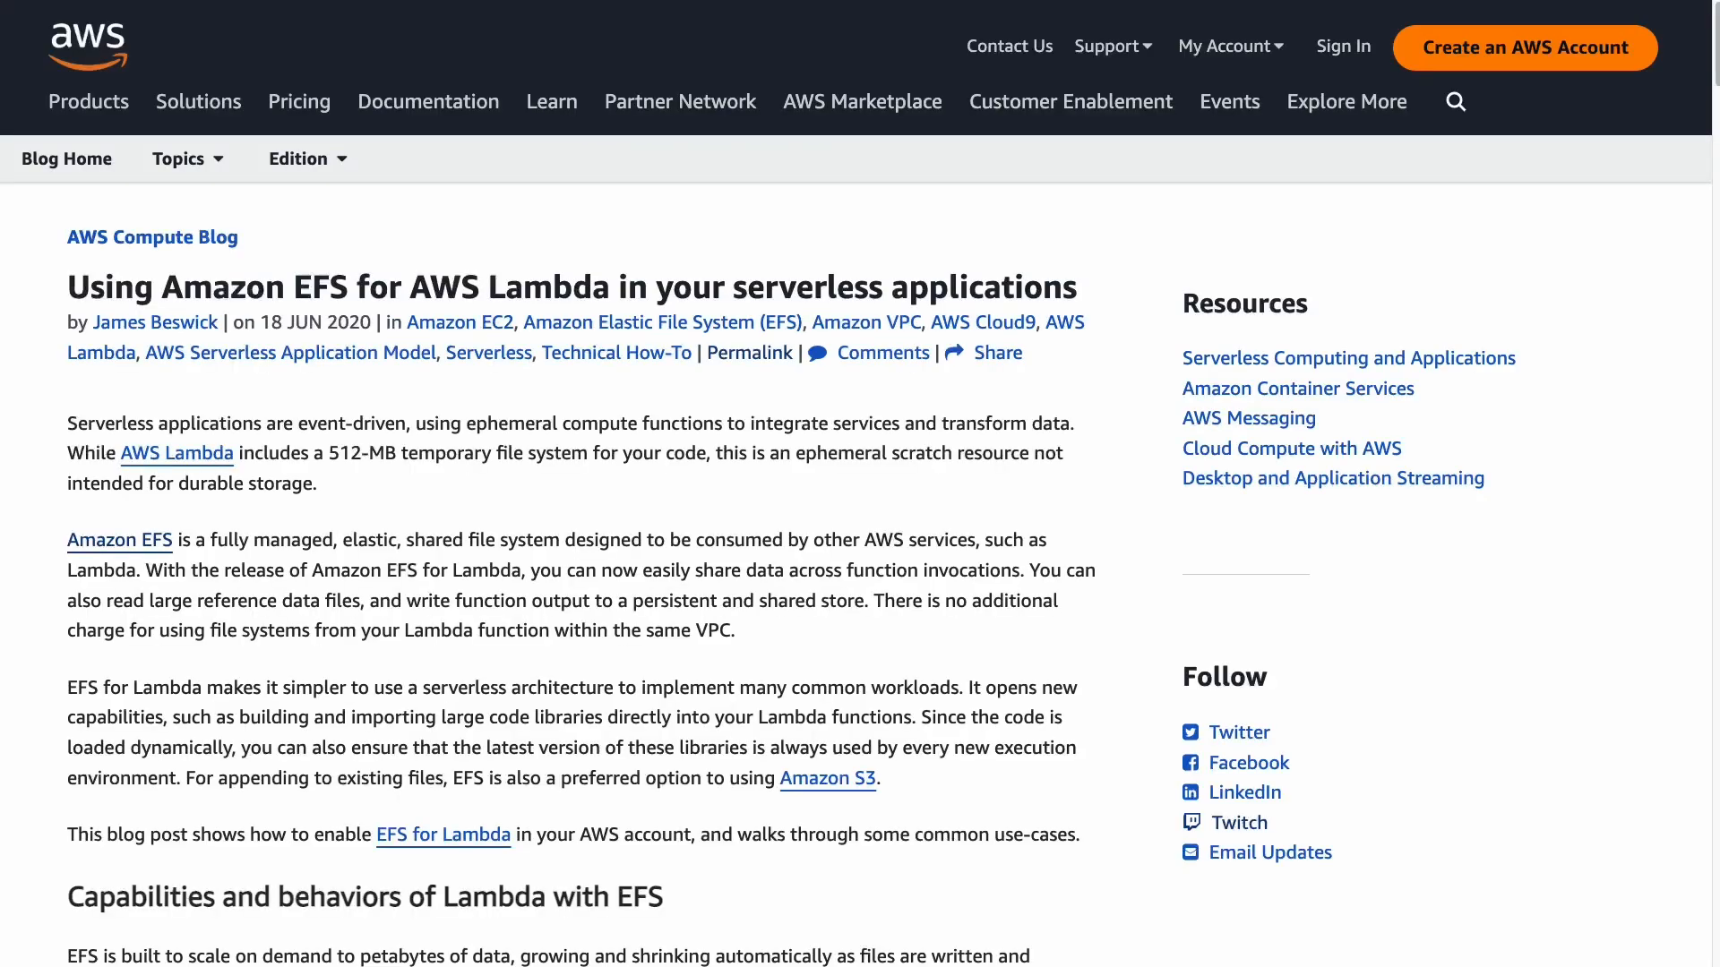
Step: Highlight the EFS-for-Lambda article title and scroll down to sharing large code packages
drag(68, 287, 373, 287)
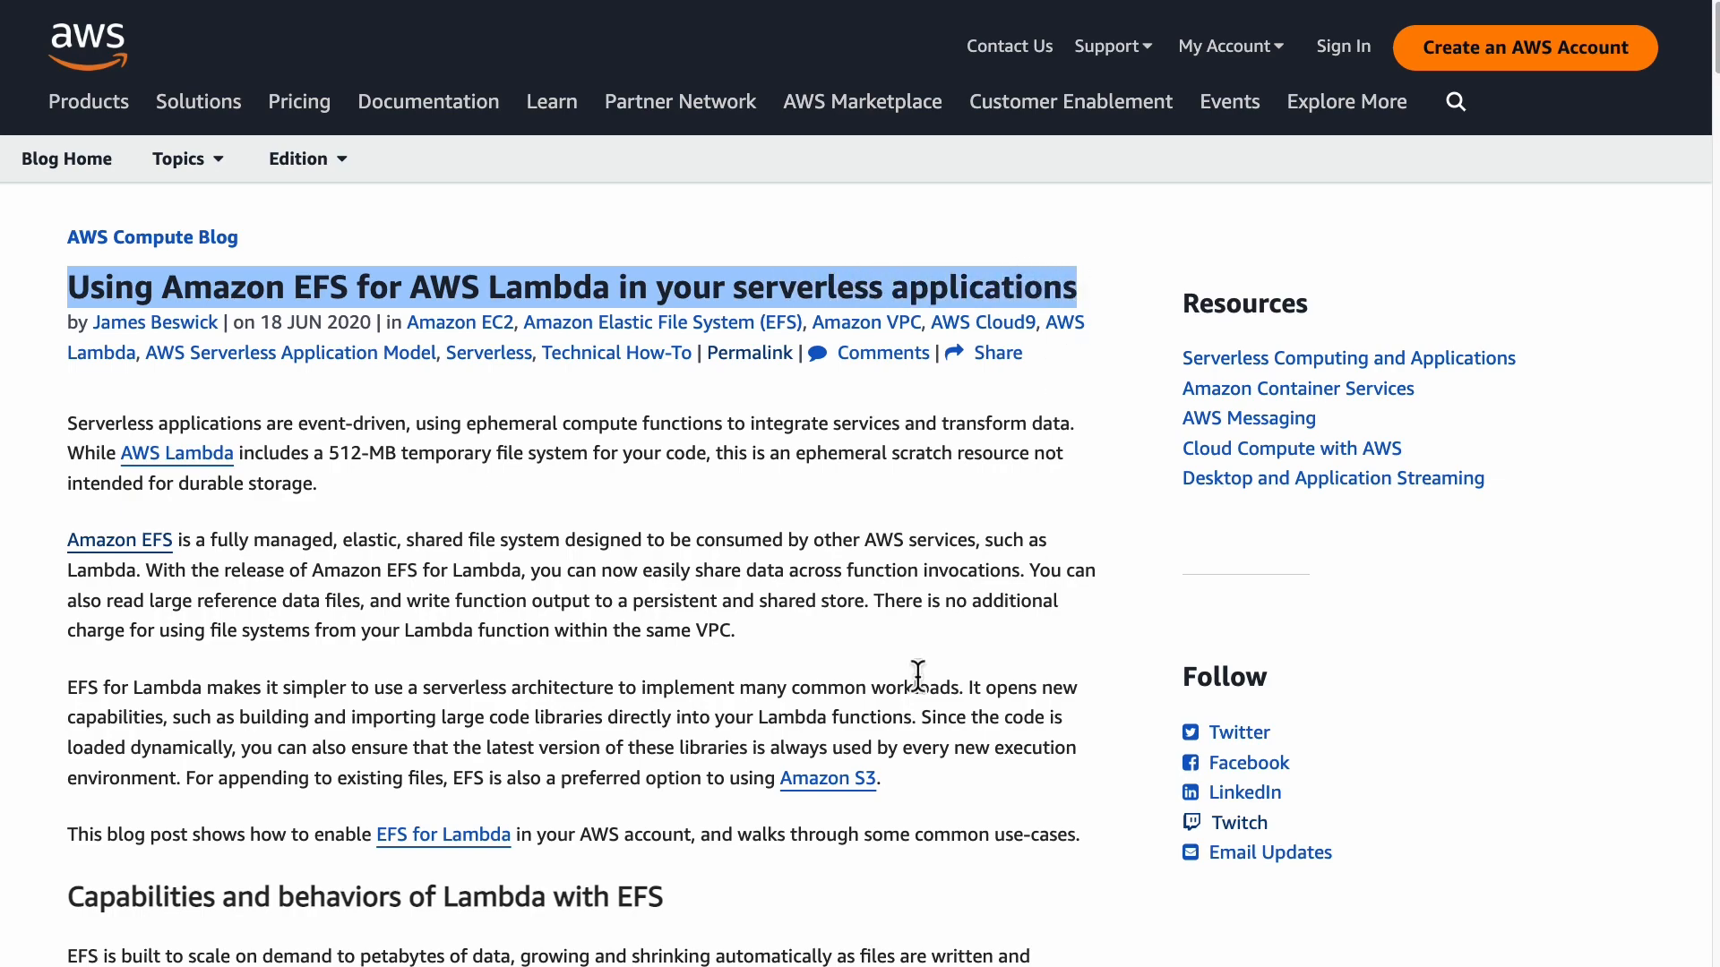
scroll(down, 3)
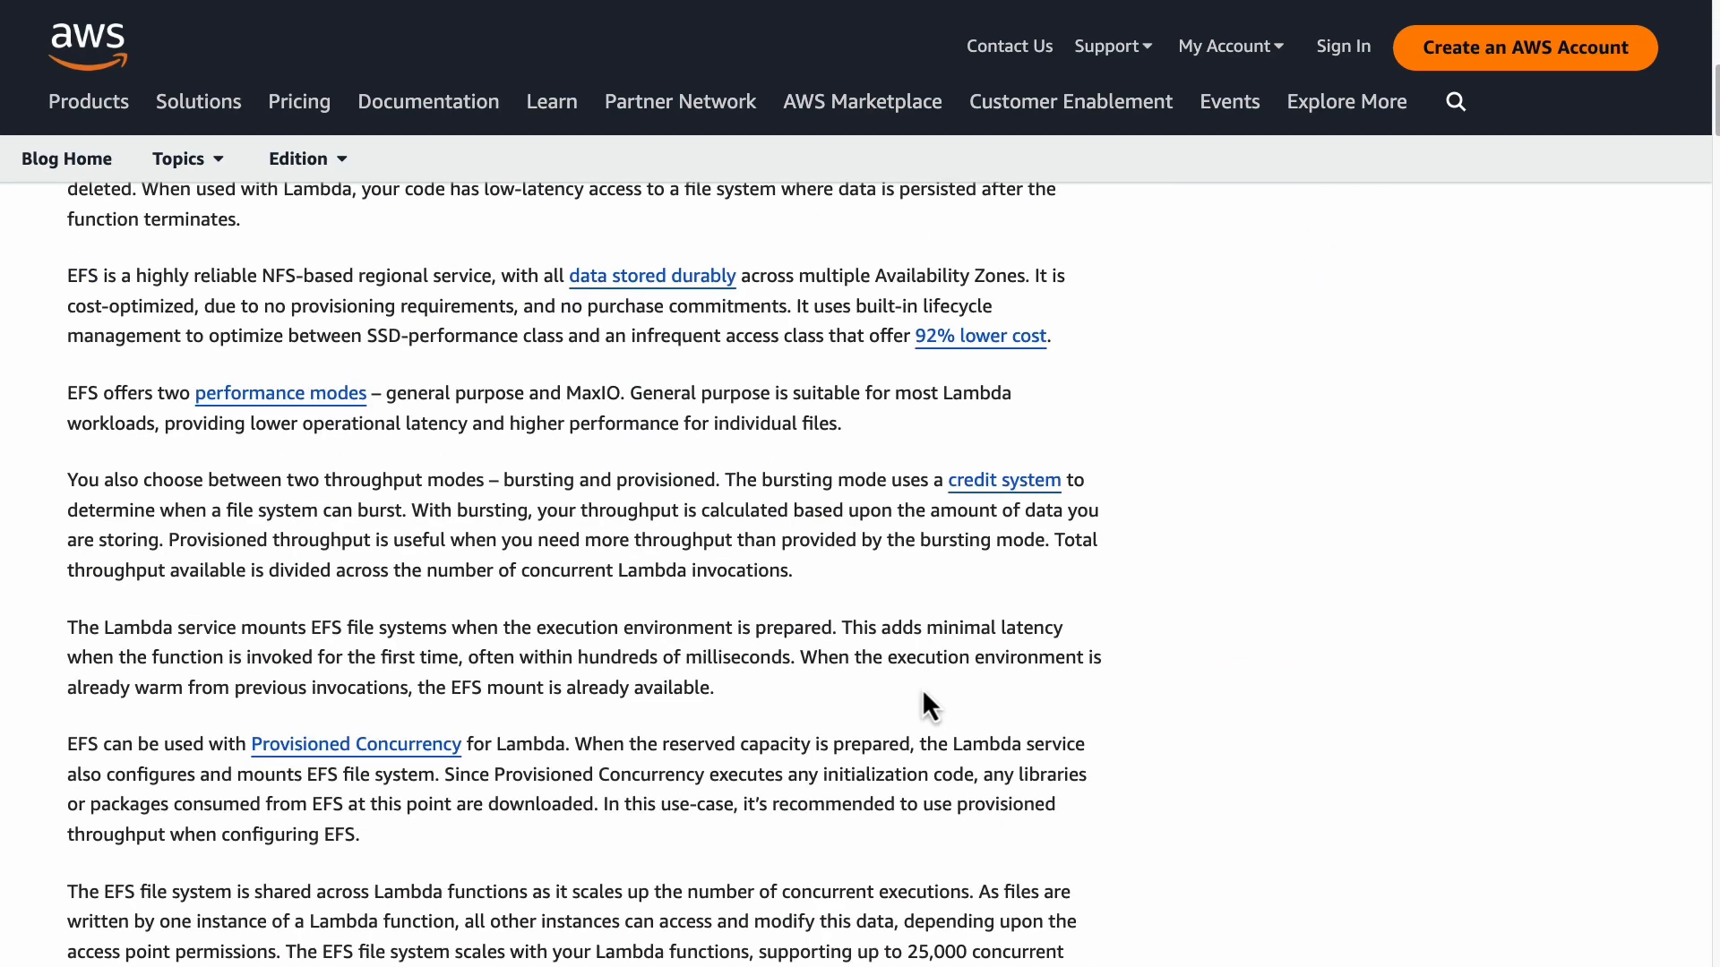
scroll(down, 3)
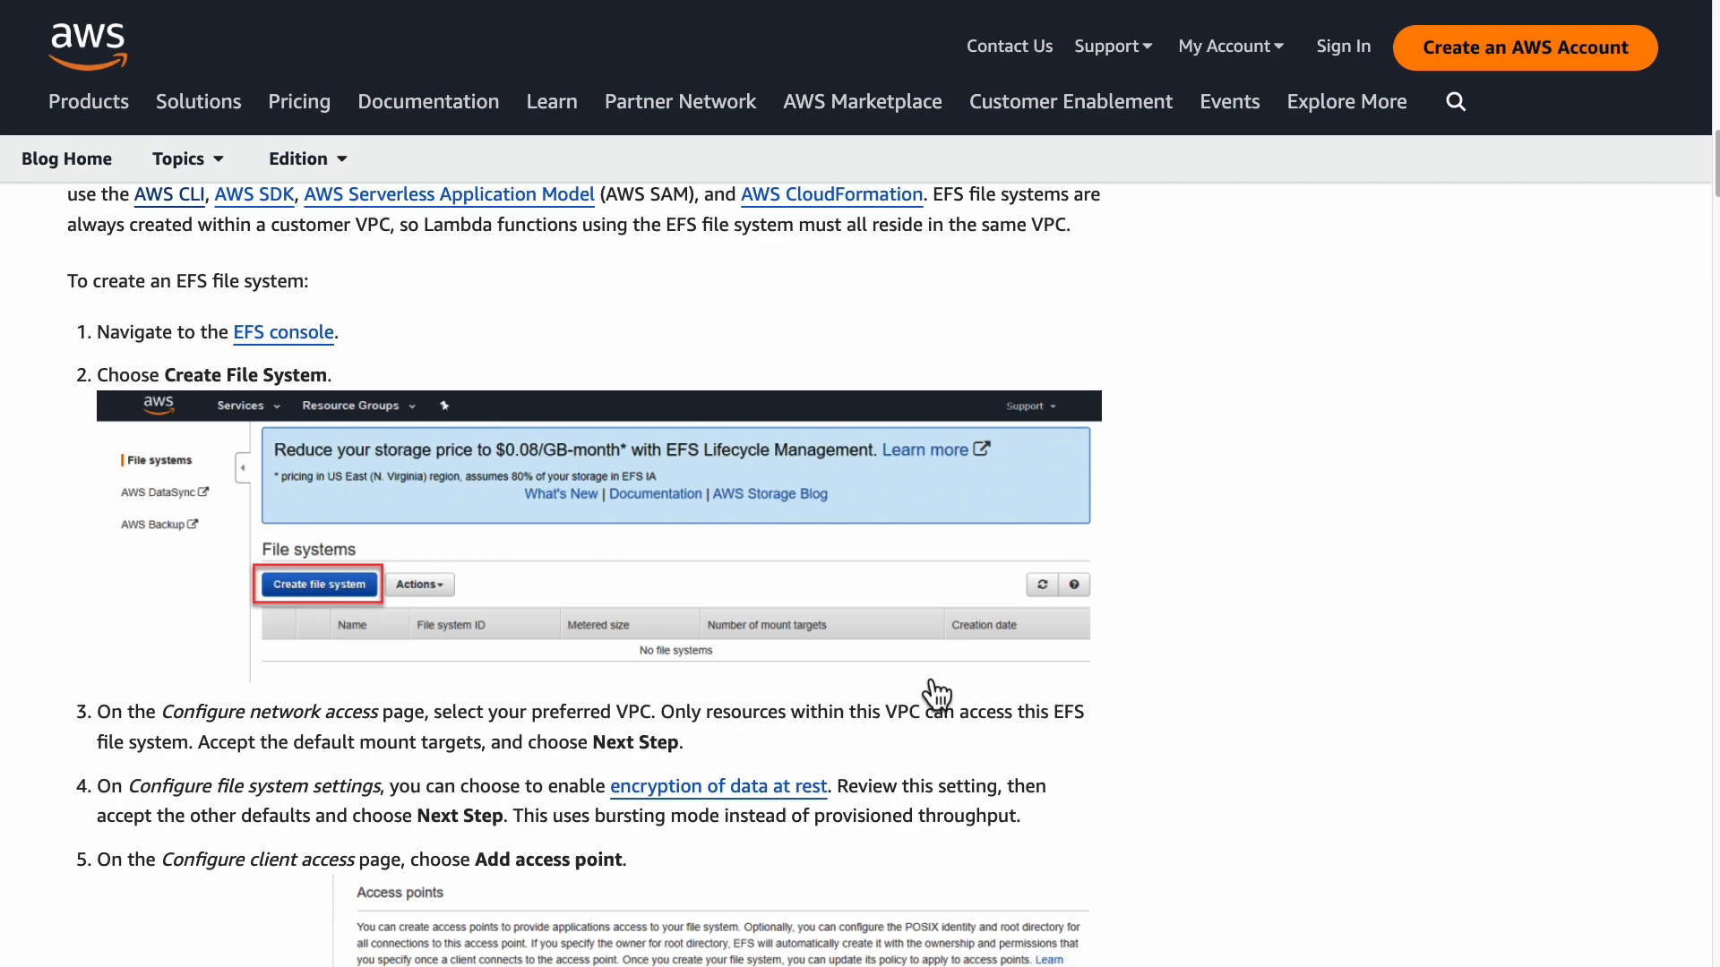
scroll(down, 3)
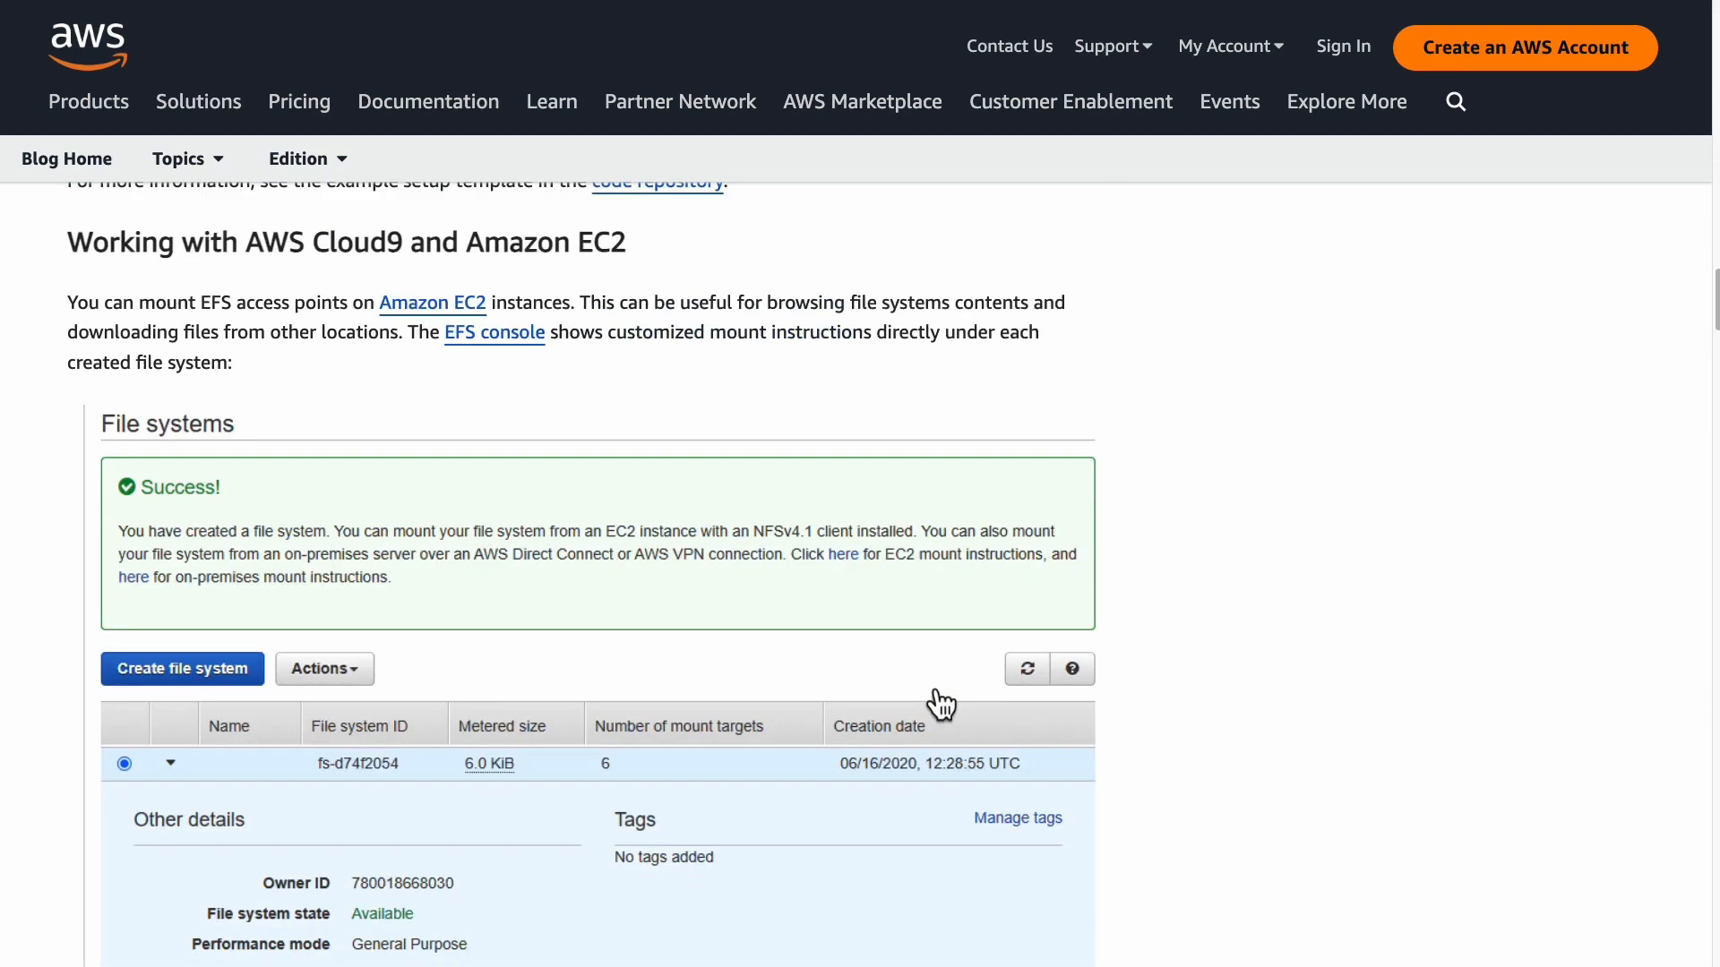
scroll(down, 3)
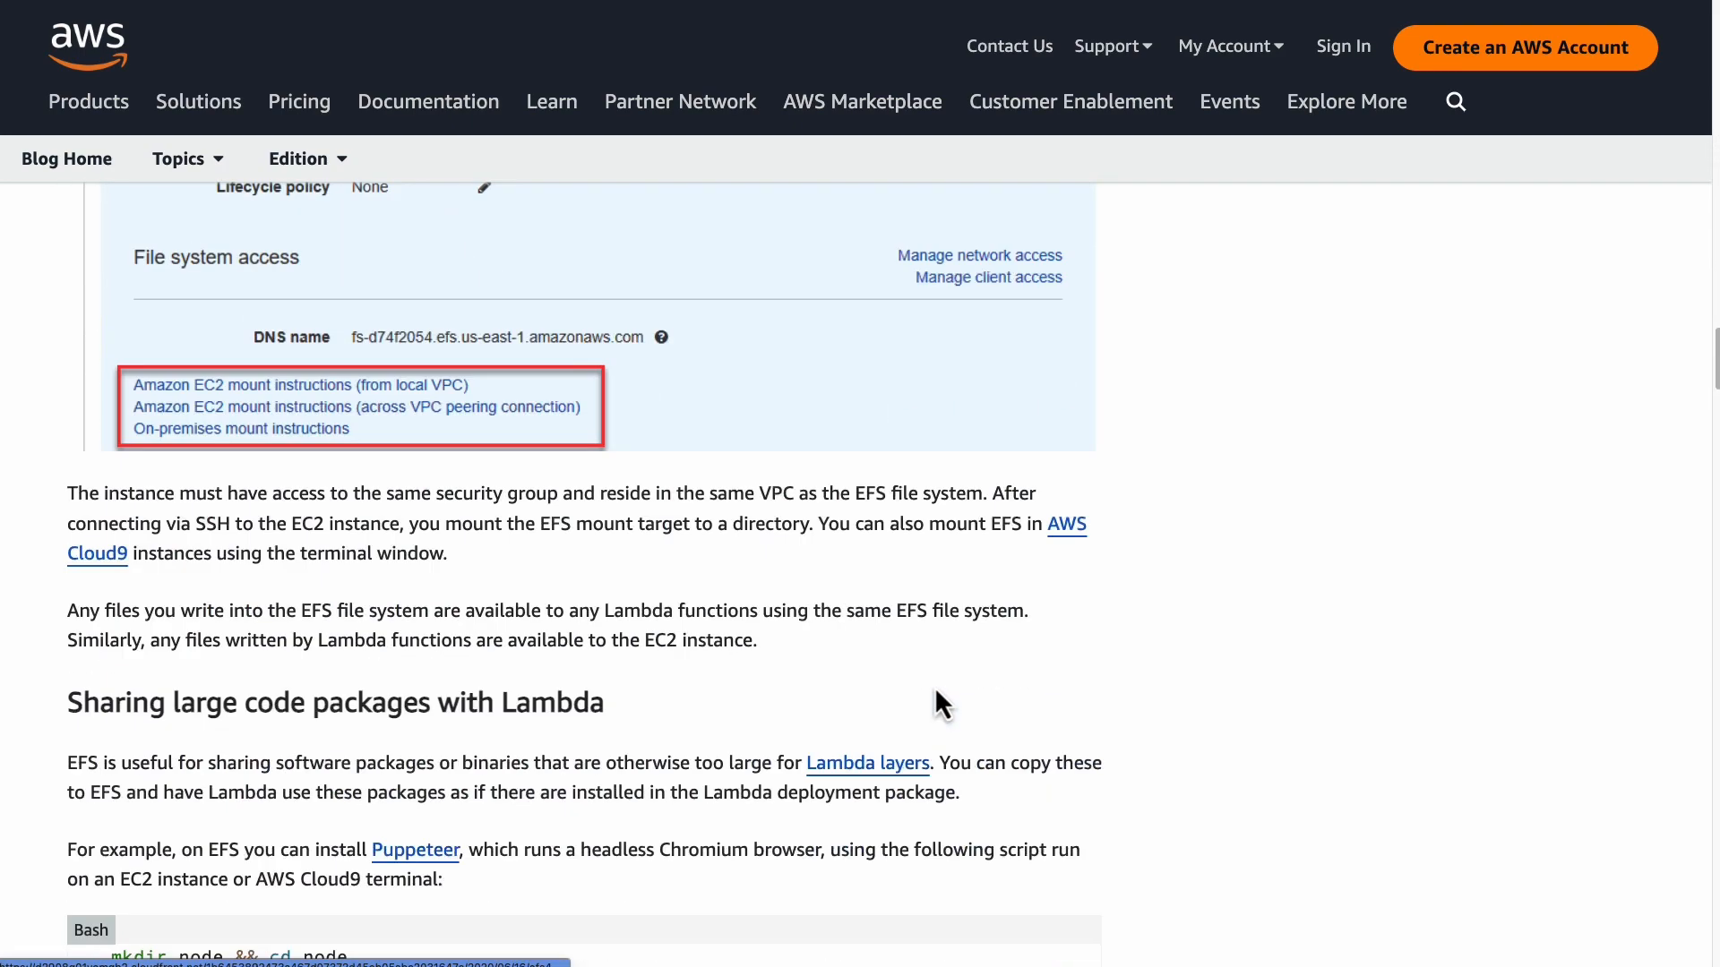
scroll(down, 3)
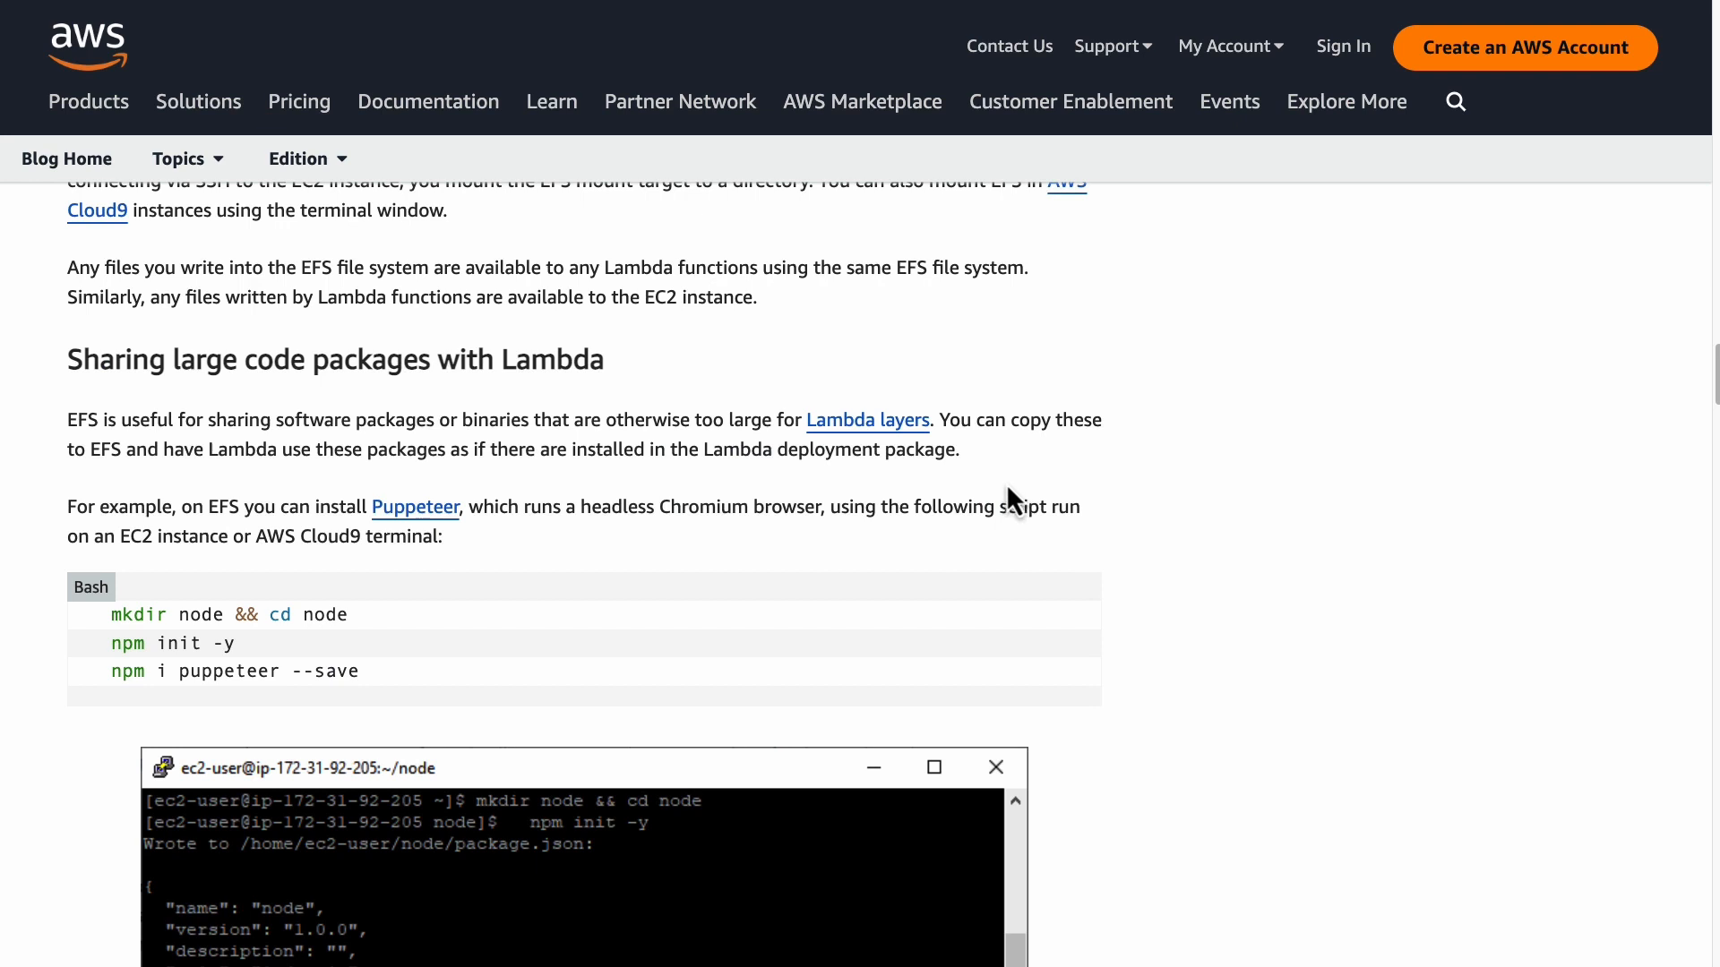
mouse_move(1010, 500)
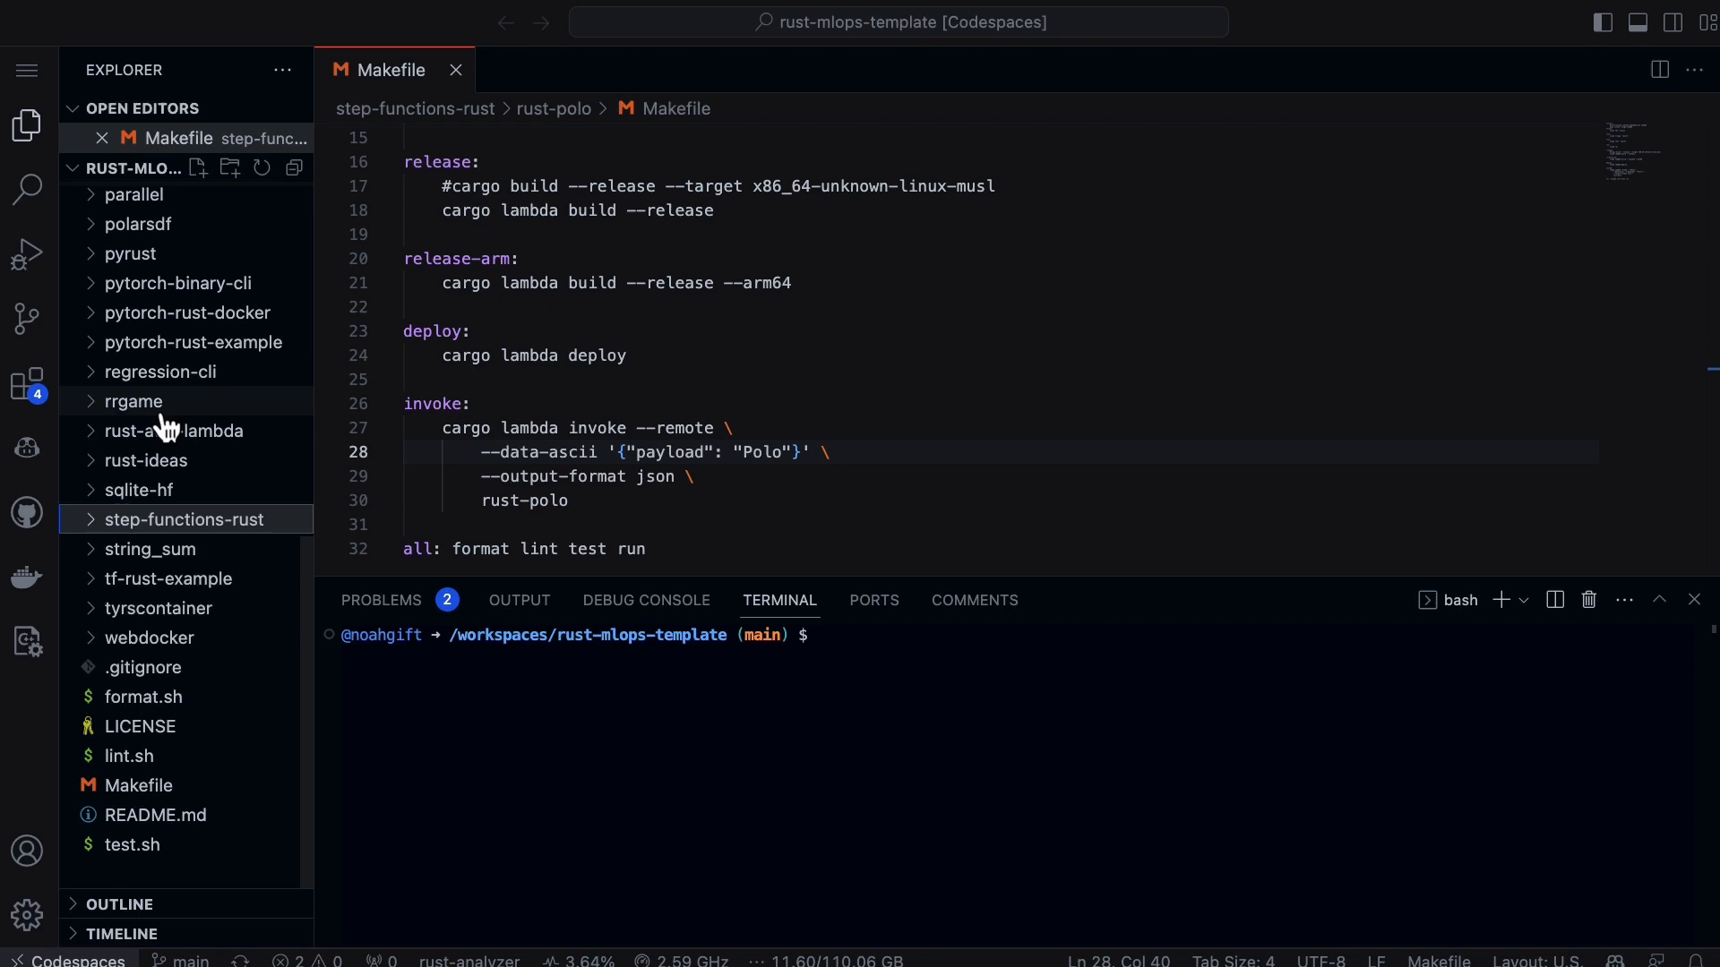
Step: Enter onnx-efs-lambda, review lib.rs's SqueezeNet runit code loading from /mnt/efs, then open main.rs
click(177, 268)
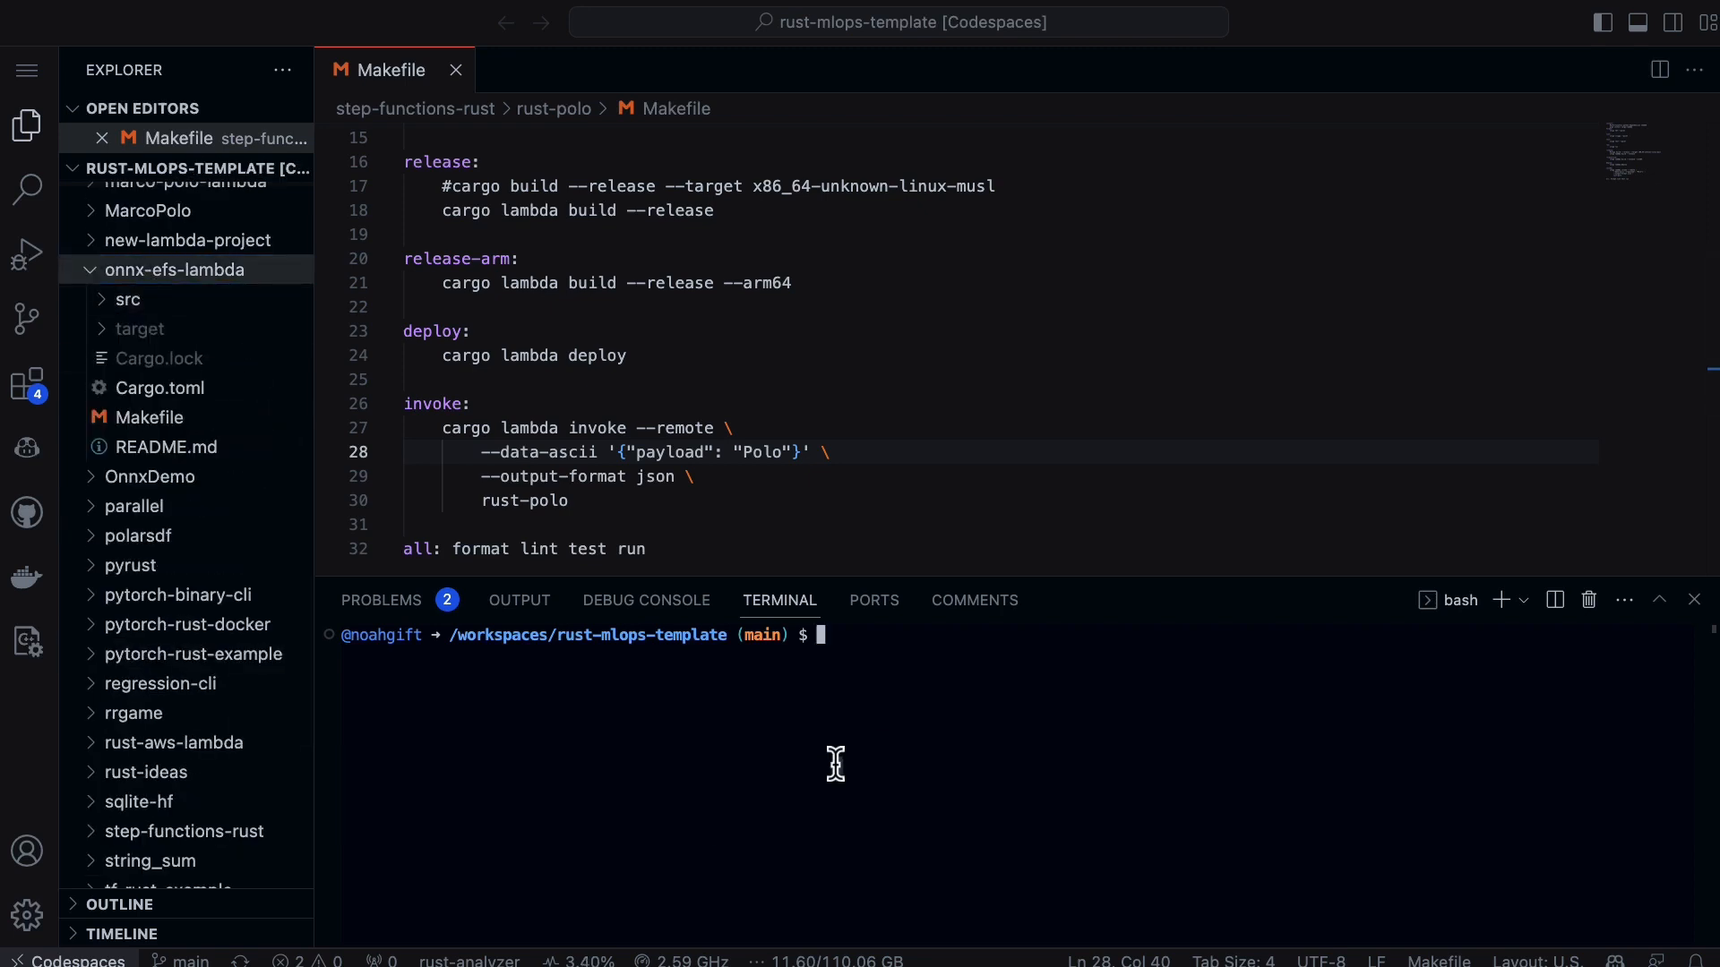
text(cd onnx-efs-lambda/)
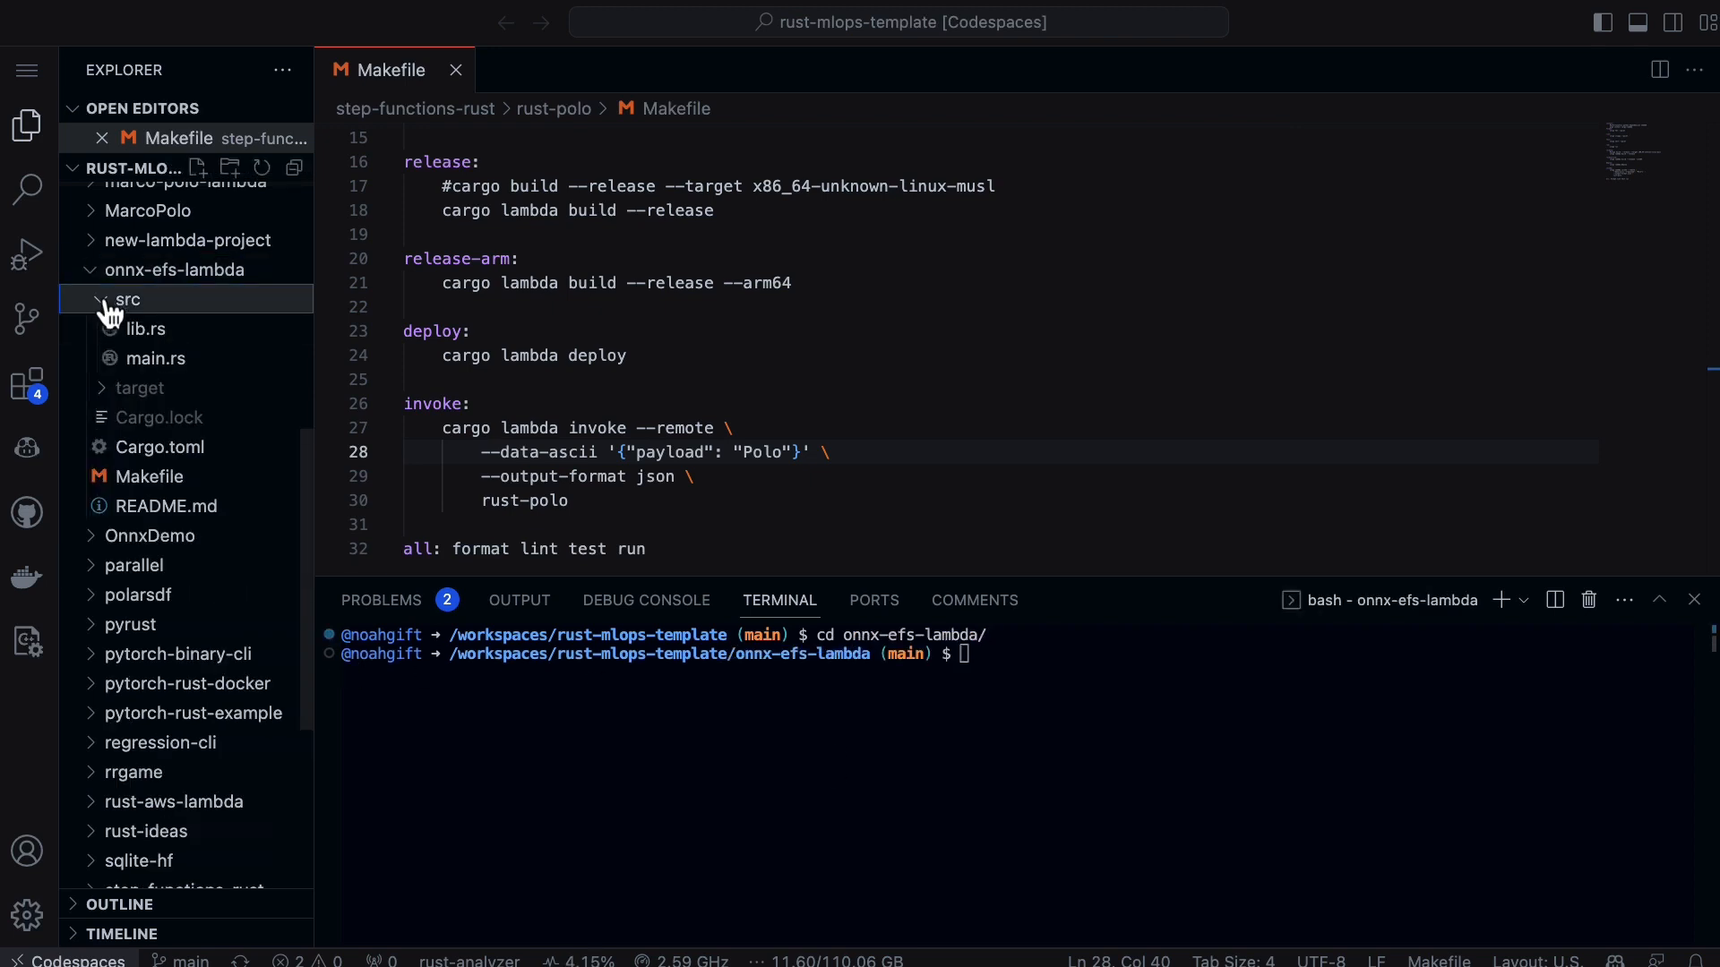
click(145, 328)
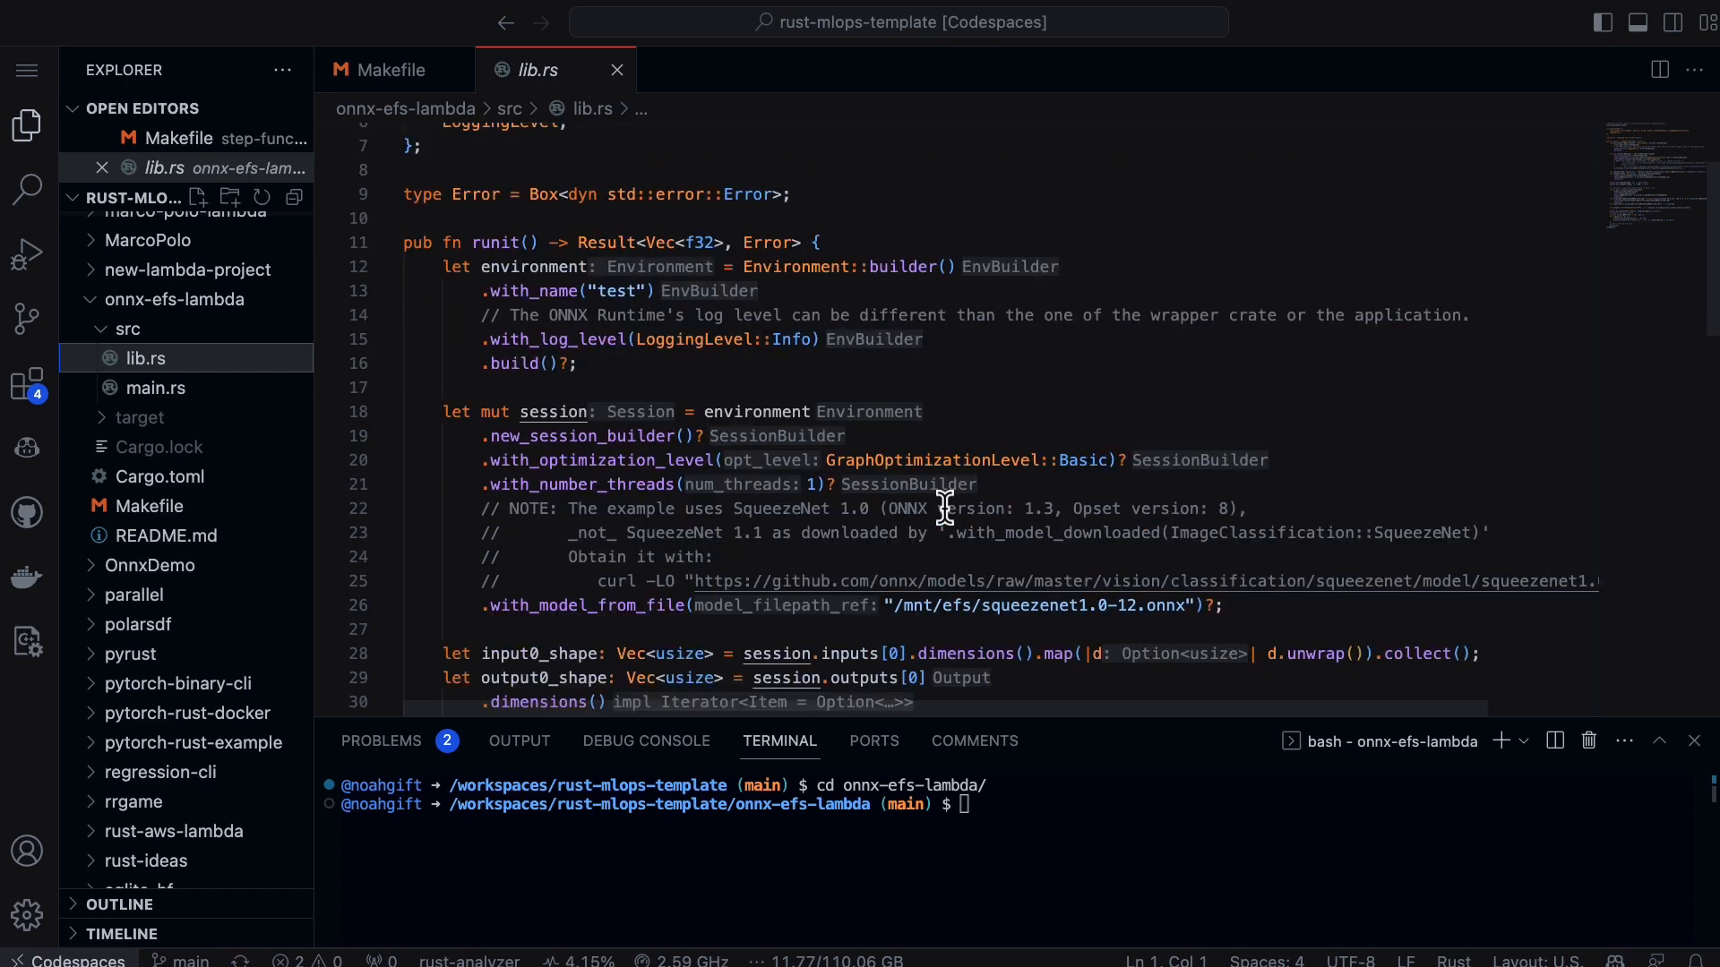
drag(922, 605, 1223, 604)
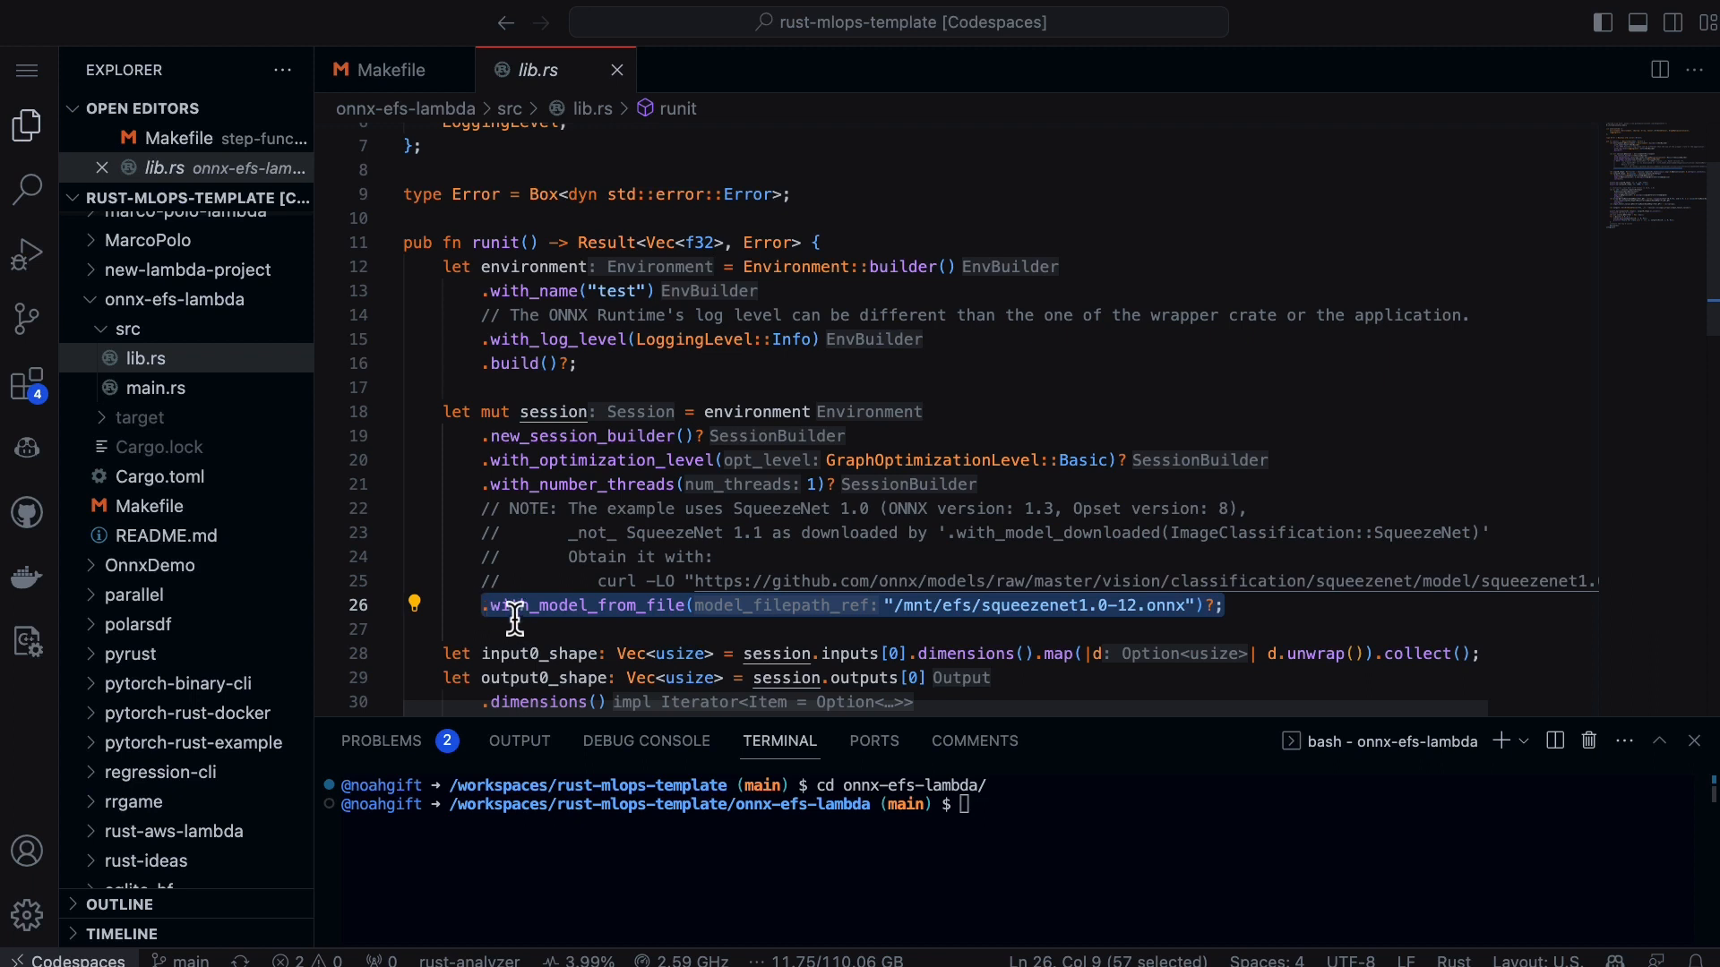
mouse_move(614, 605)
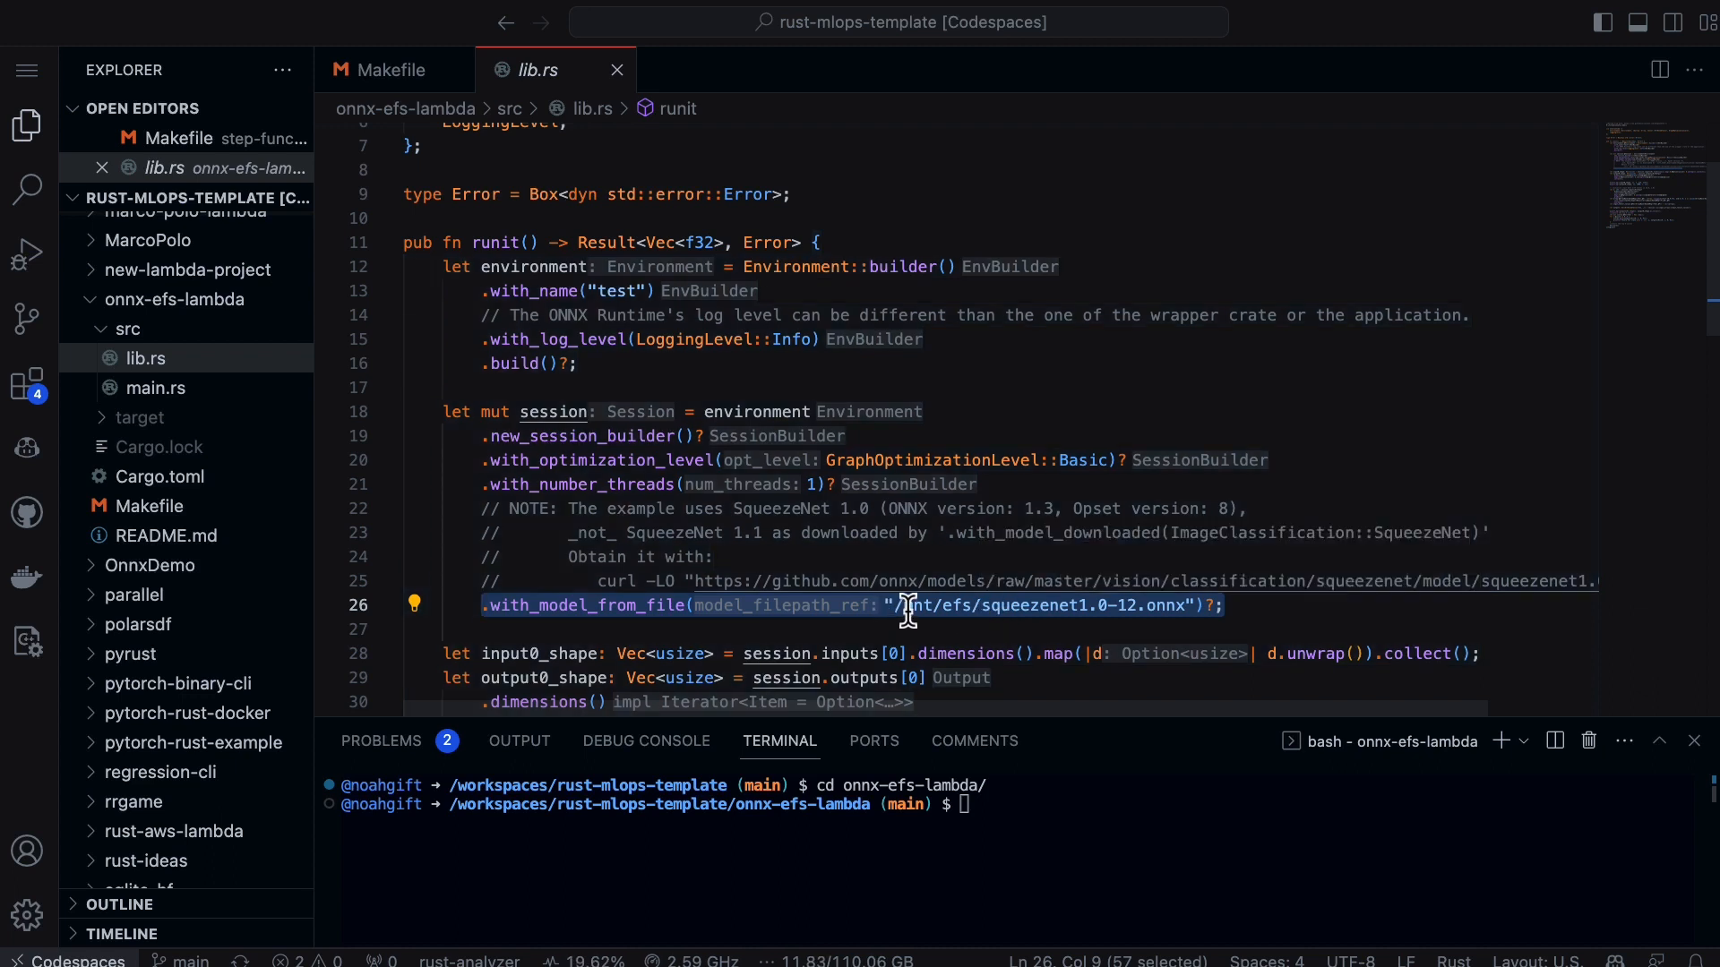
mouse_move(993, 611)
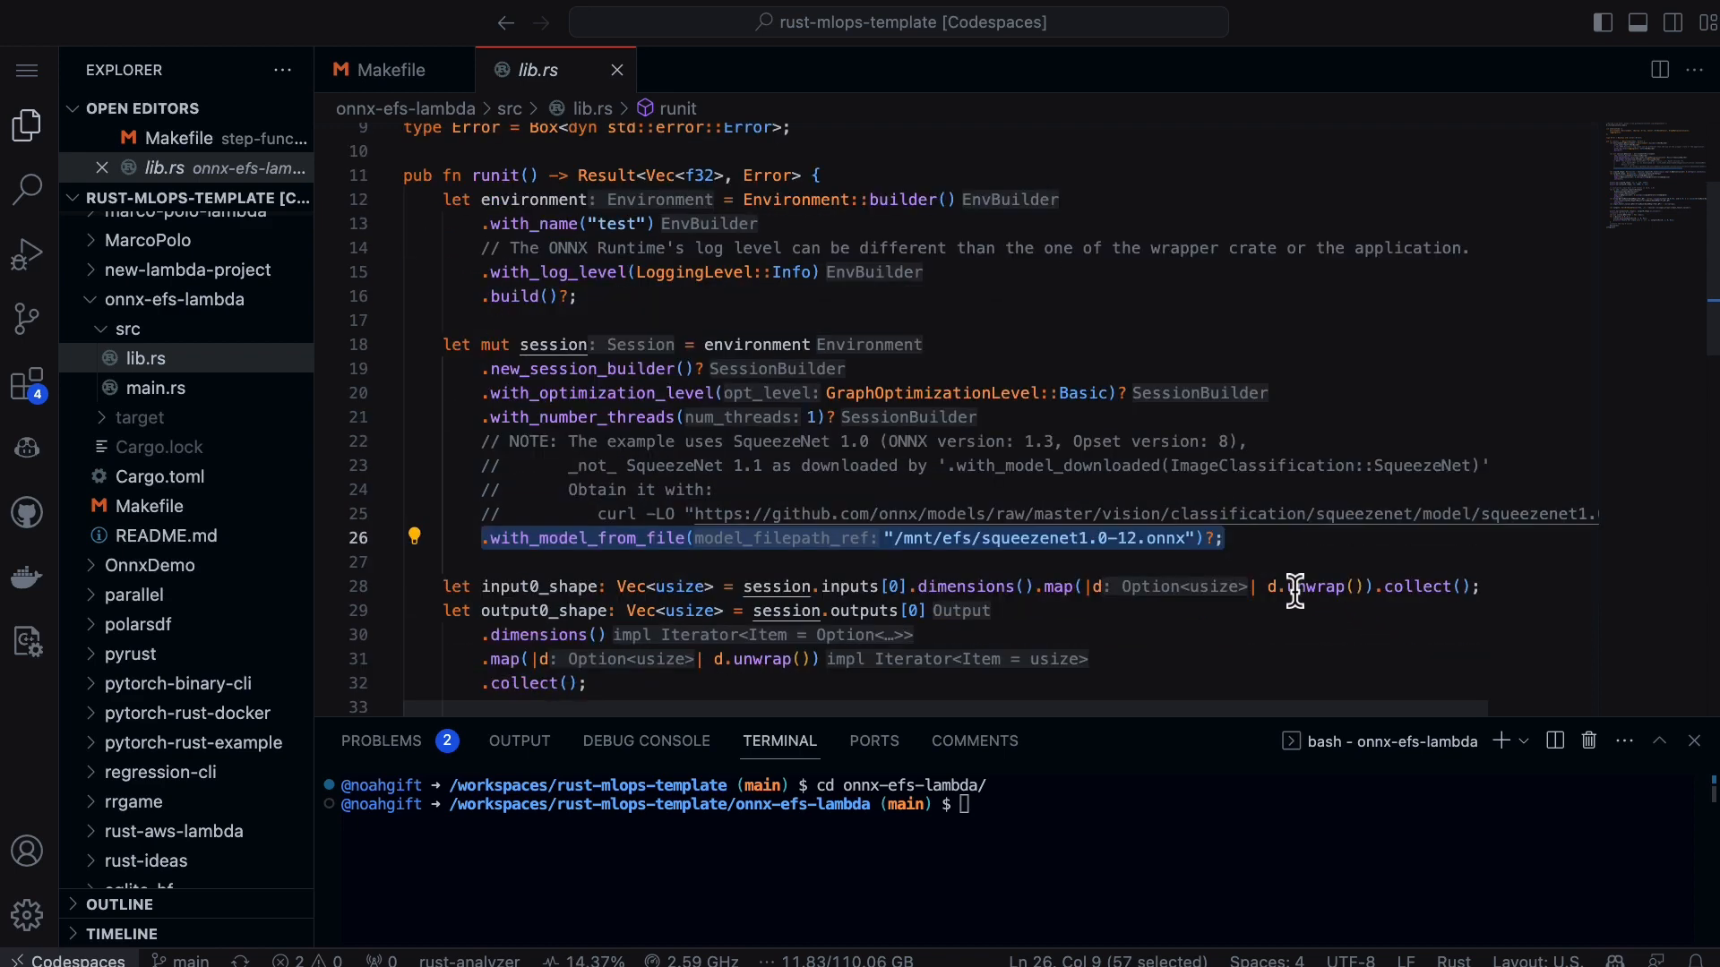
scroll(down, 3)
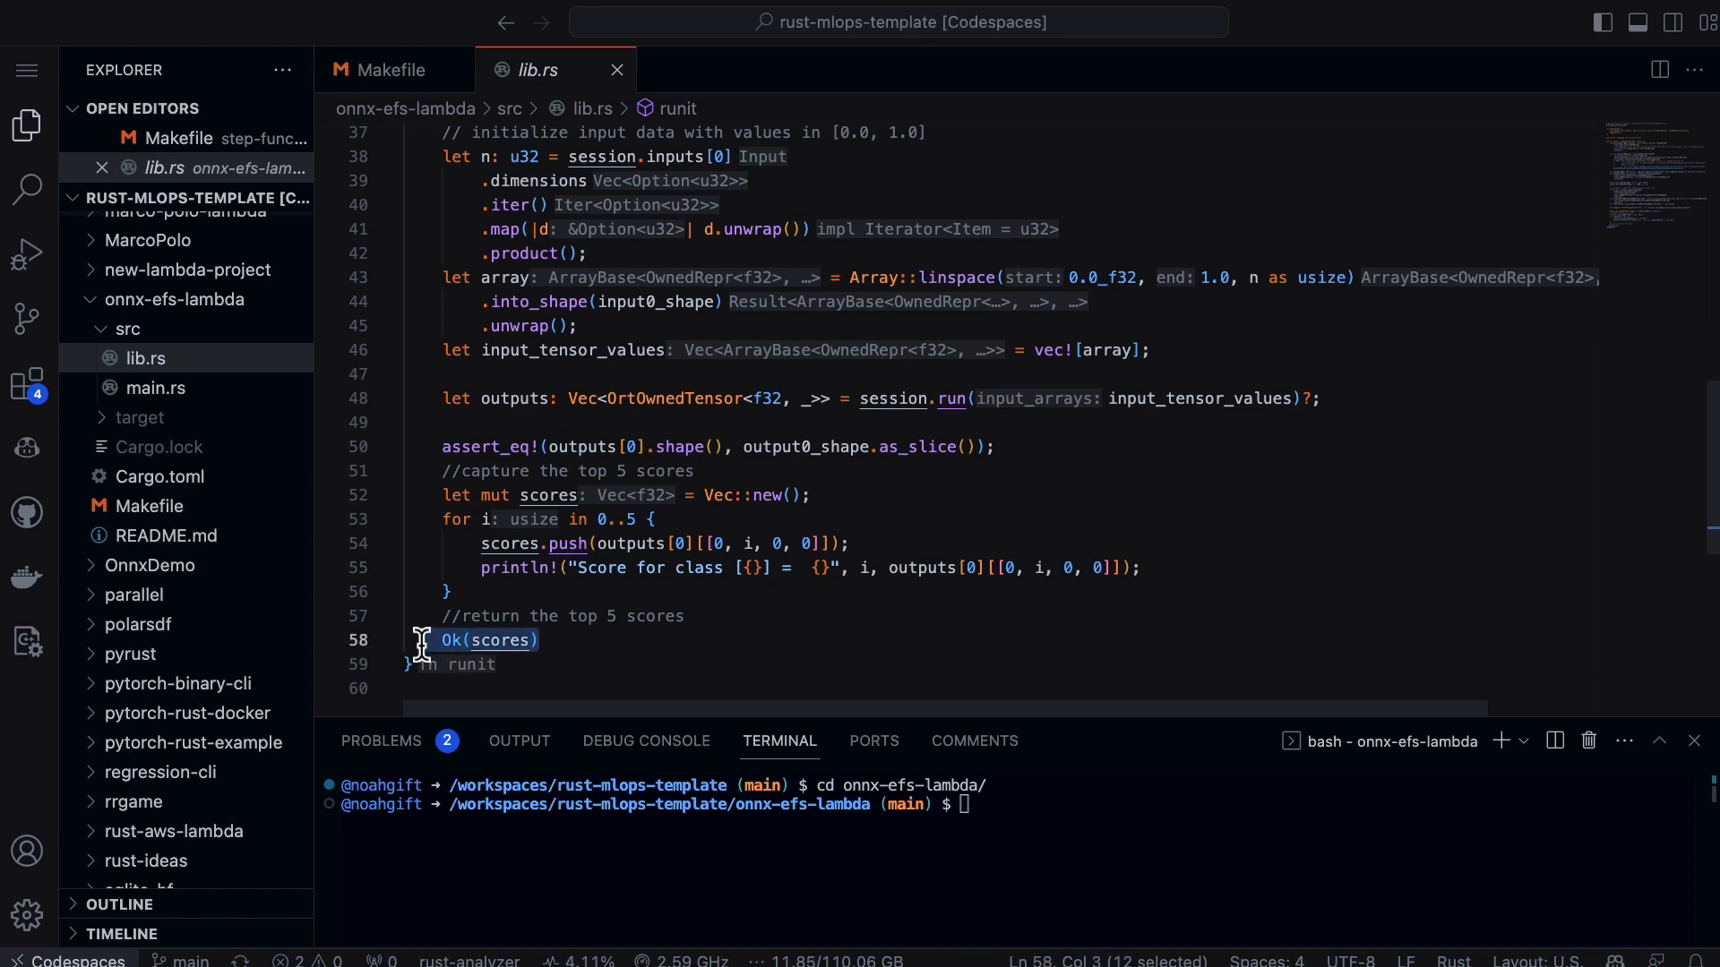
click(156, 387)
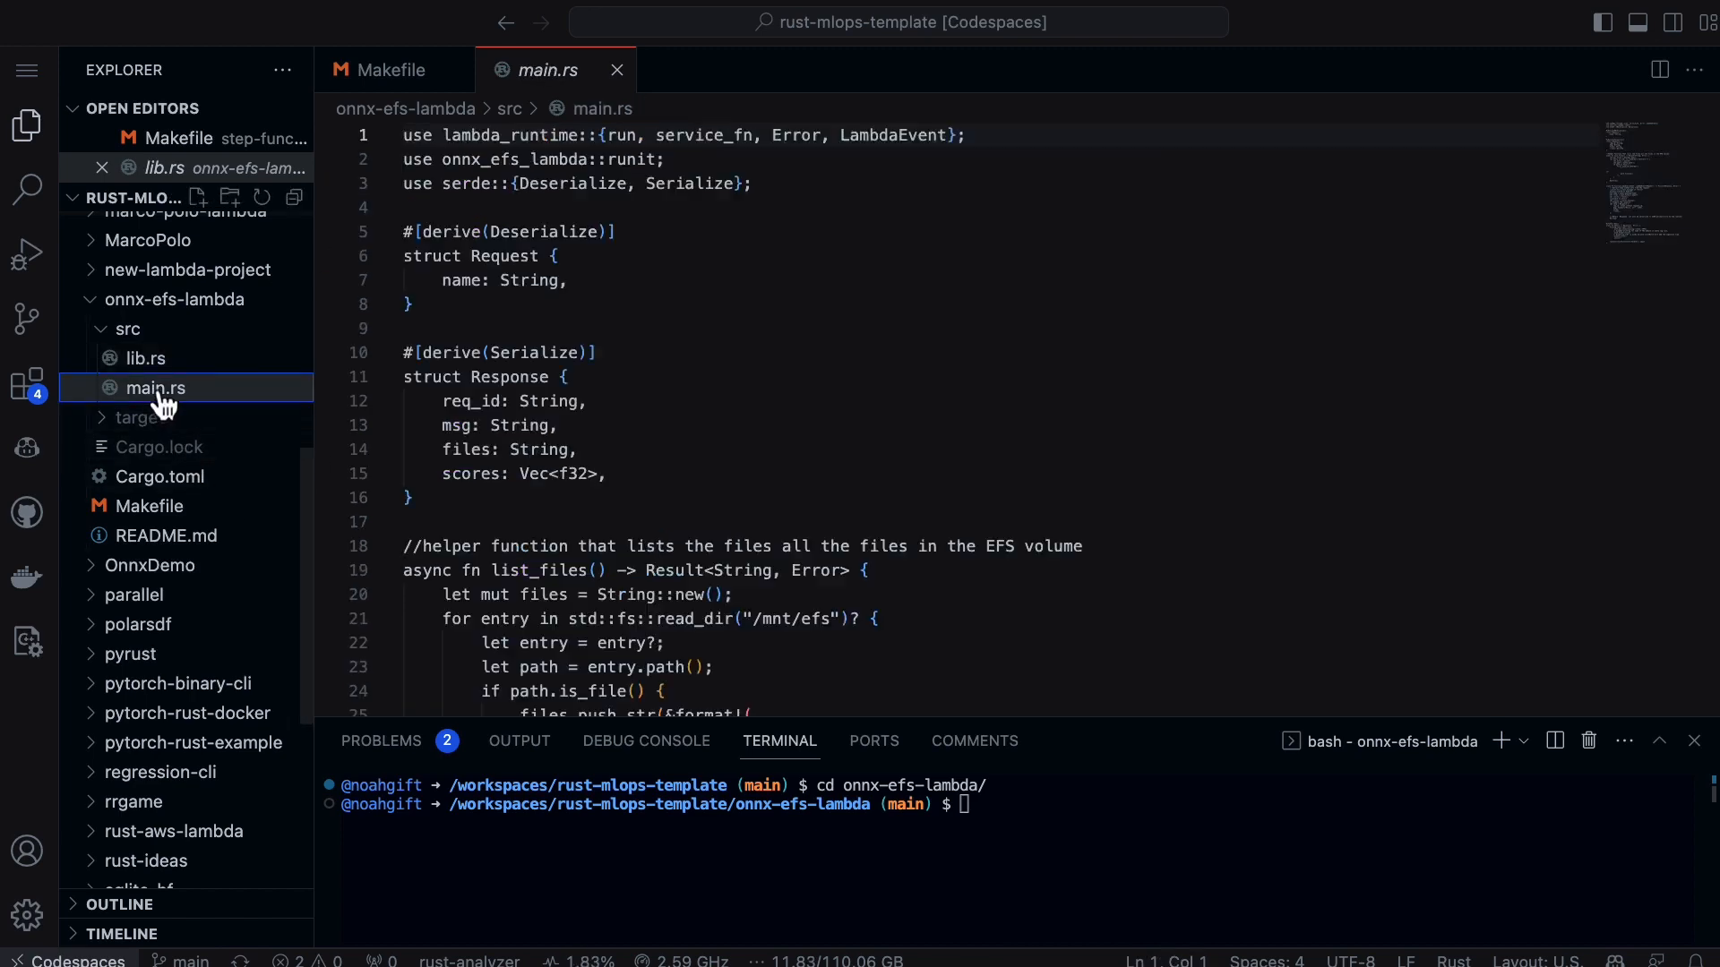
scroll(down, 3)
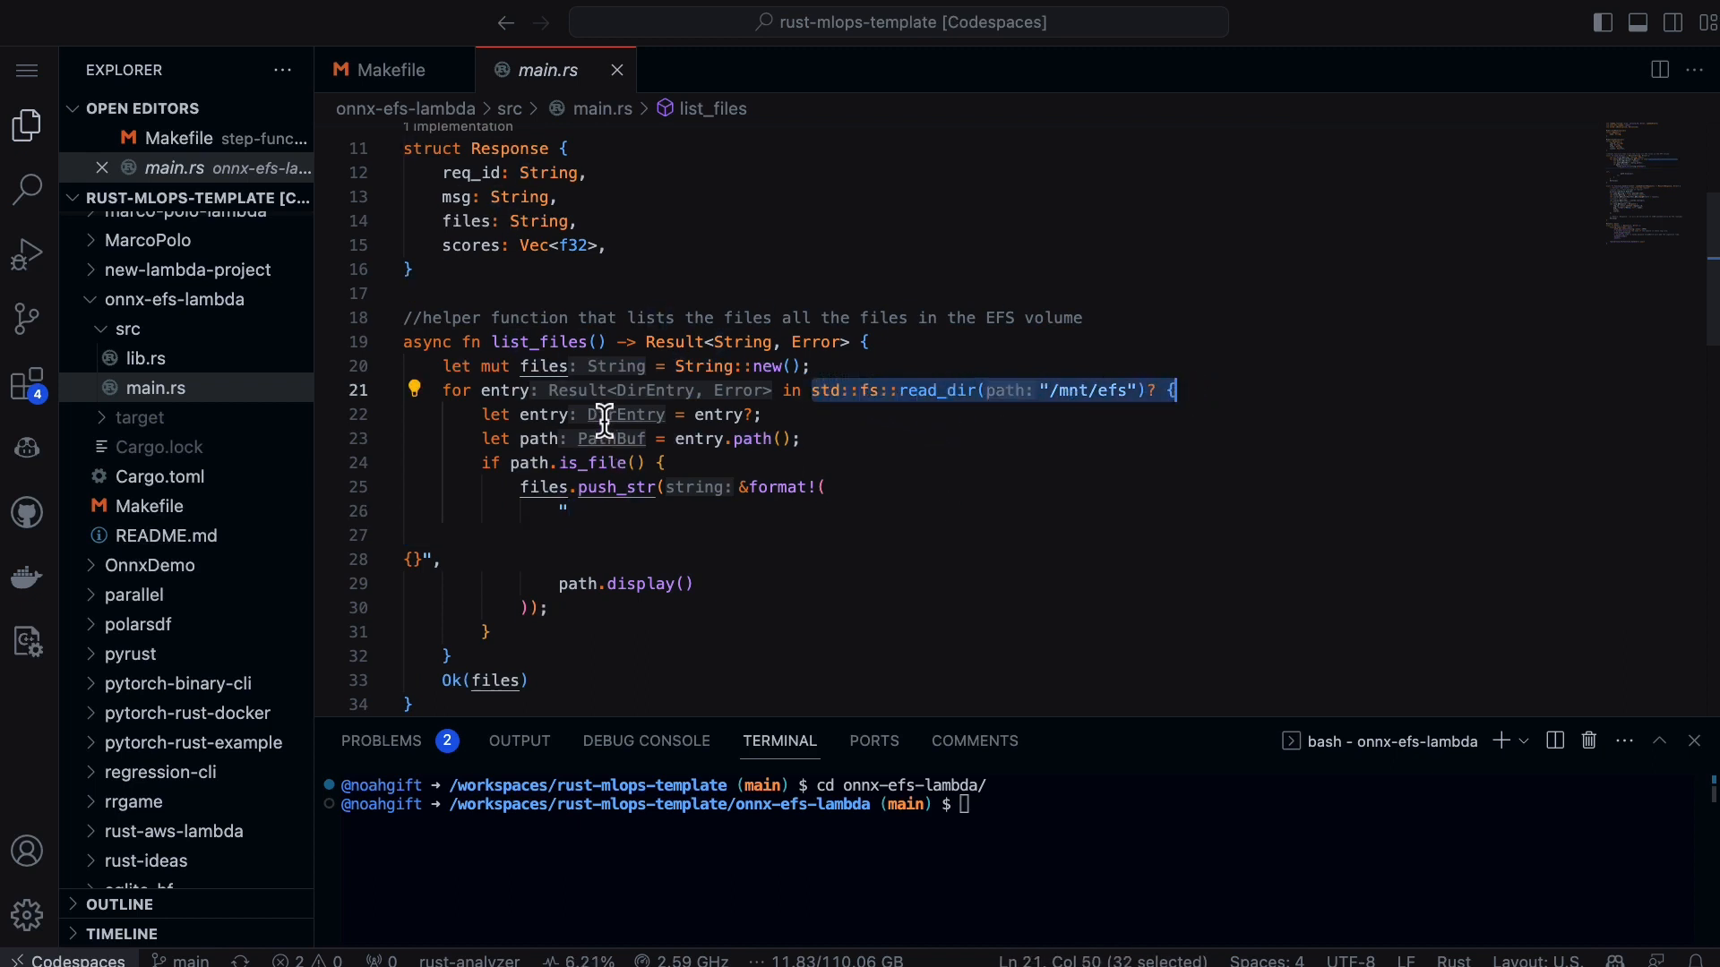
mouse_move(988, 567)
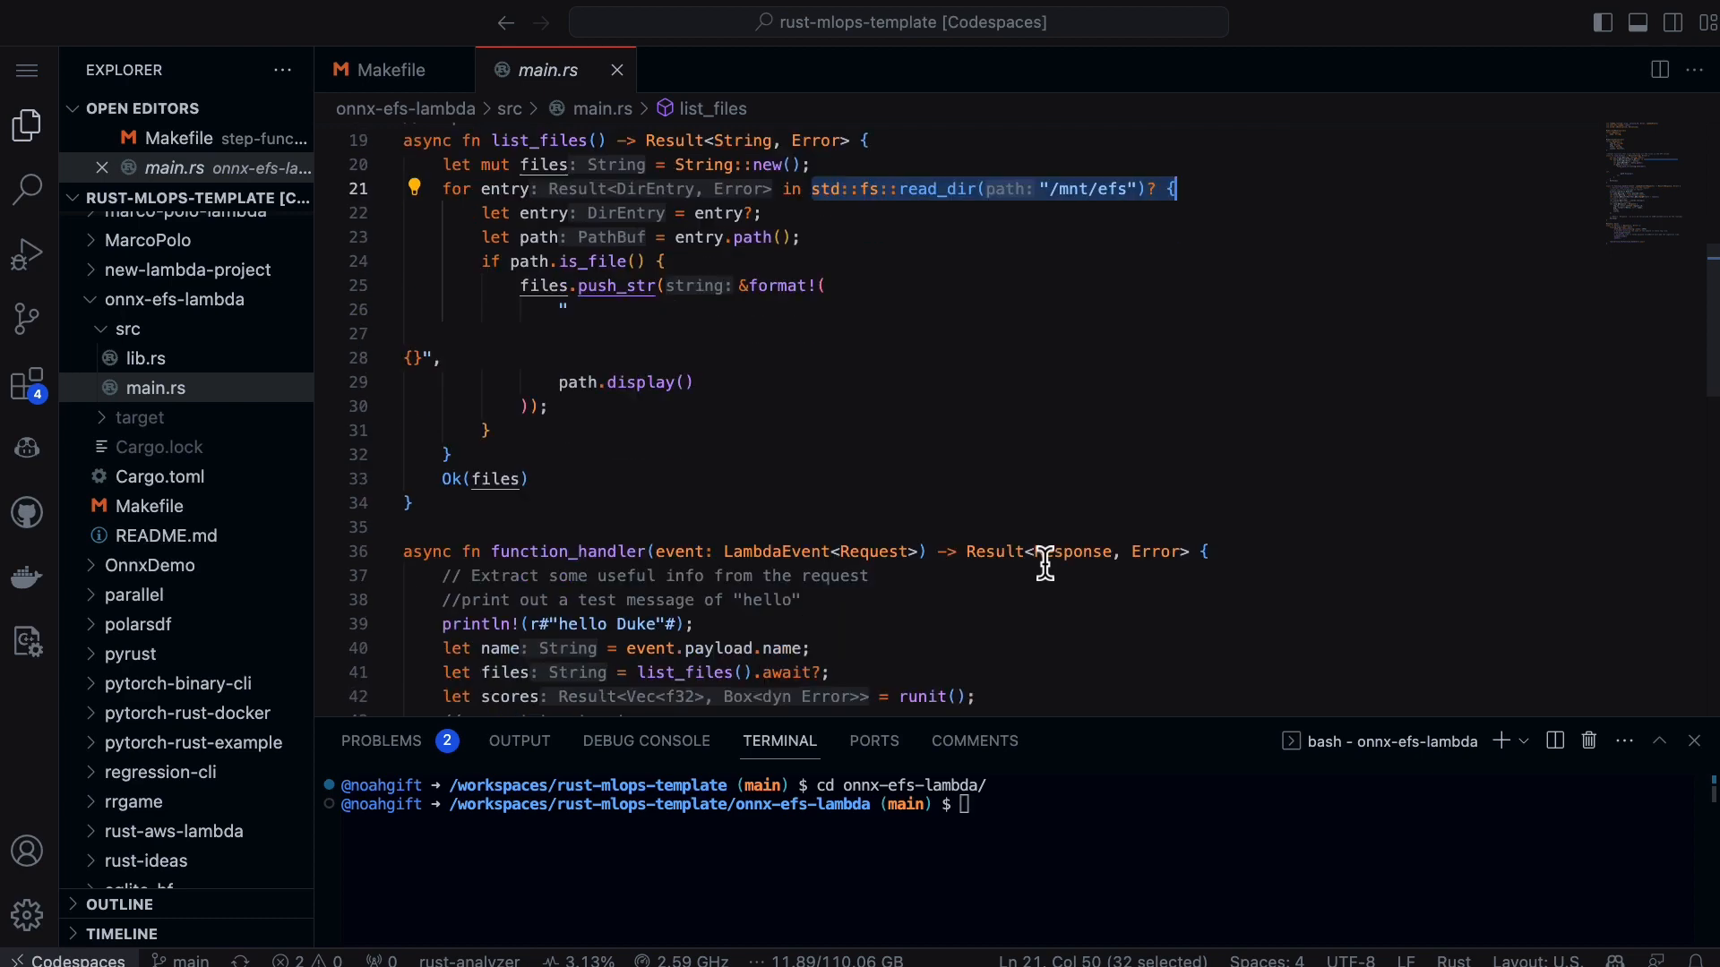
scroll(down, 3)
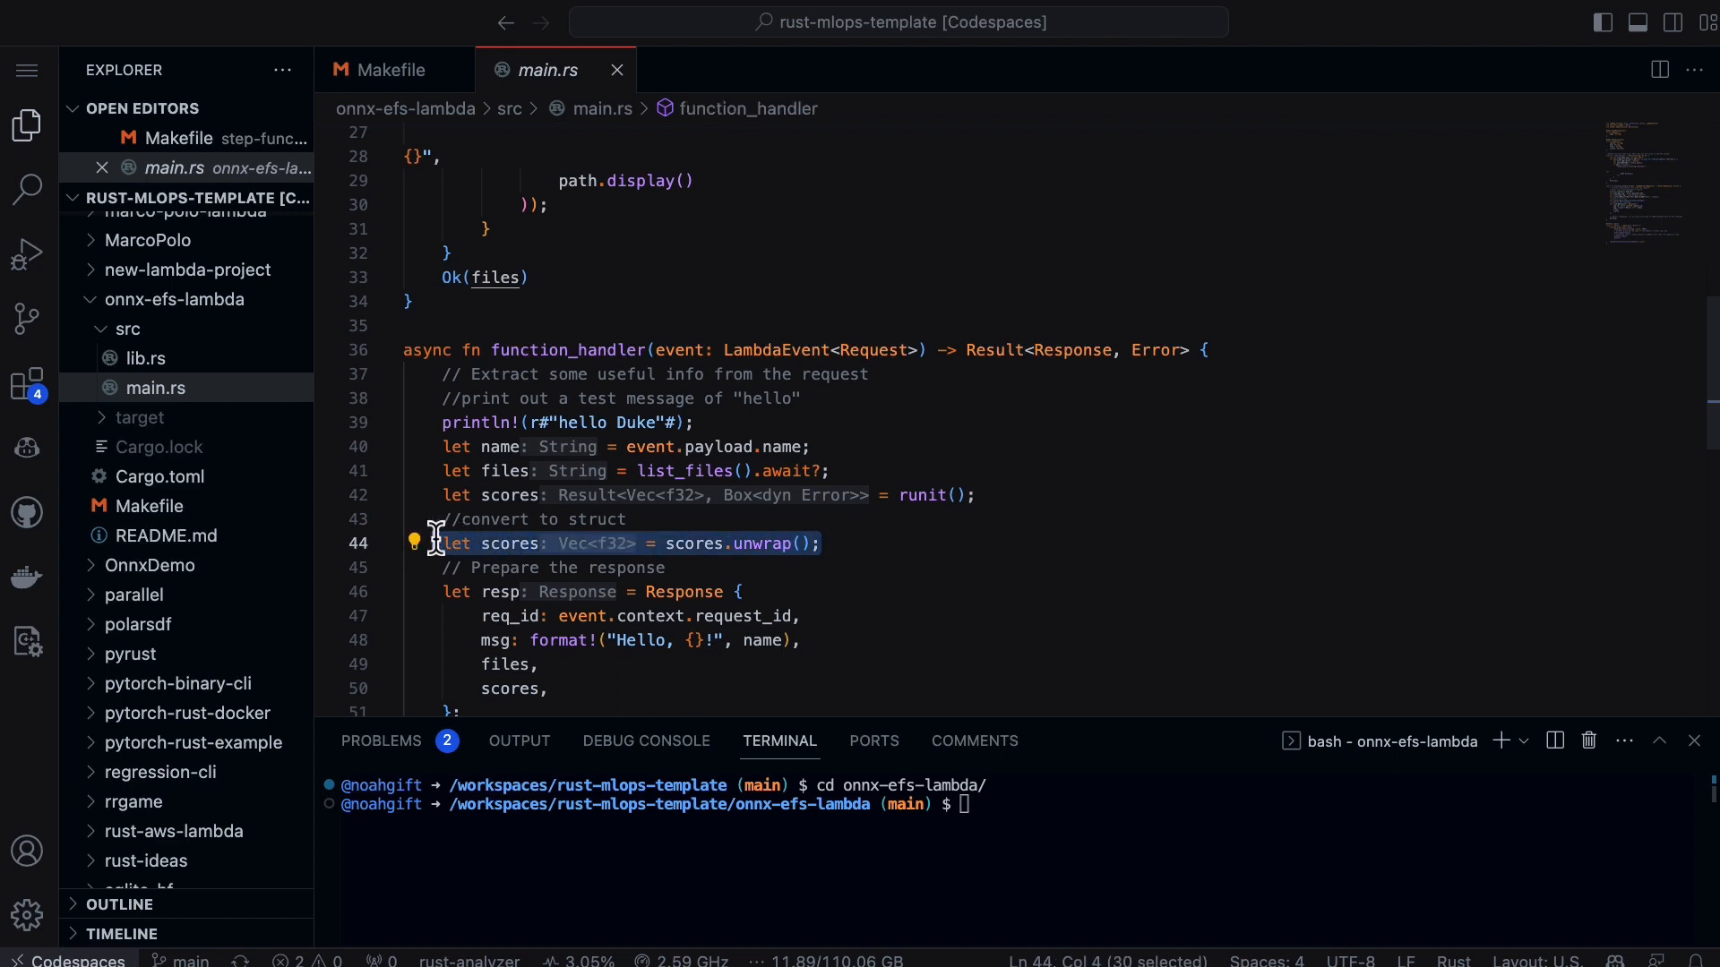
drag(430, 543, 397, 398)
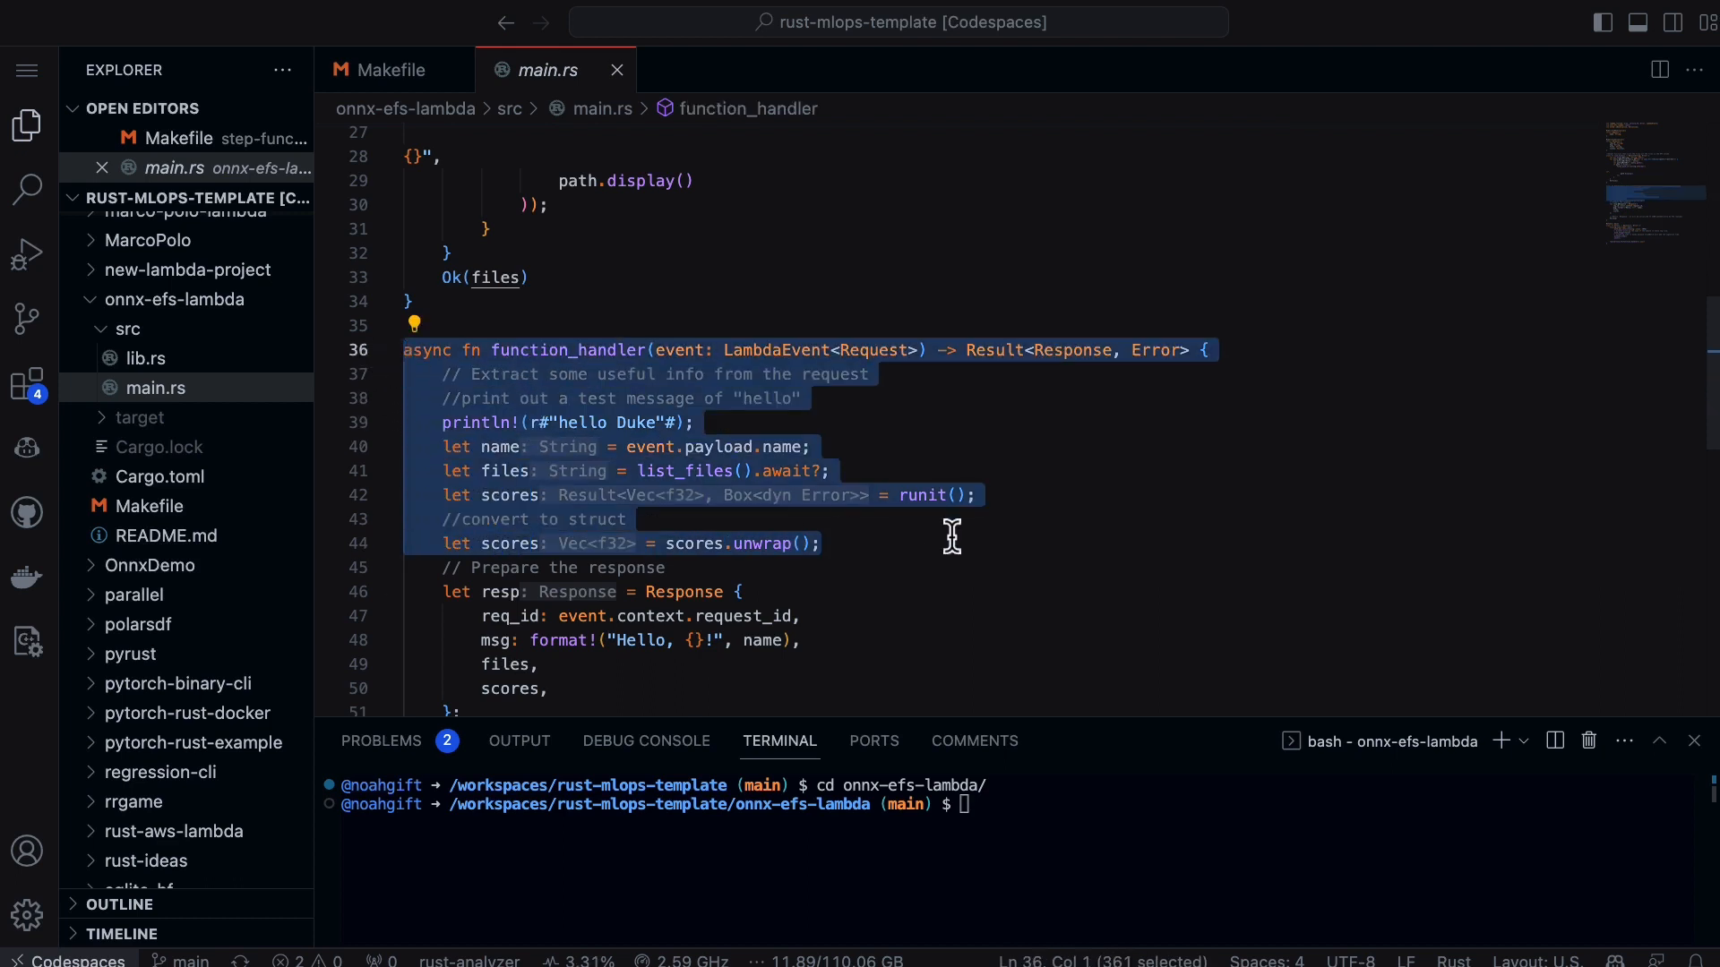
mouse_move(954, 552)
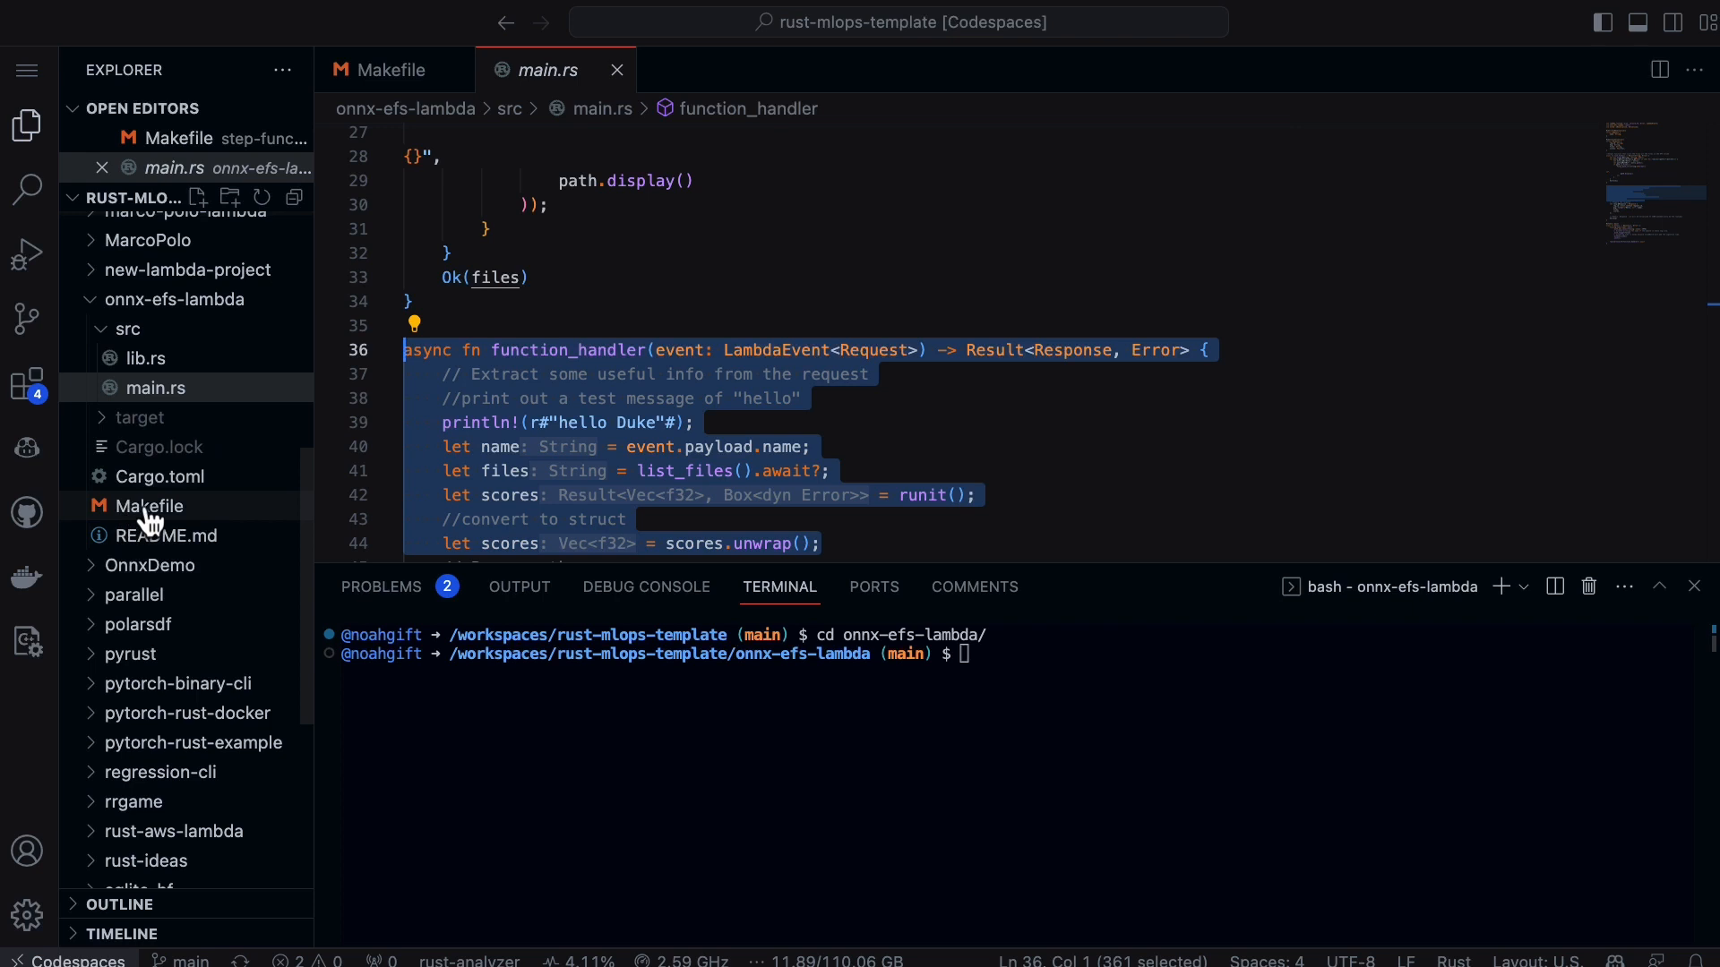
Step: Open the Makefile, run source ~/.venv/bin/activate, and enlarge the terminal panel
click(146, 505)
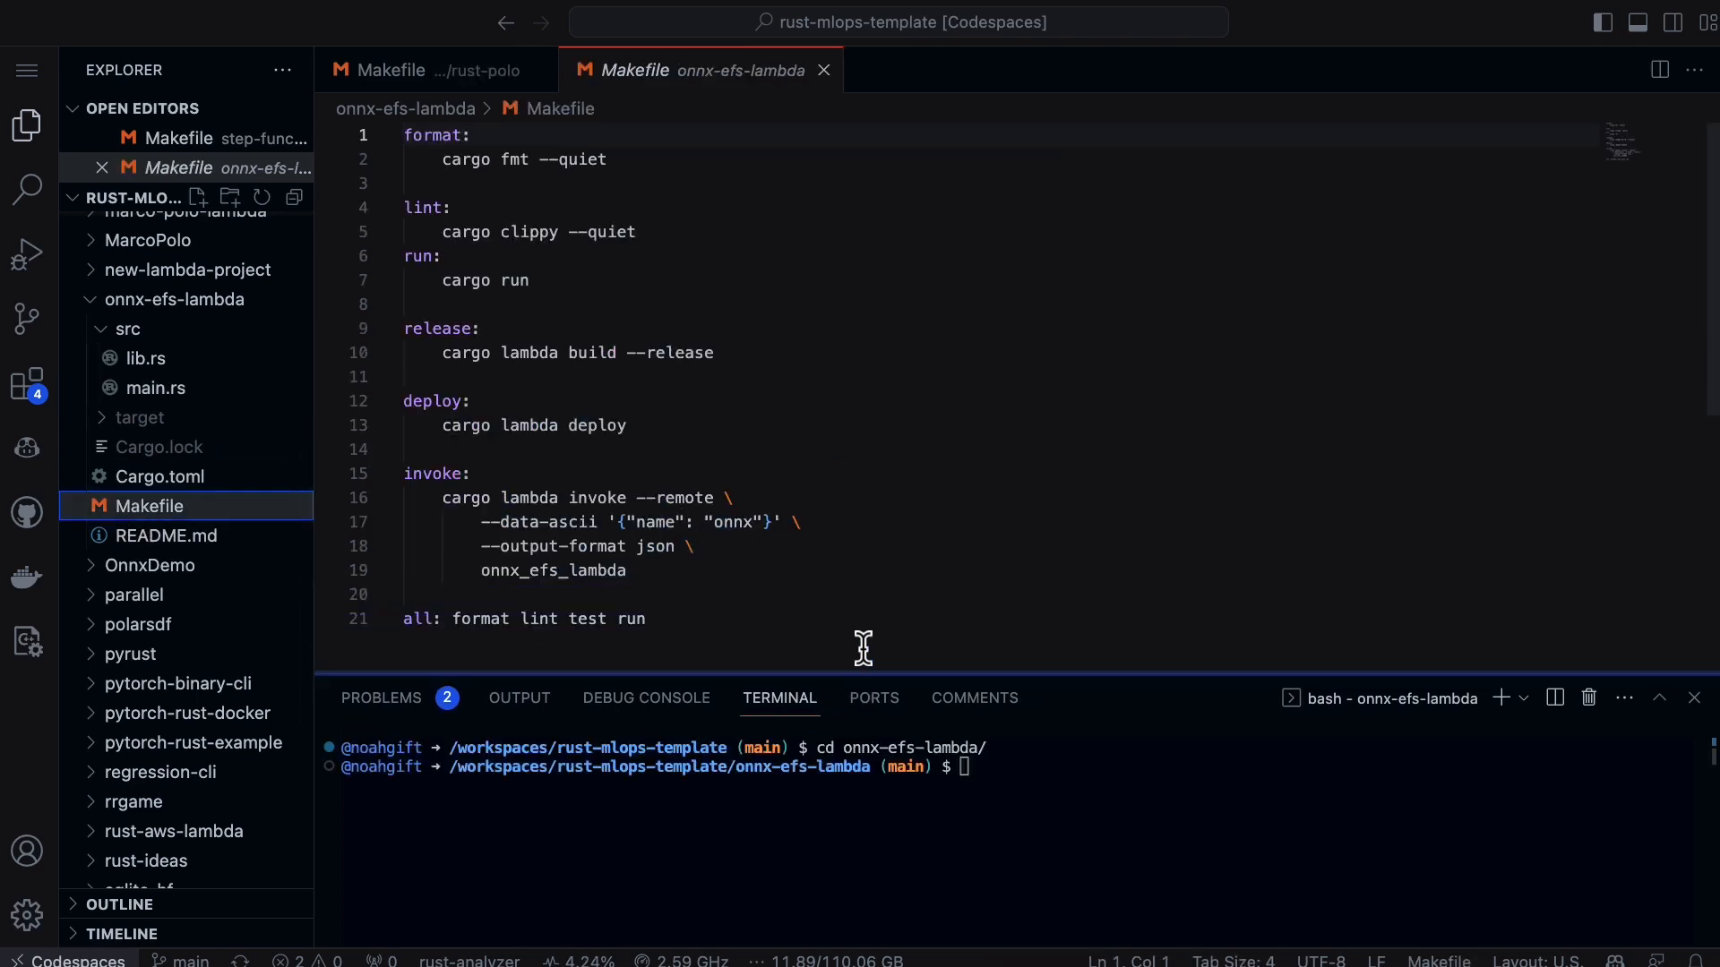
mouse_move(869, 352)
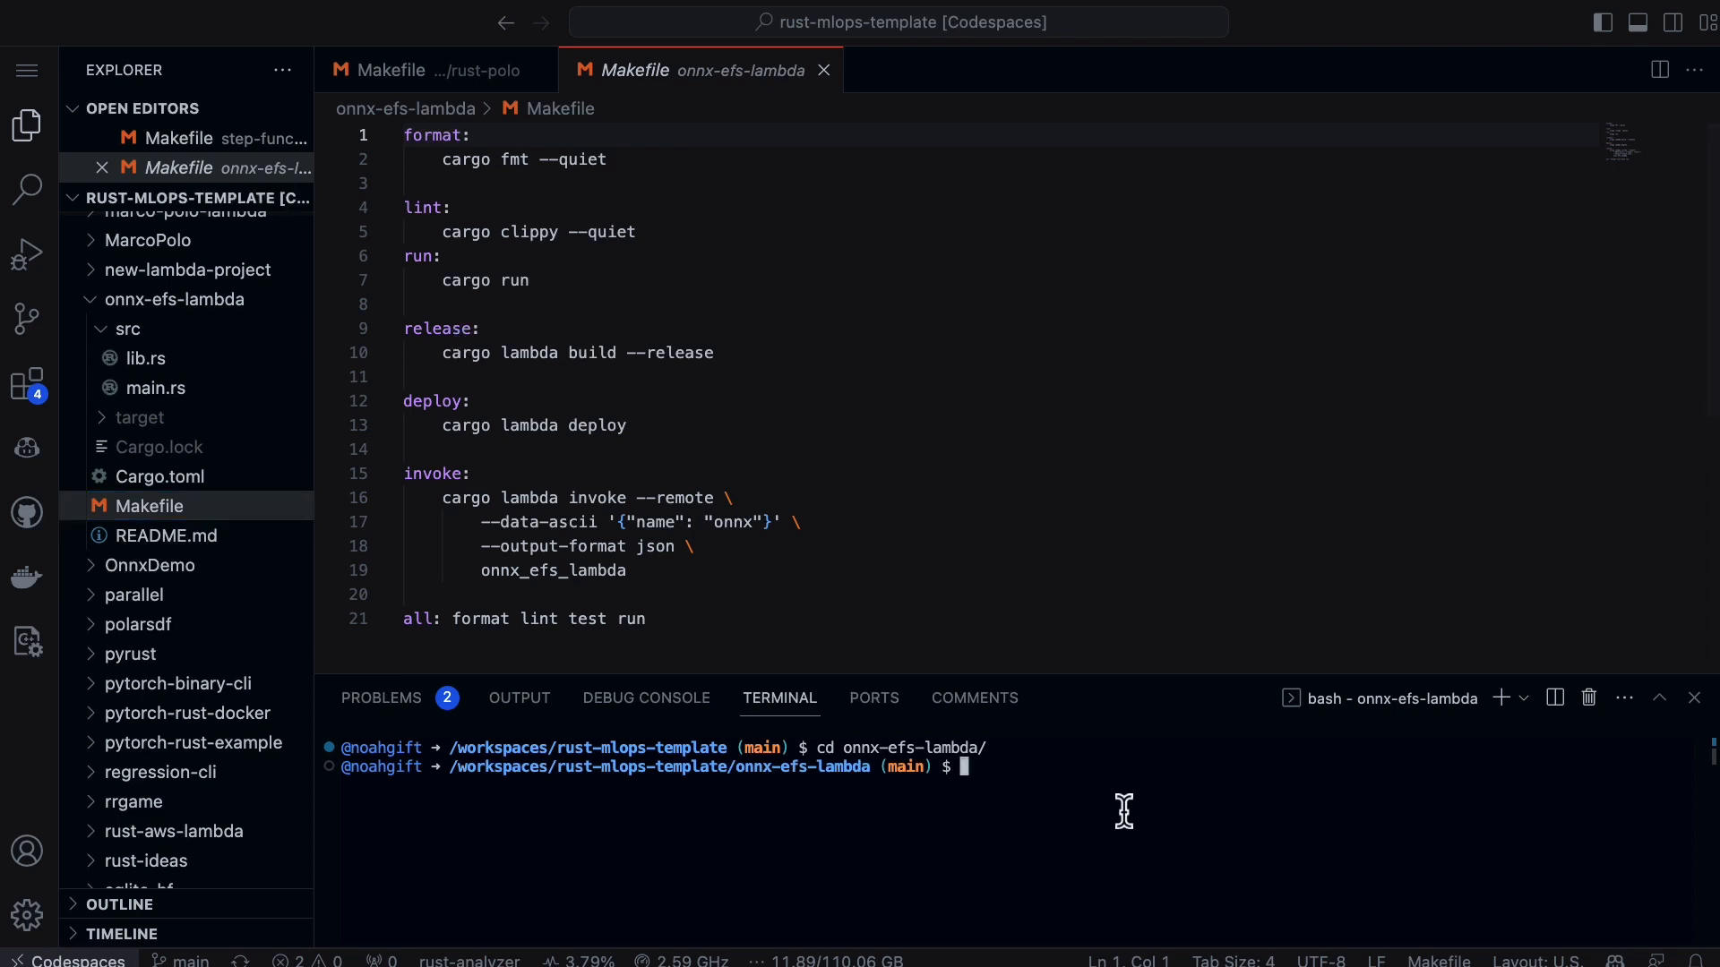
text(source)
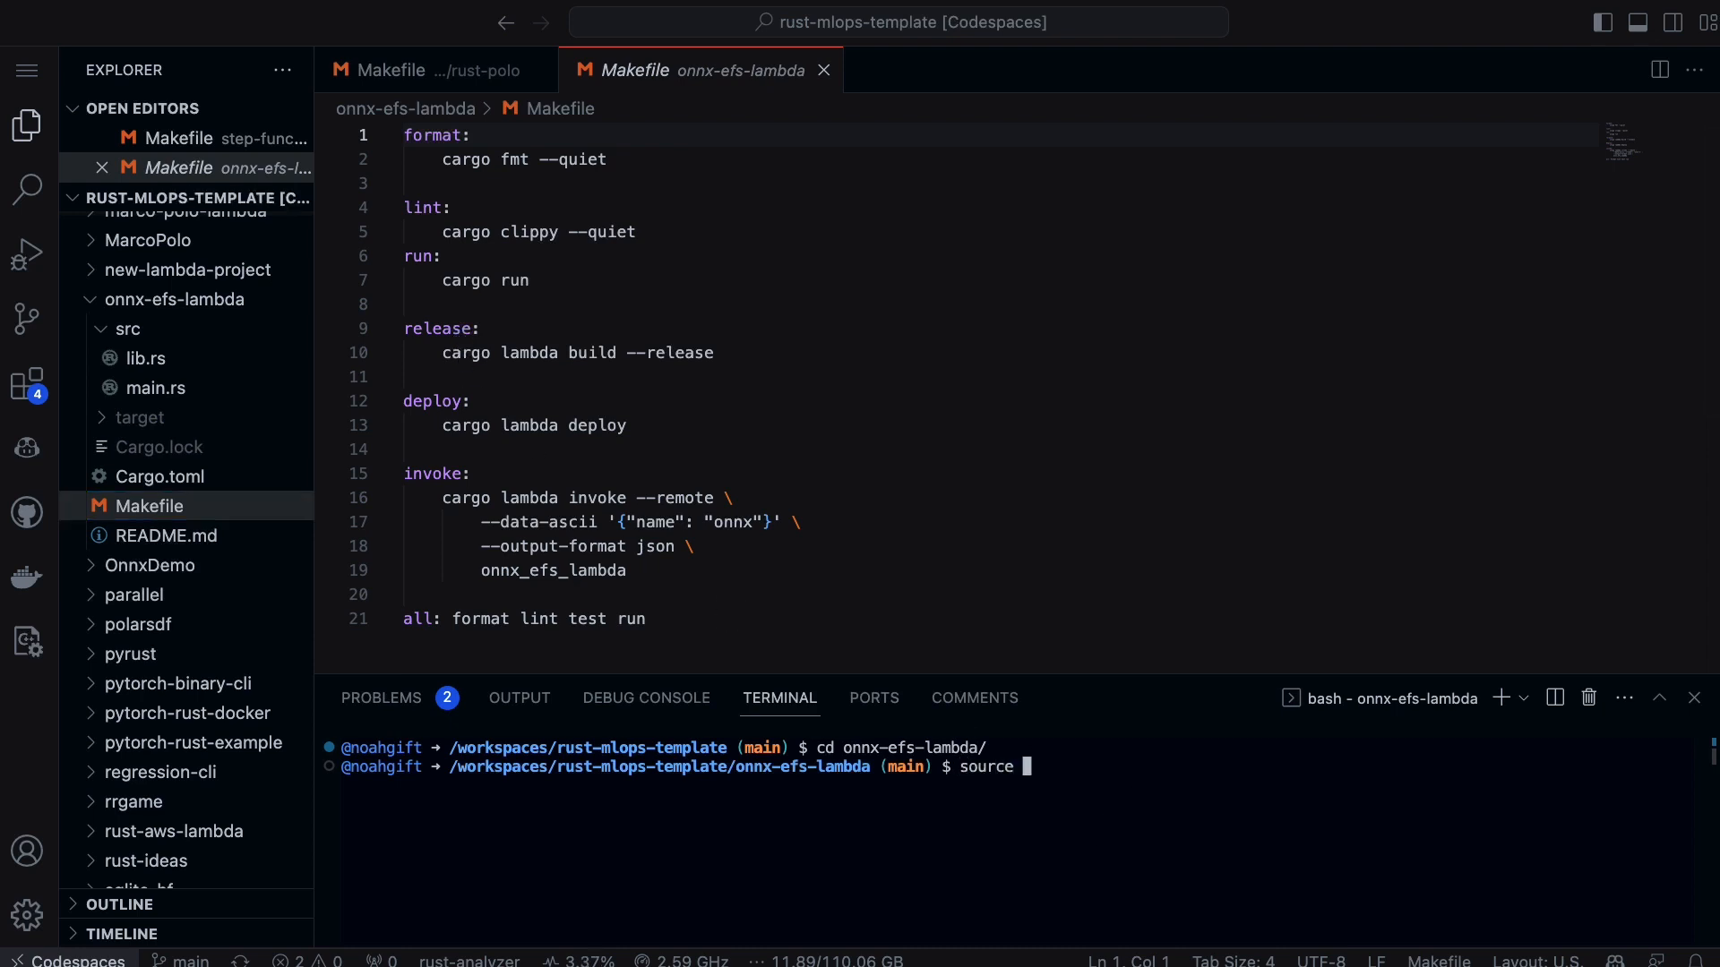
text(~/.venv/b in)
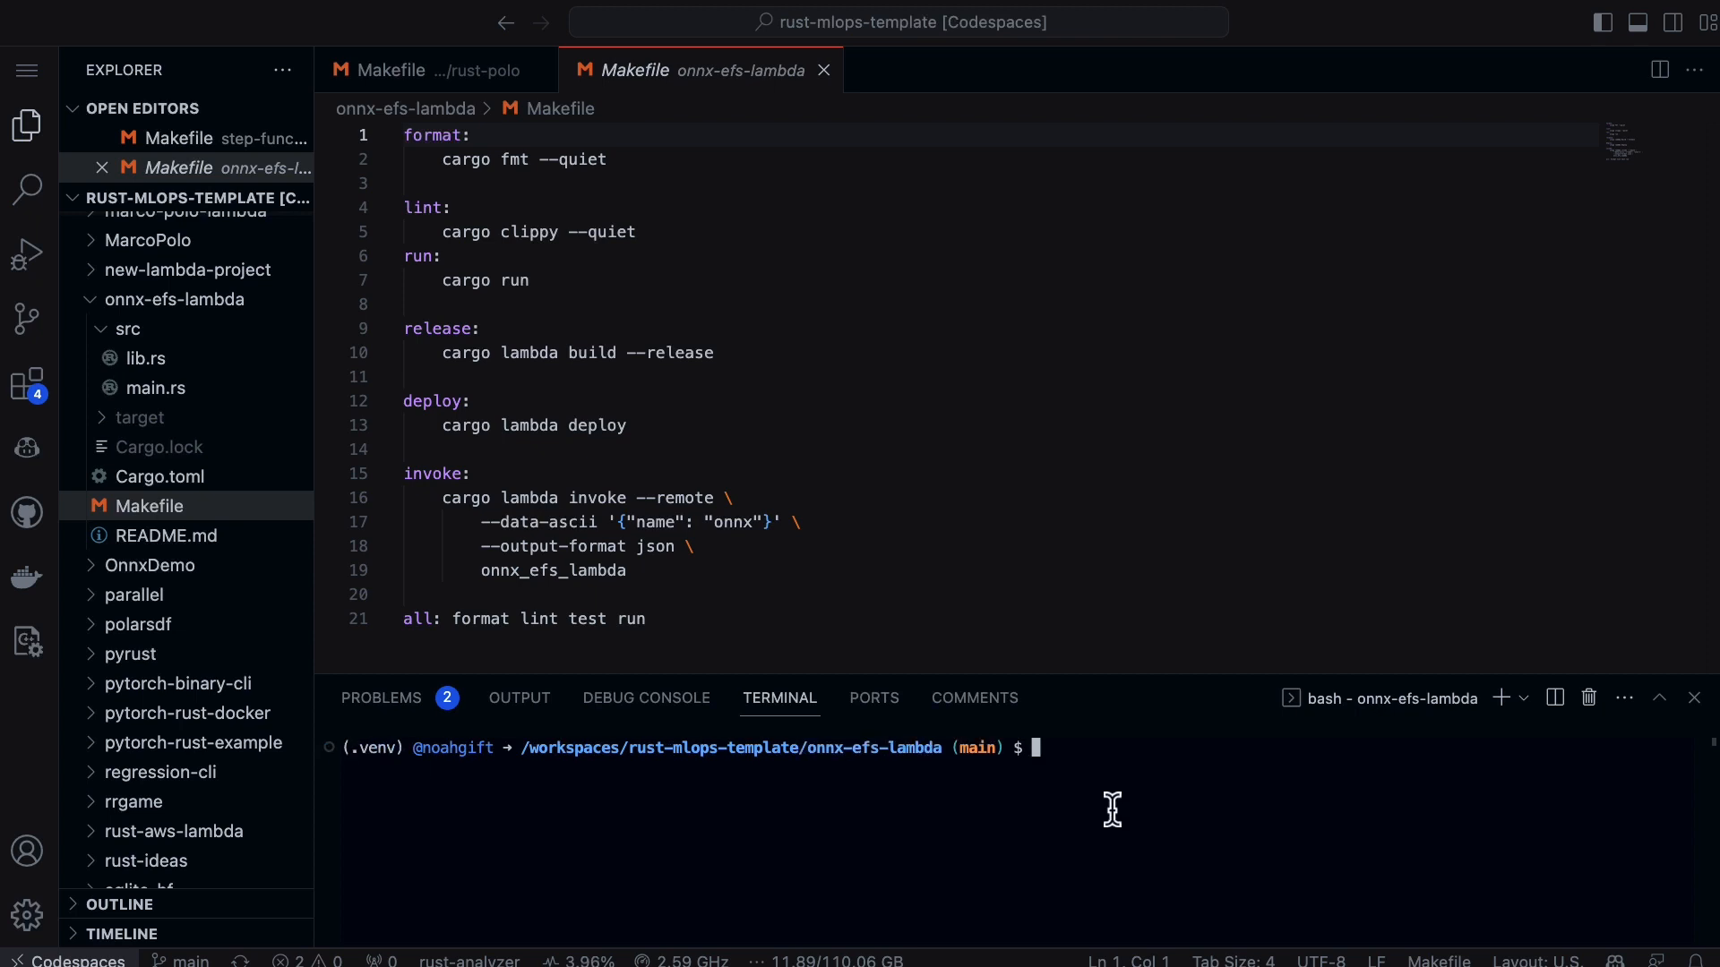
drag(1079, 698, 1078, 653)
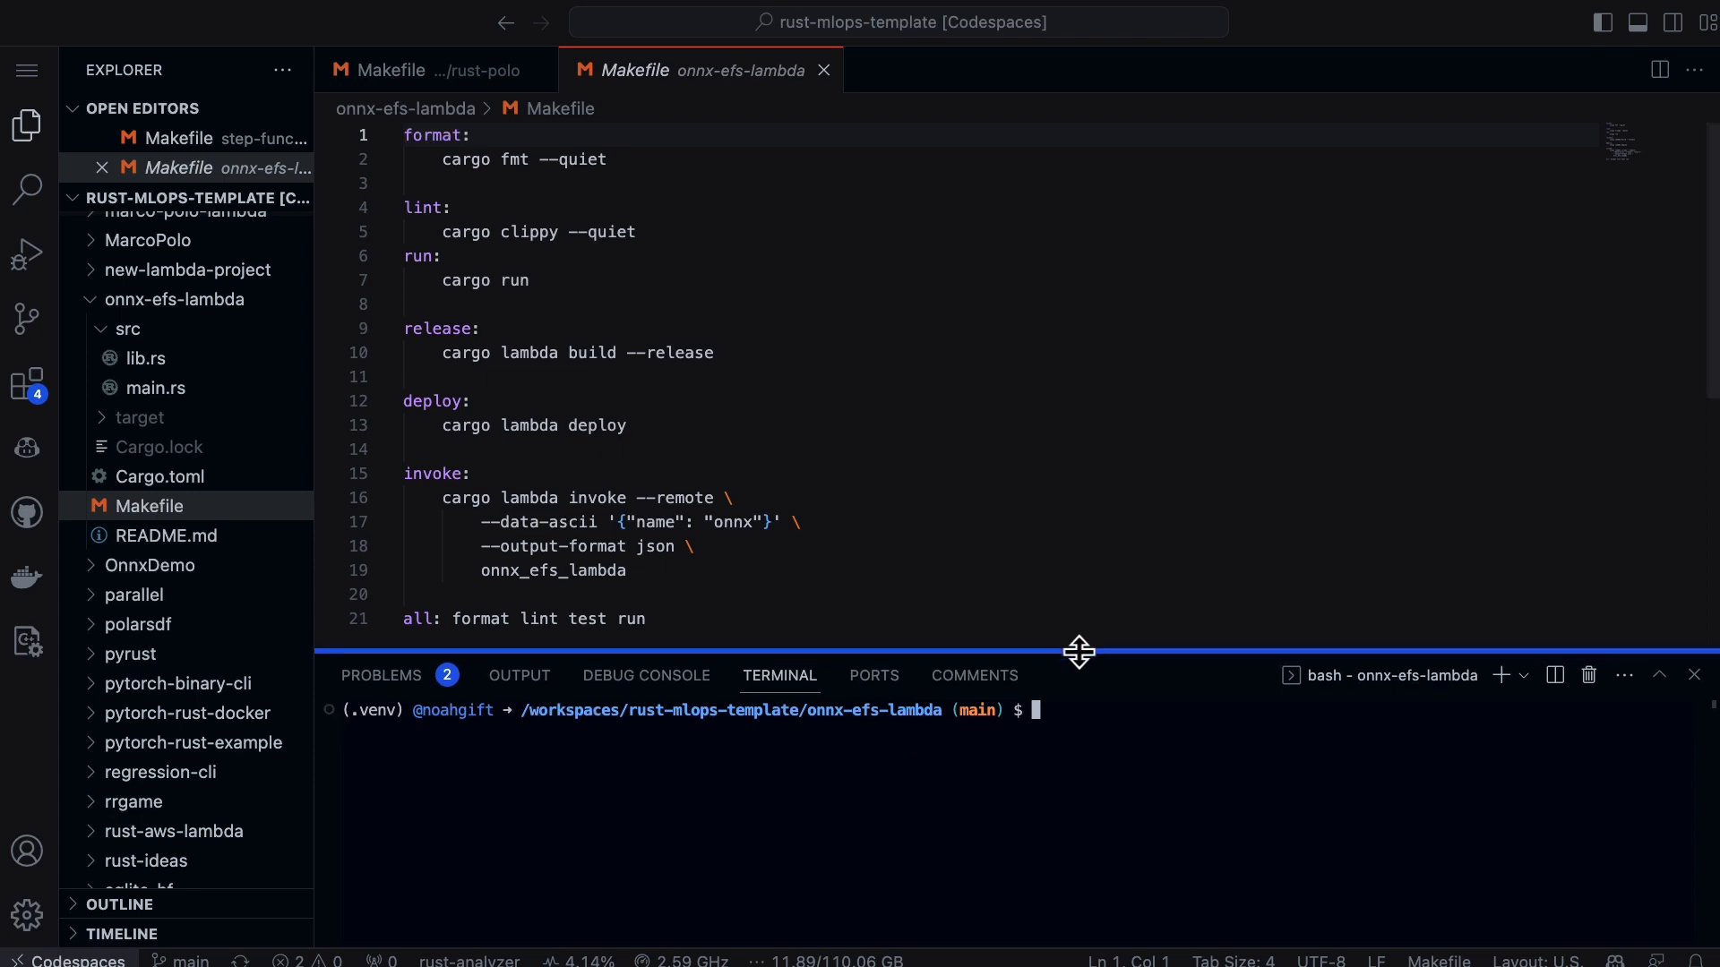
mouse_move(1085, 669)
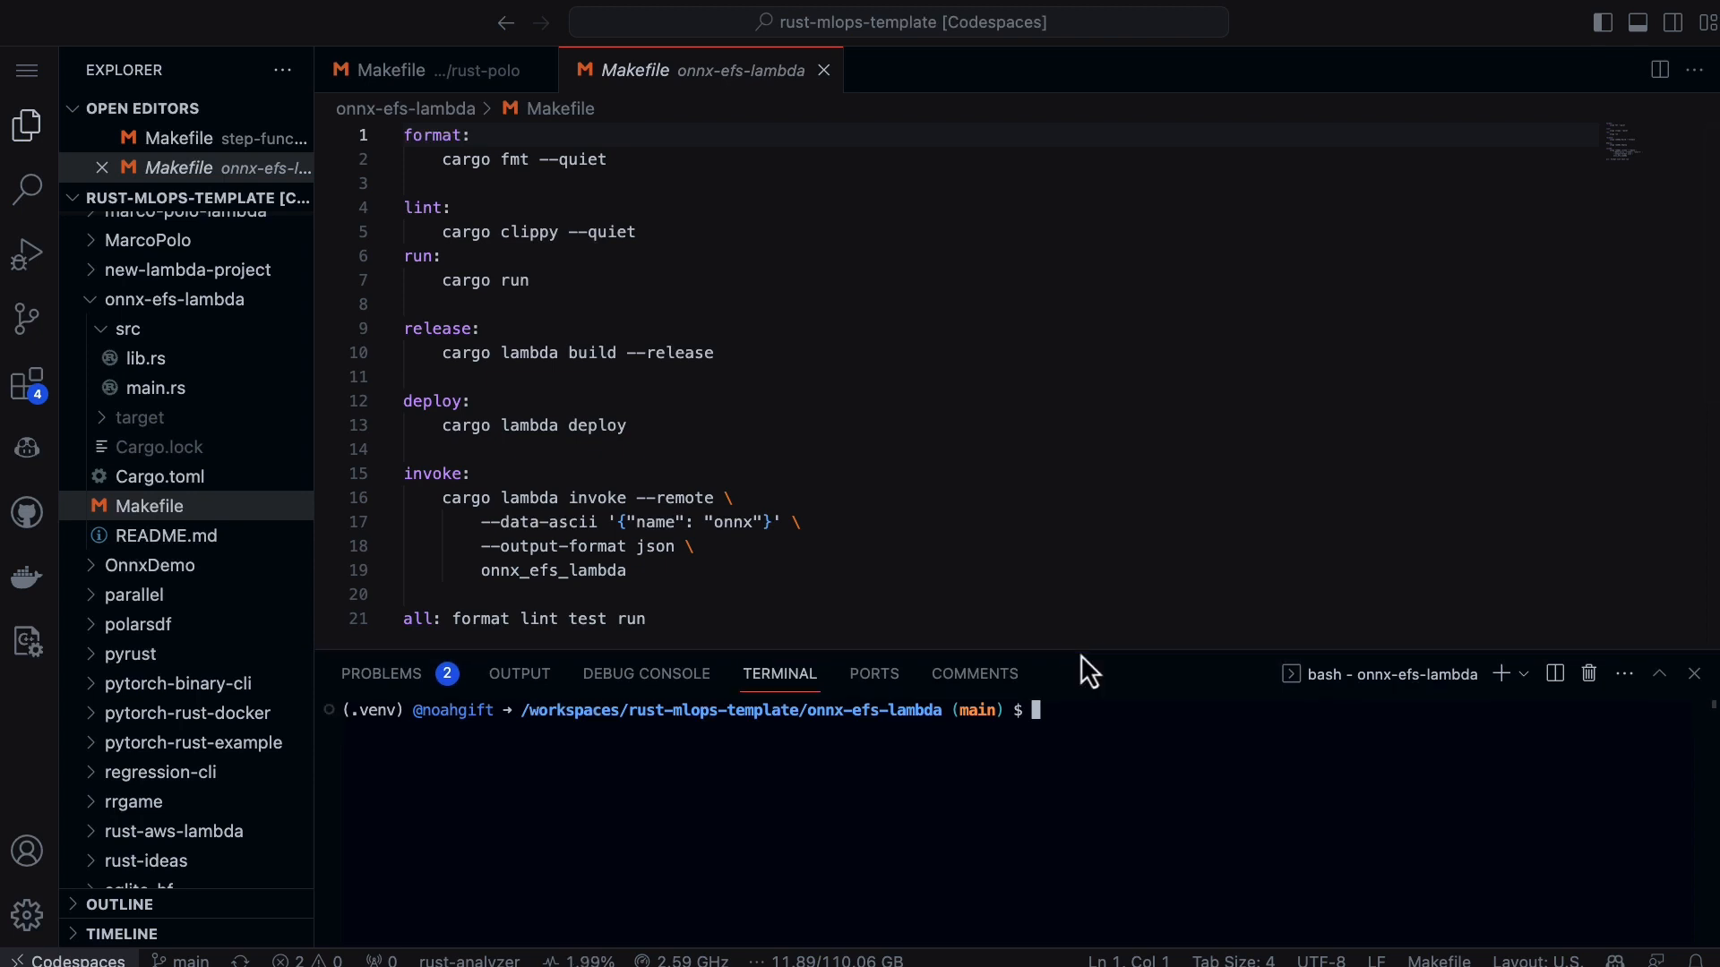
mouse_move(1128, 769)
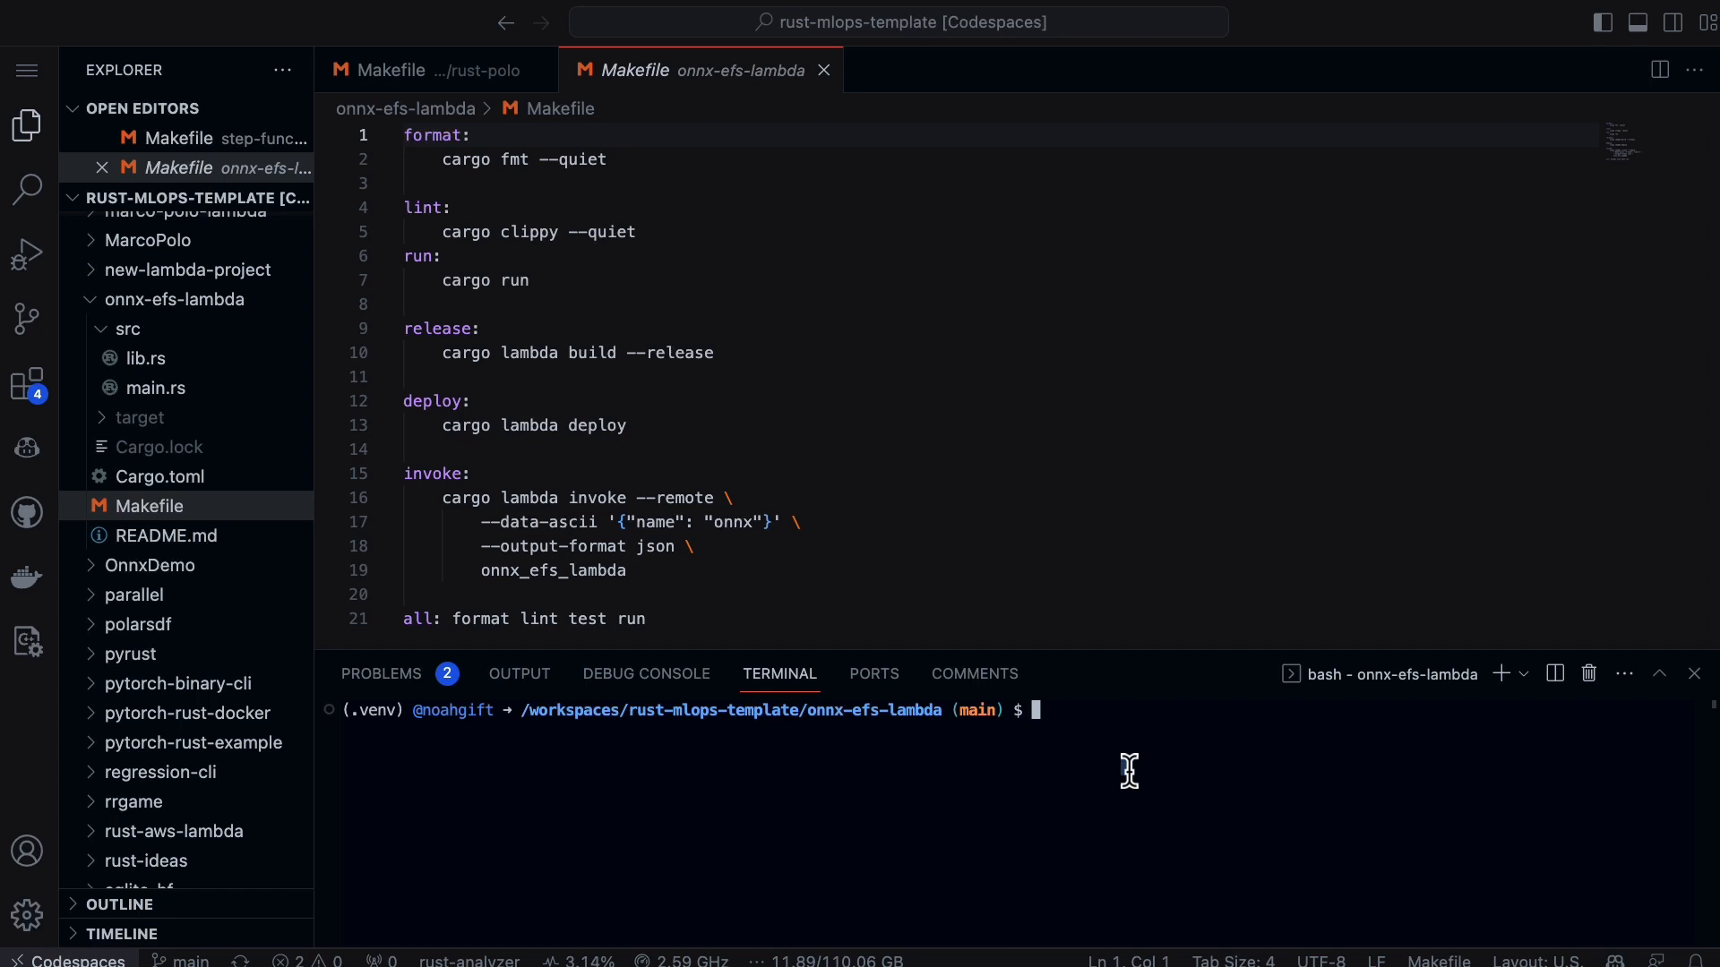
Step: Run make invoke and highlight the returned /mnt/efs file list
text(make invoke)
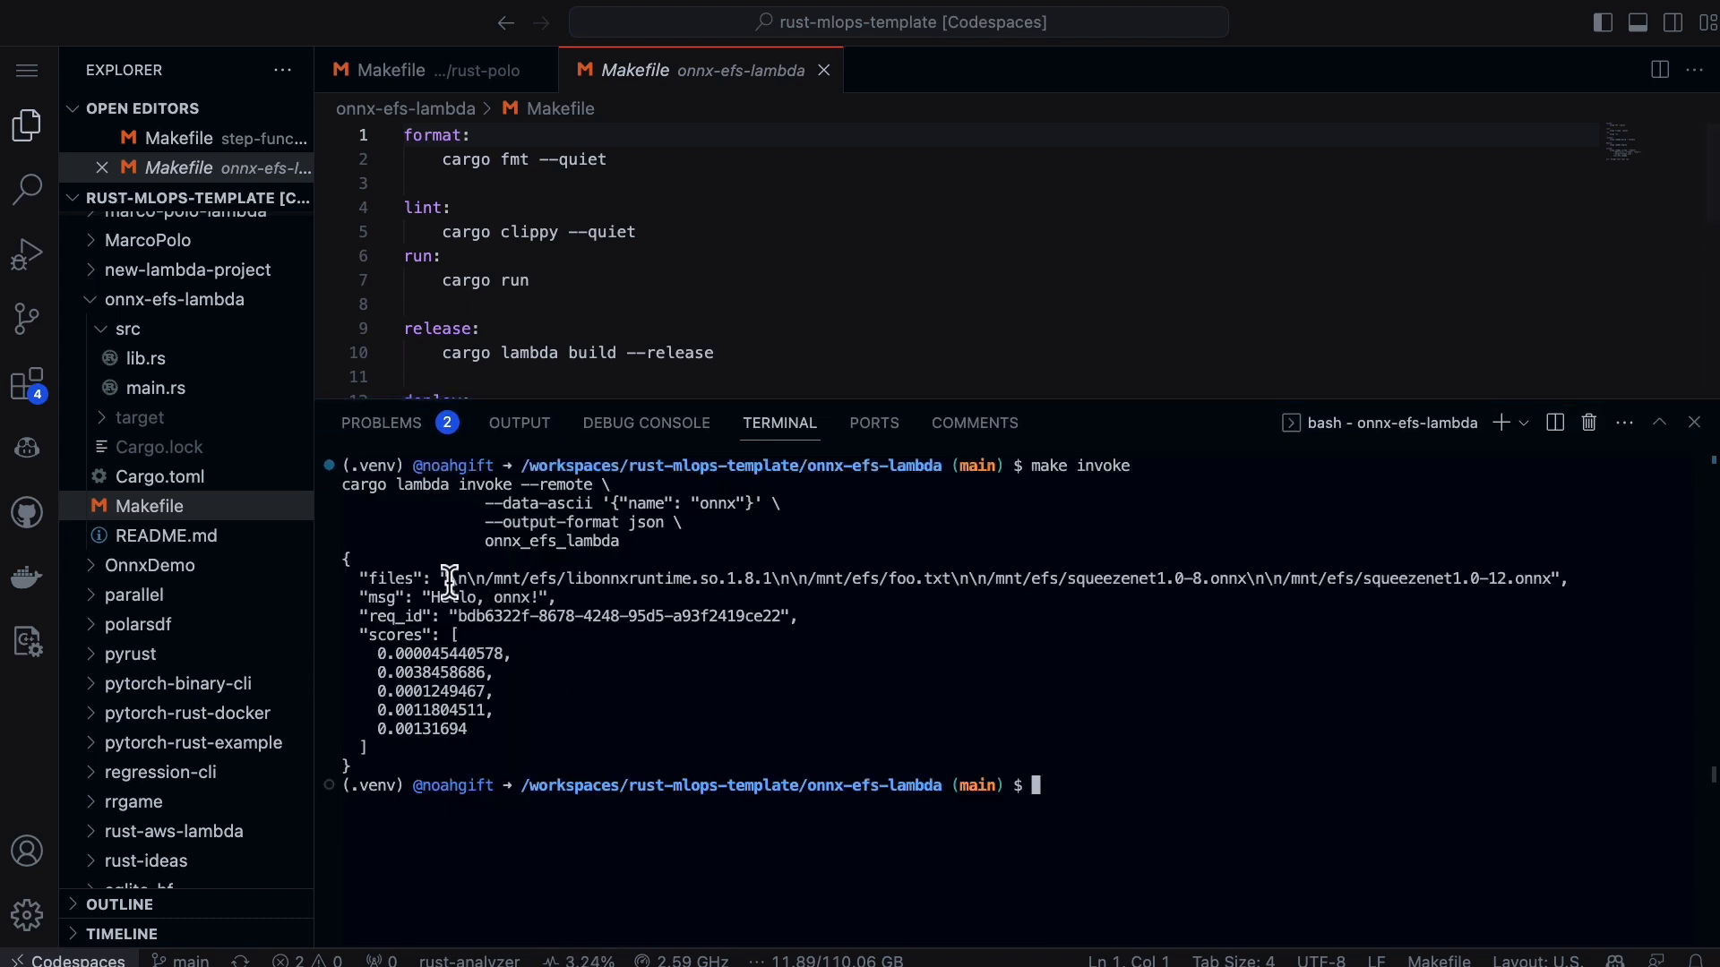
drag(446, 578, 1446, 578)
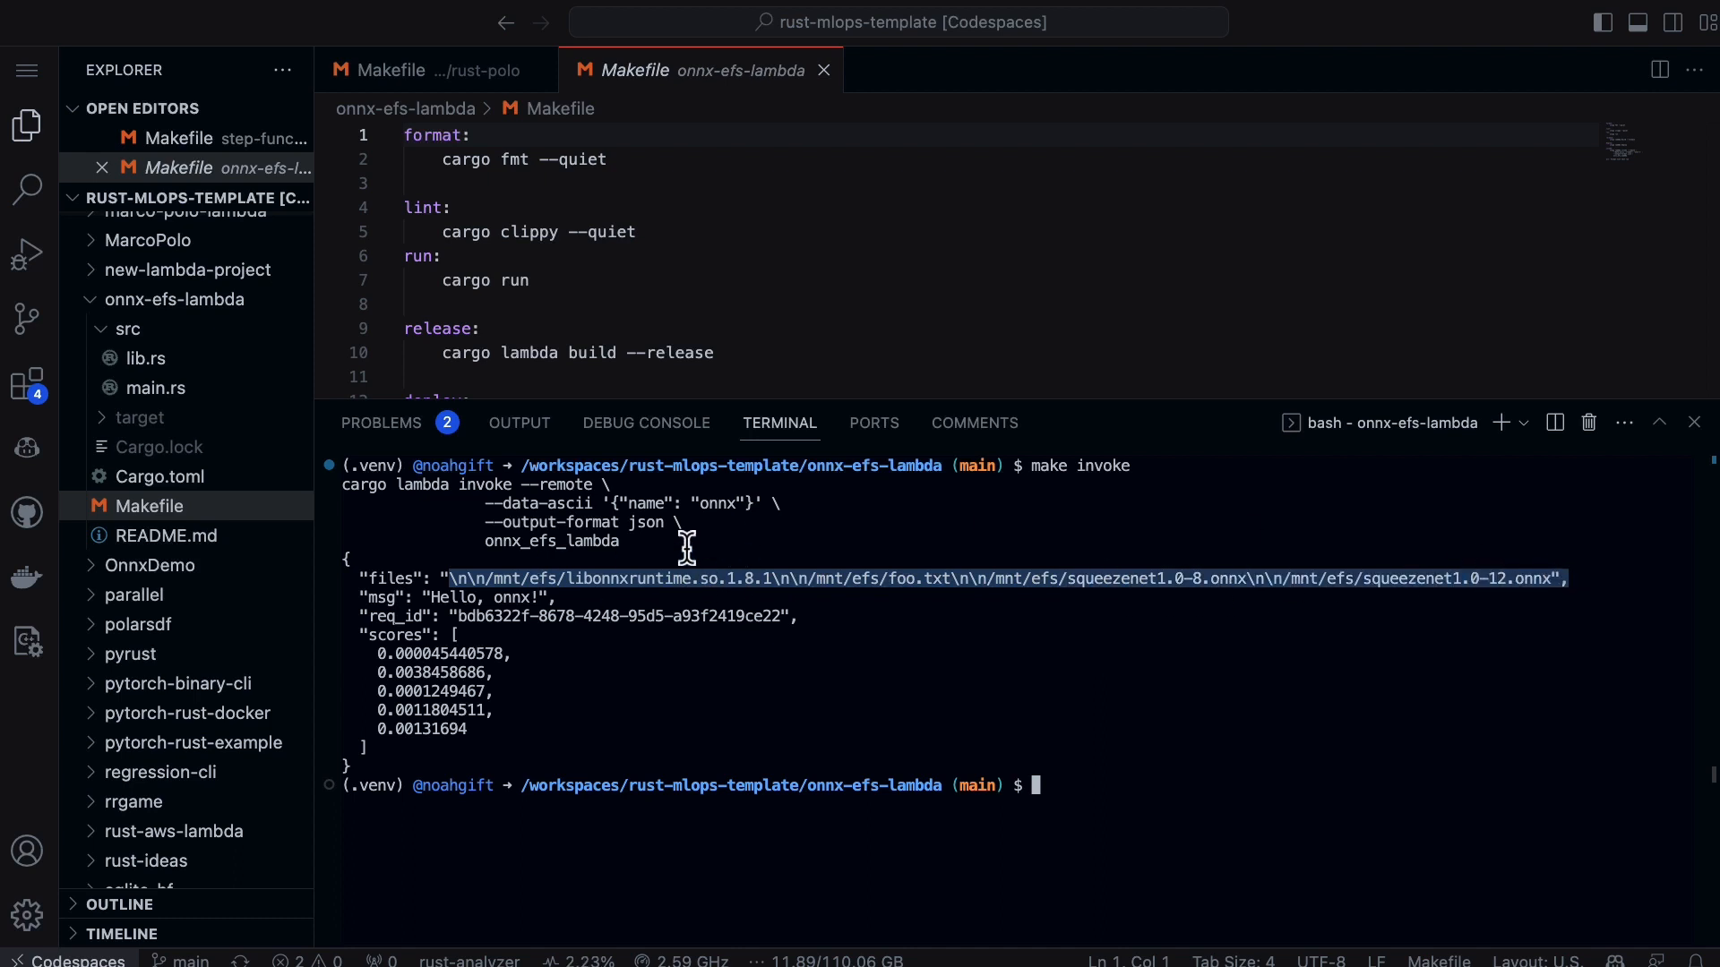
mouse_move(733, 594)
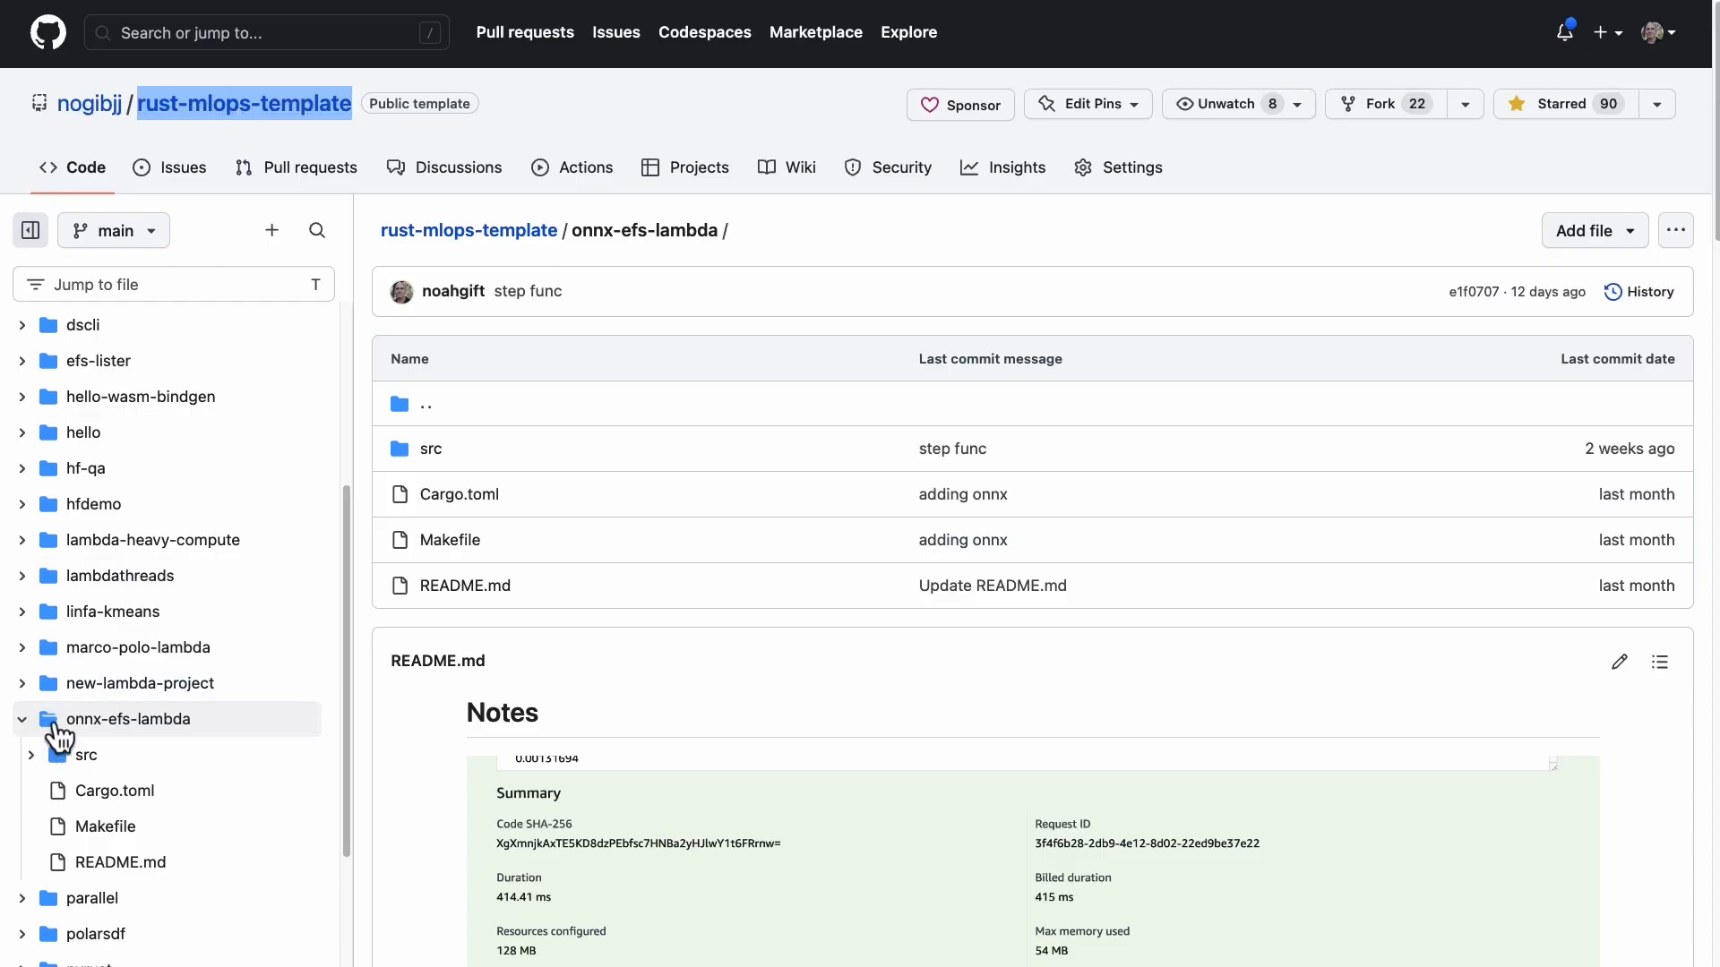
Step: Scroll the onnx-efs-lambda README to its Notes with Lambda scores and replication steps
scroll(down, 3)
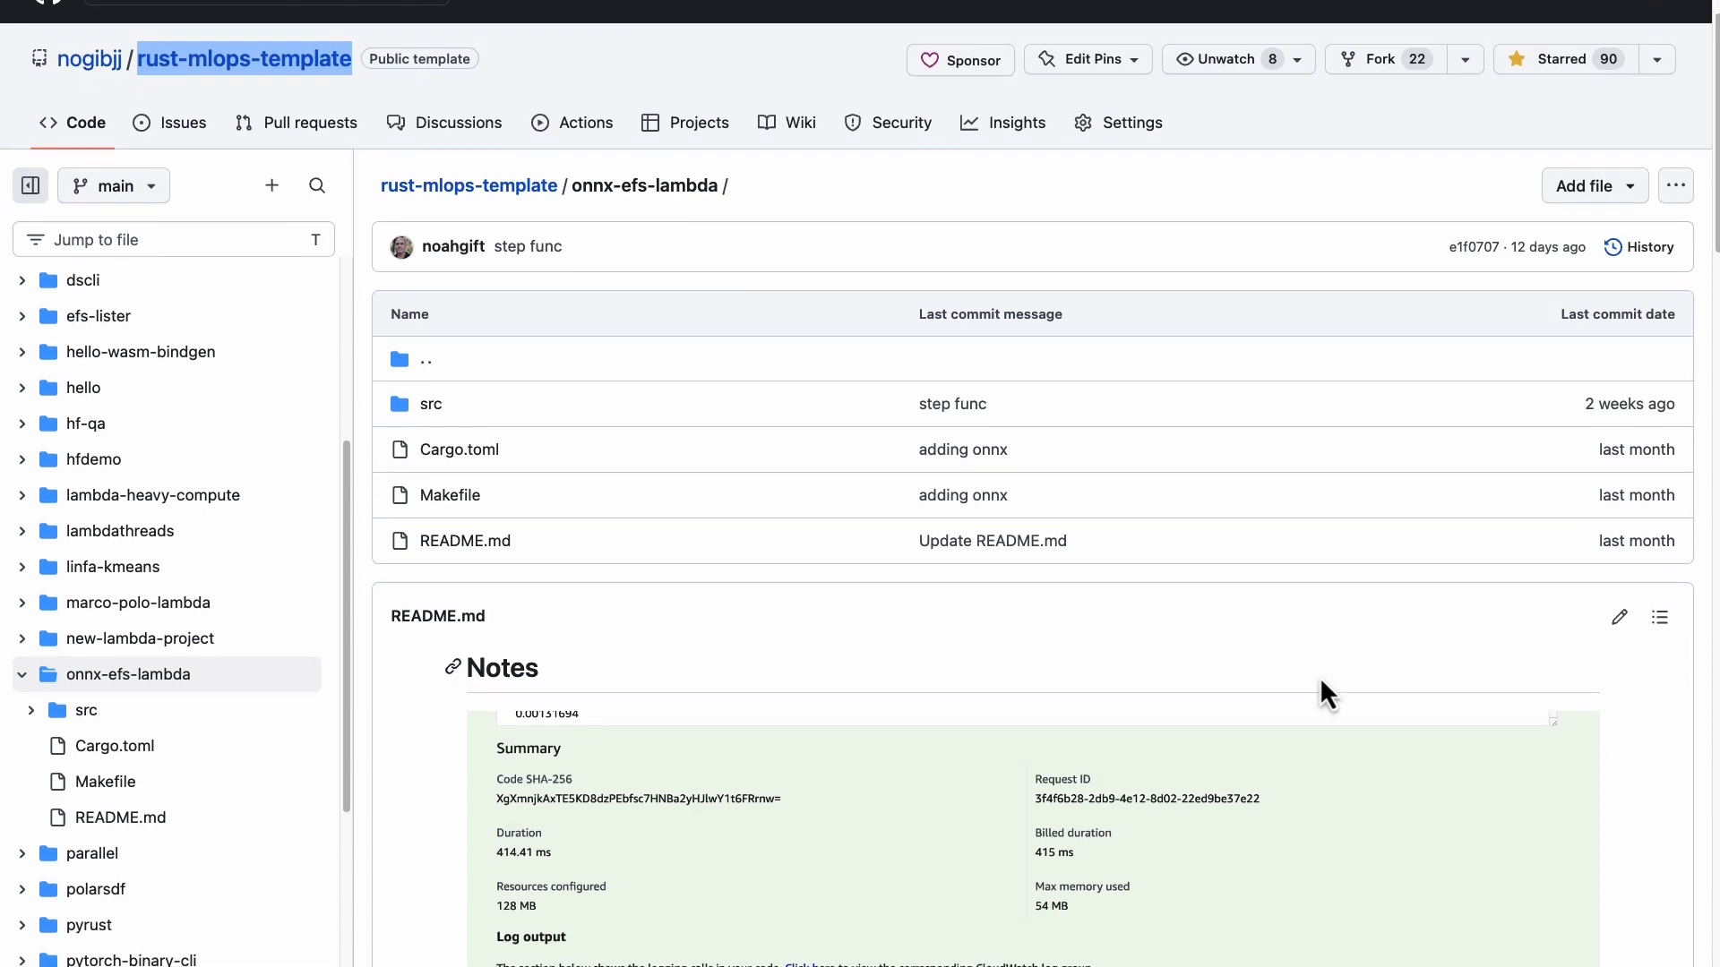
scroll(down, 3)
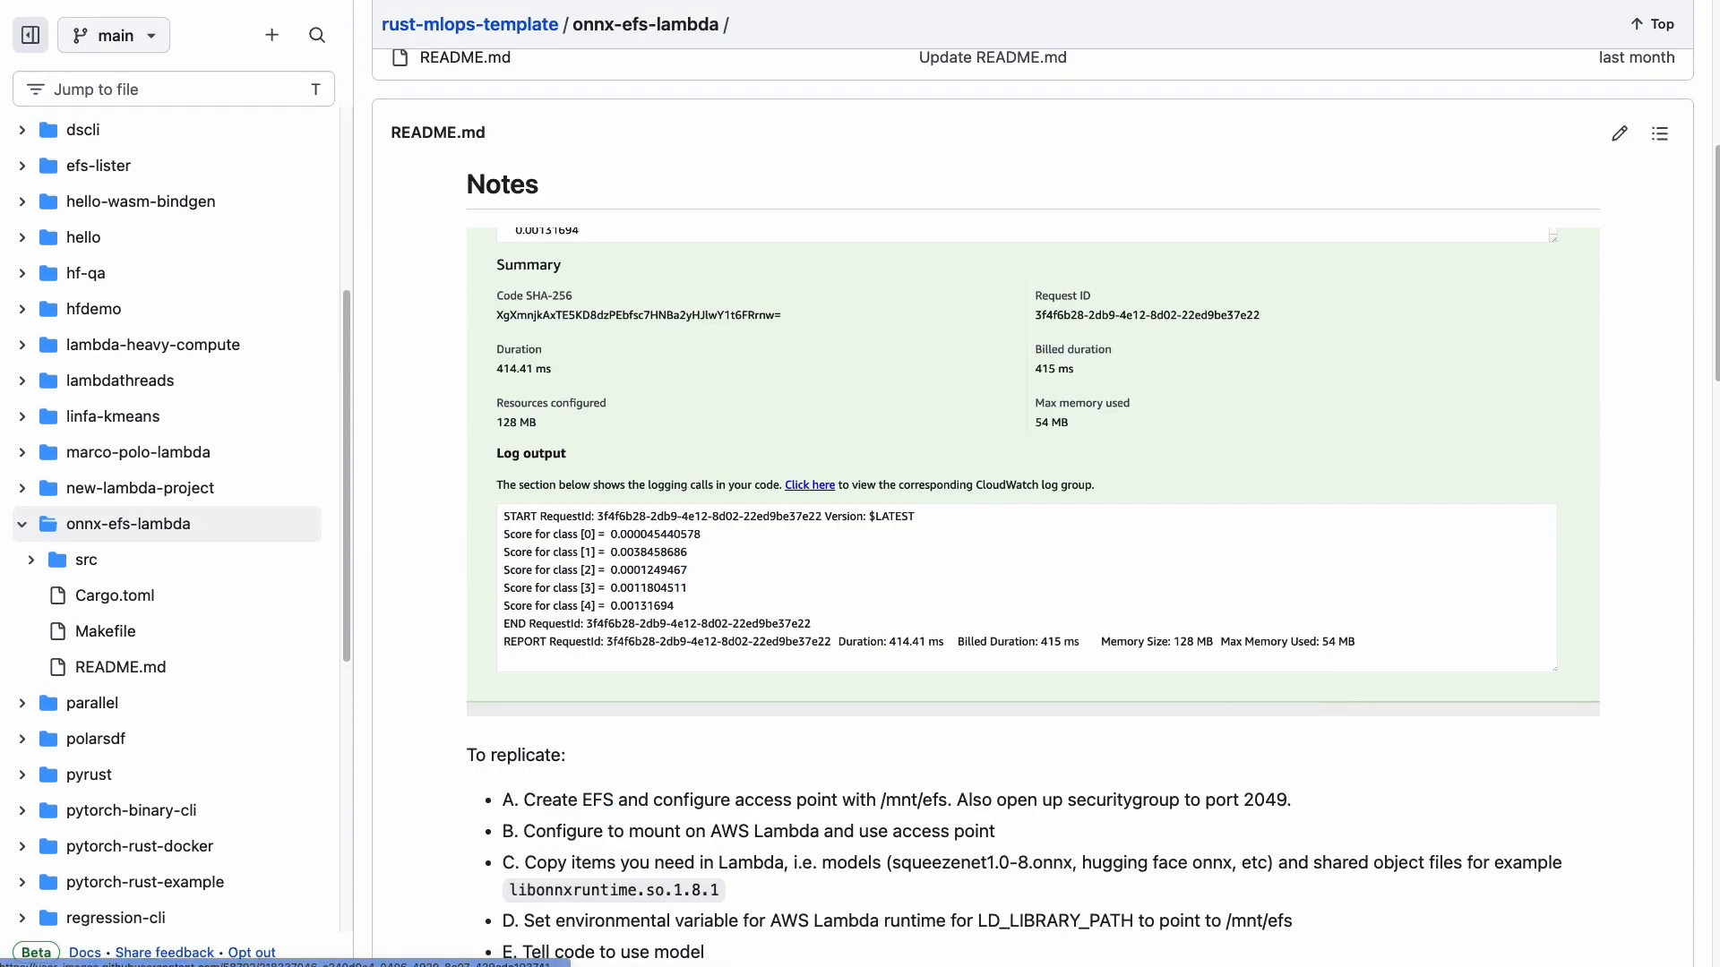